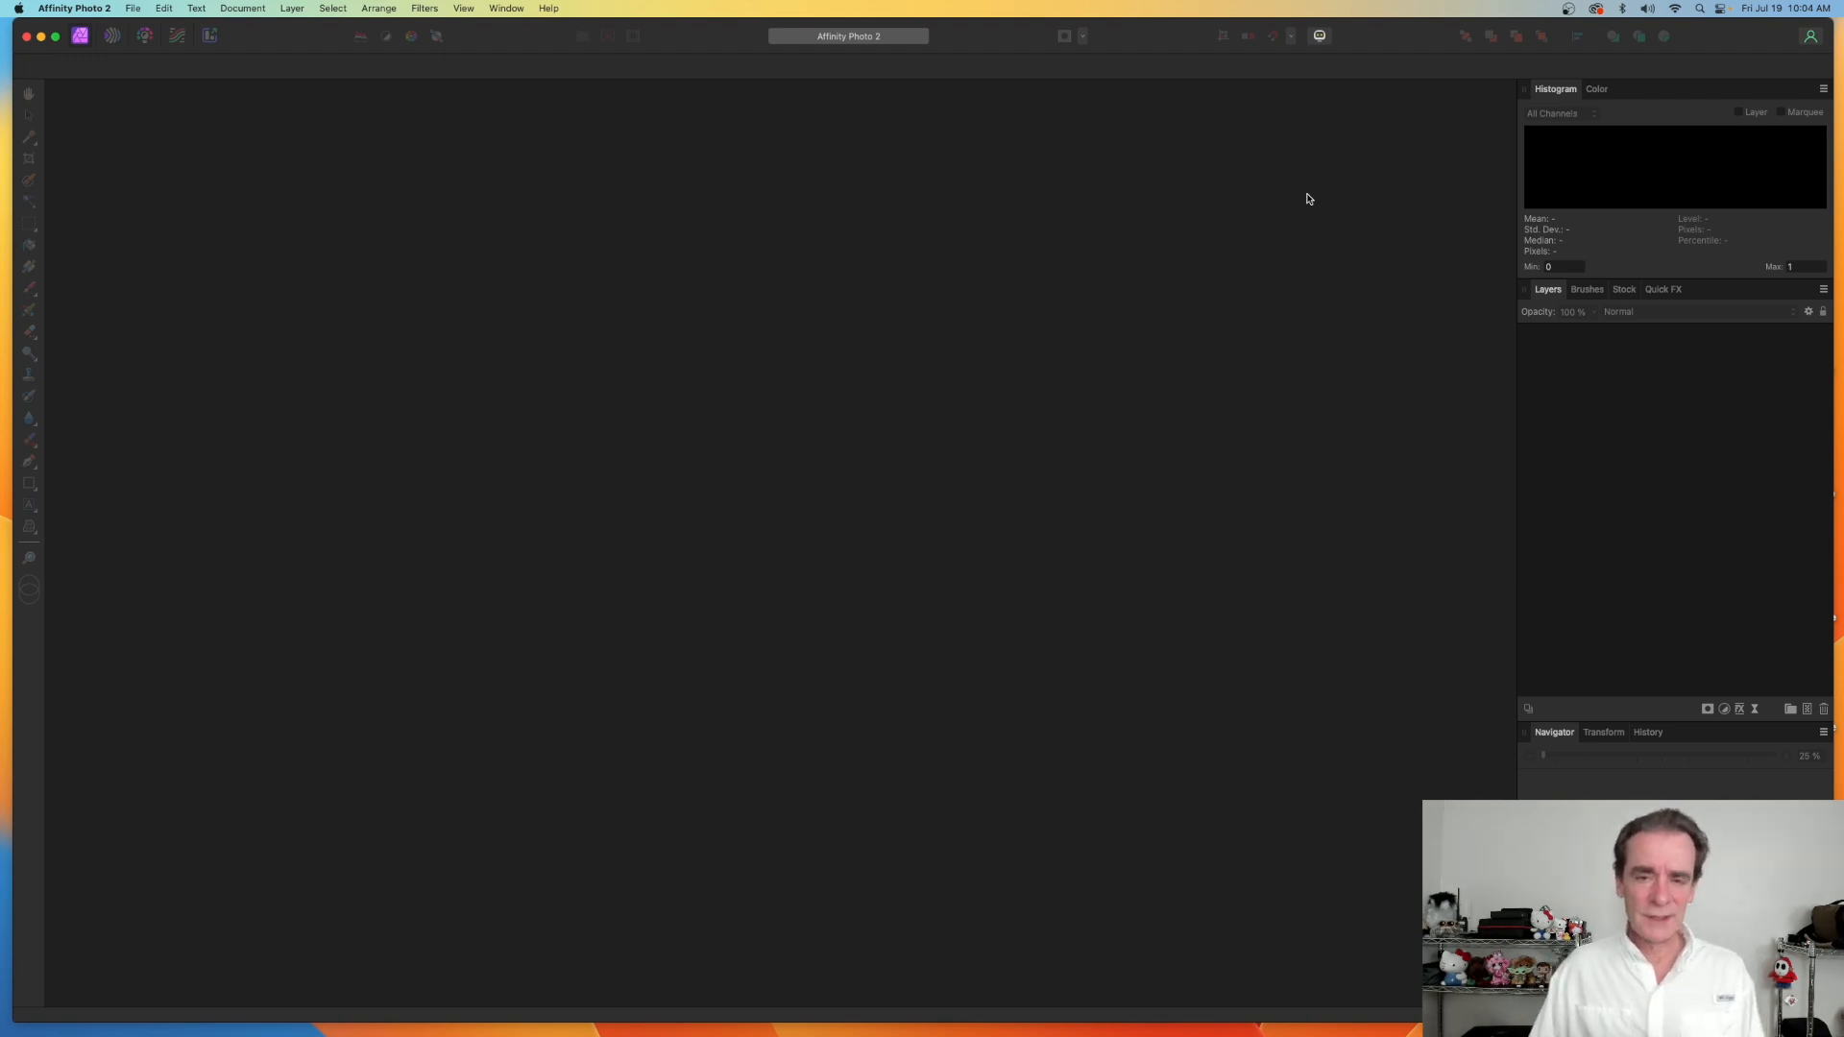
{"action": "mouse_move", "coordinate": [1283, 211]}
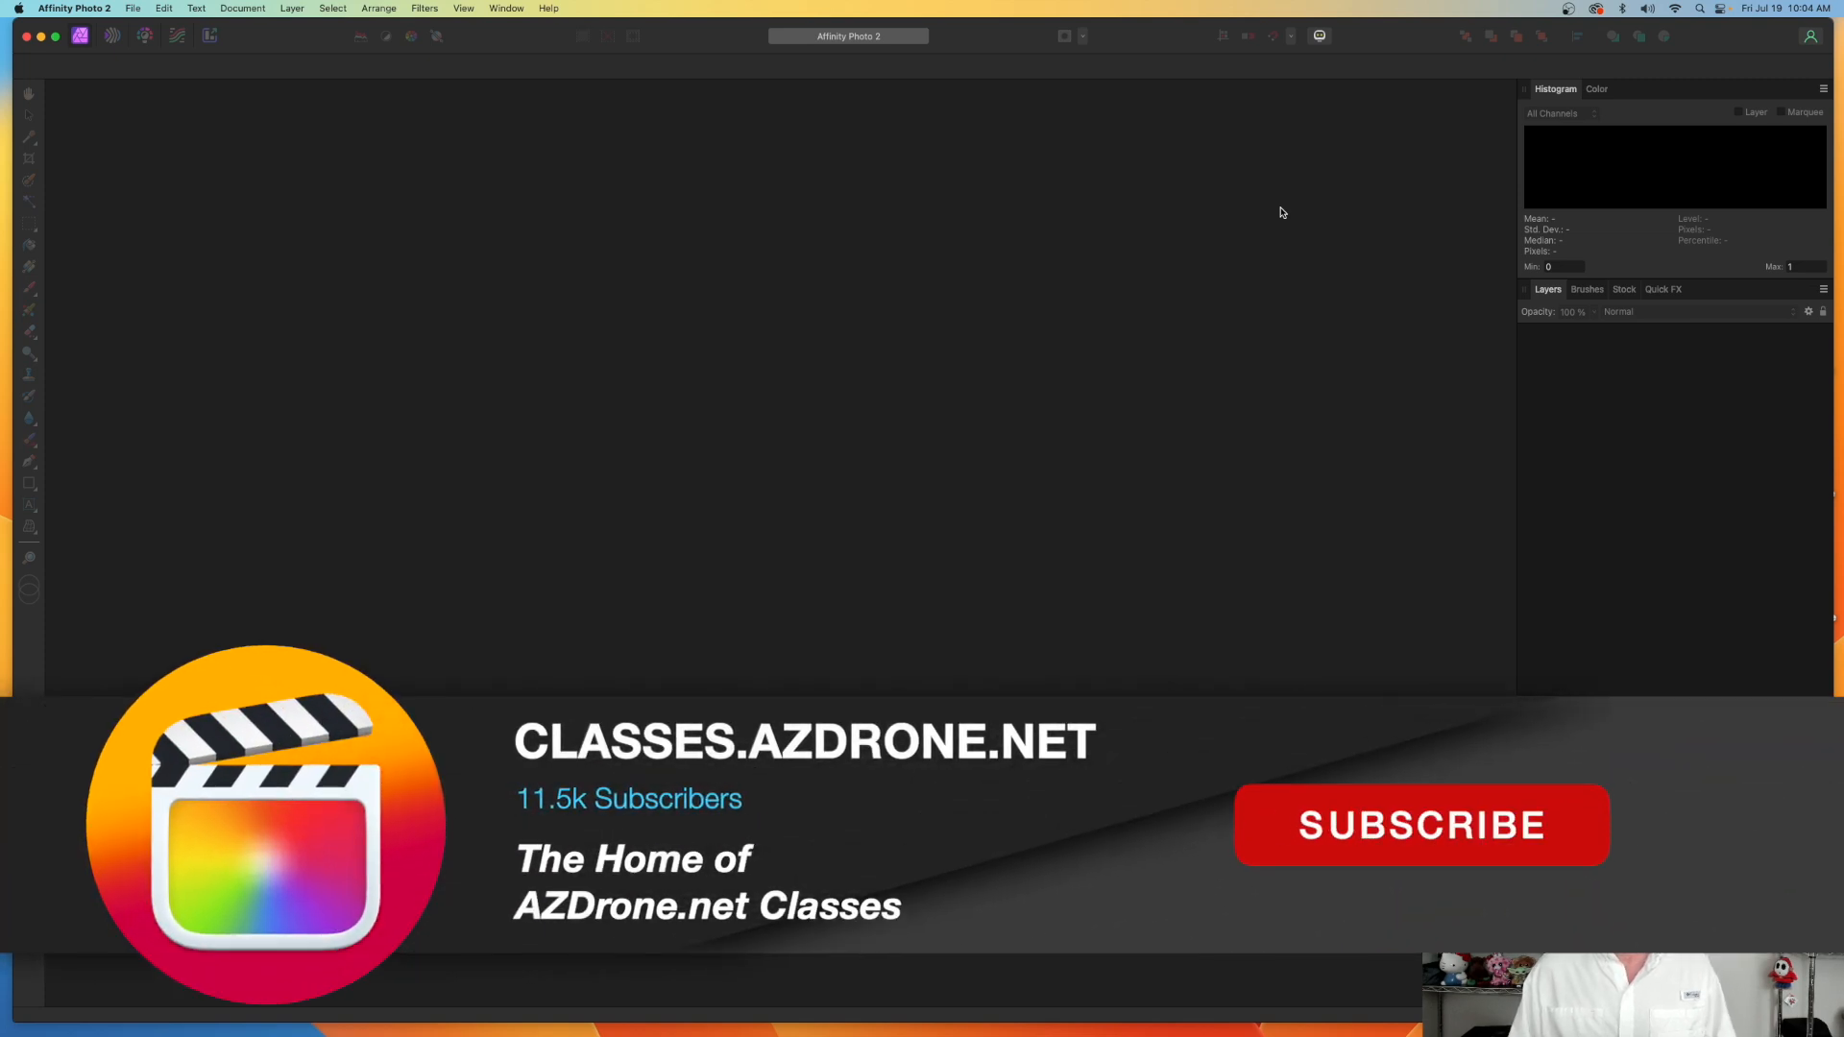
- Start a New HDR Merge from the File menu
{"action": "left_click", "coordinate": [1422, 826]}
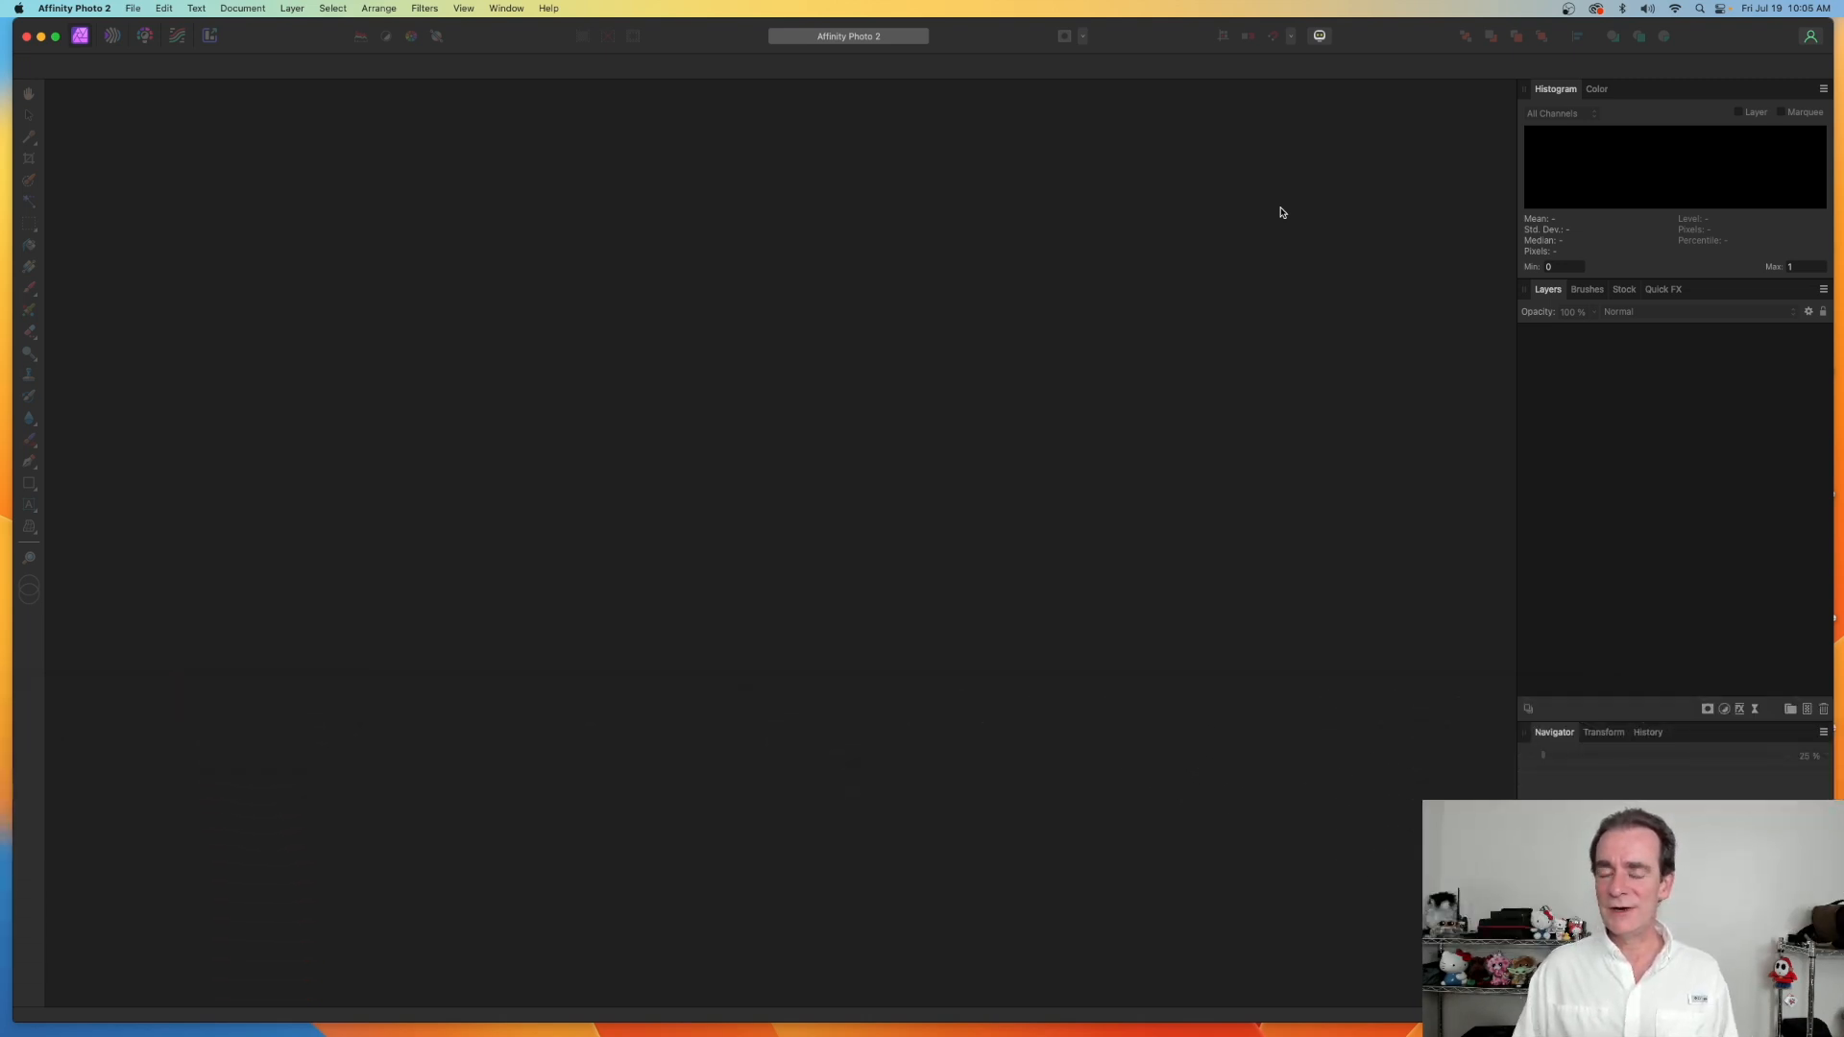
{"action": "mouse_move", "coordinate": [1137, 187]}
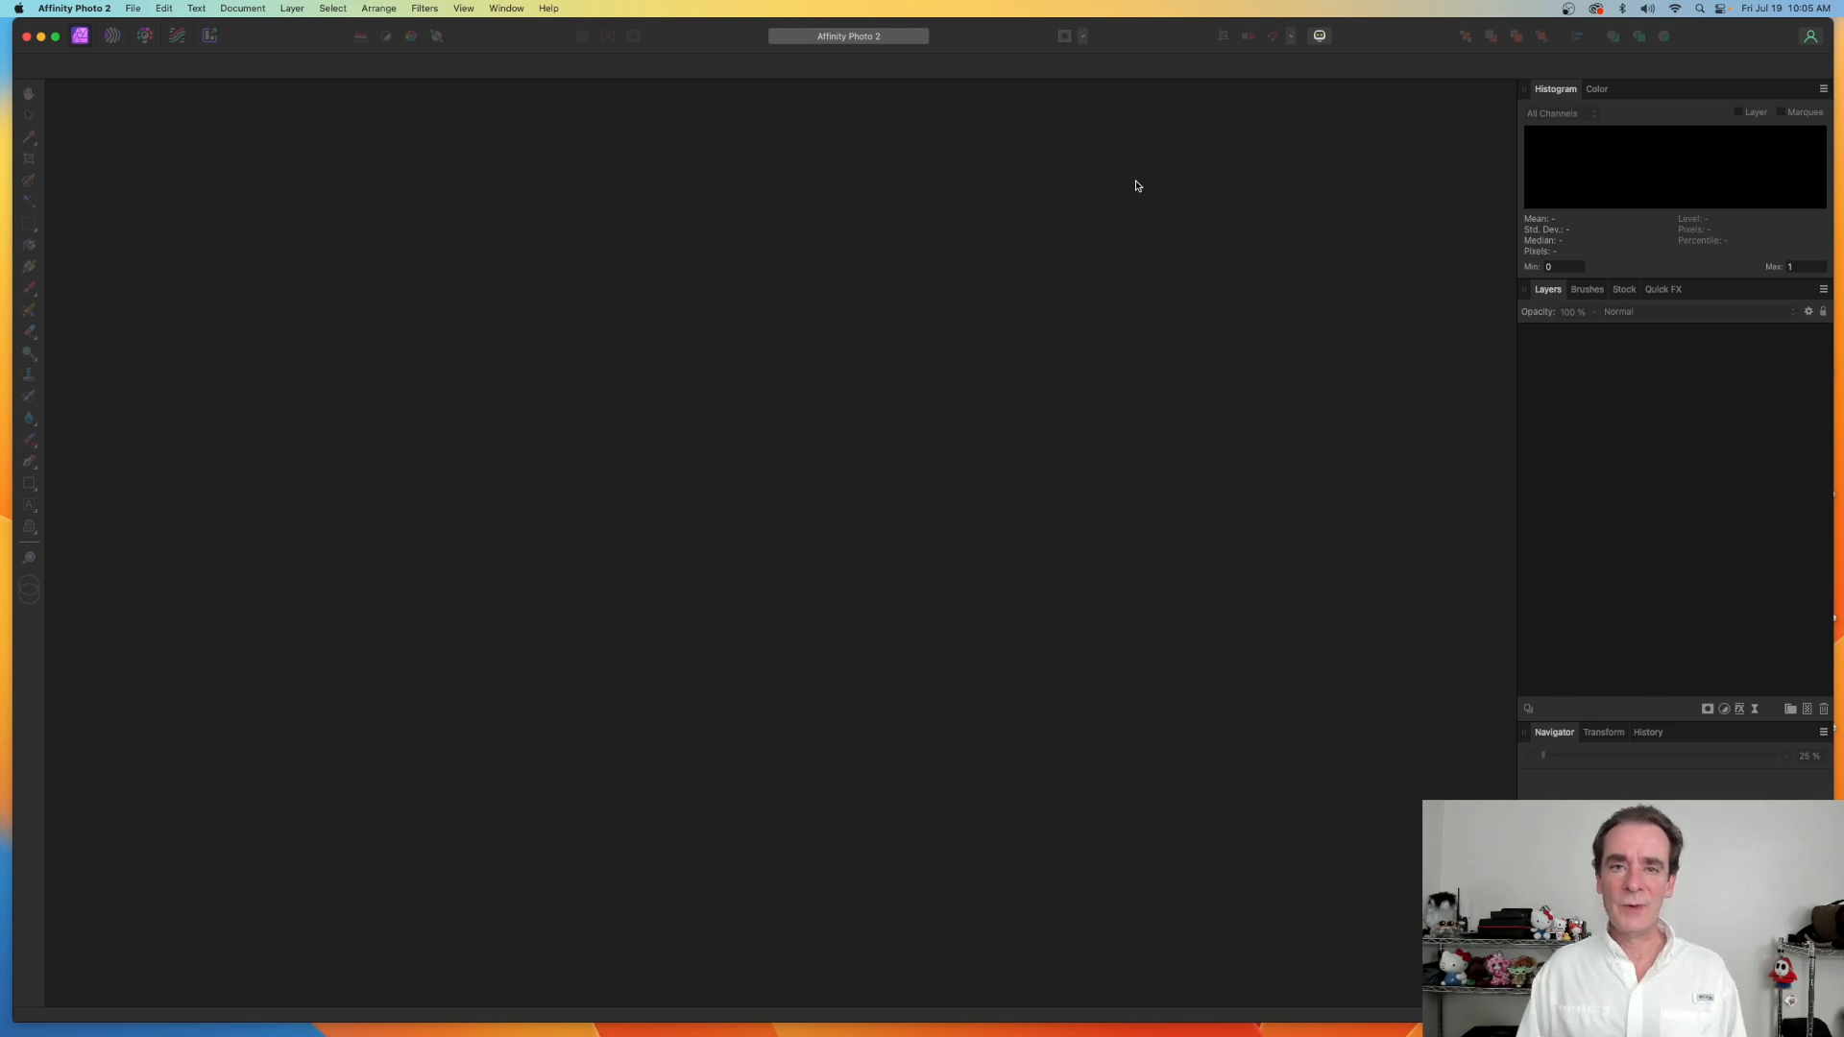
{"action": "mouse_move", "coordinate": [1154, 162]}
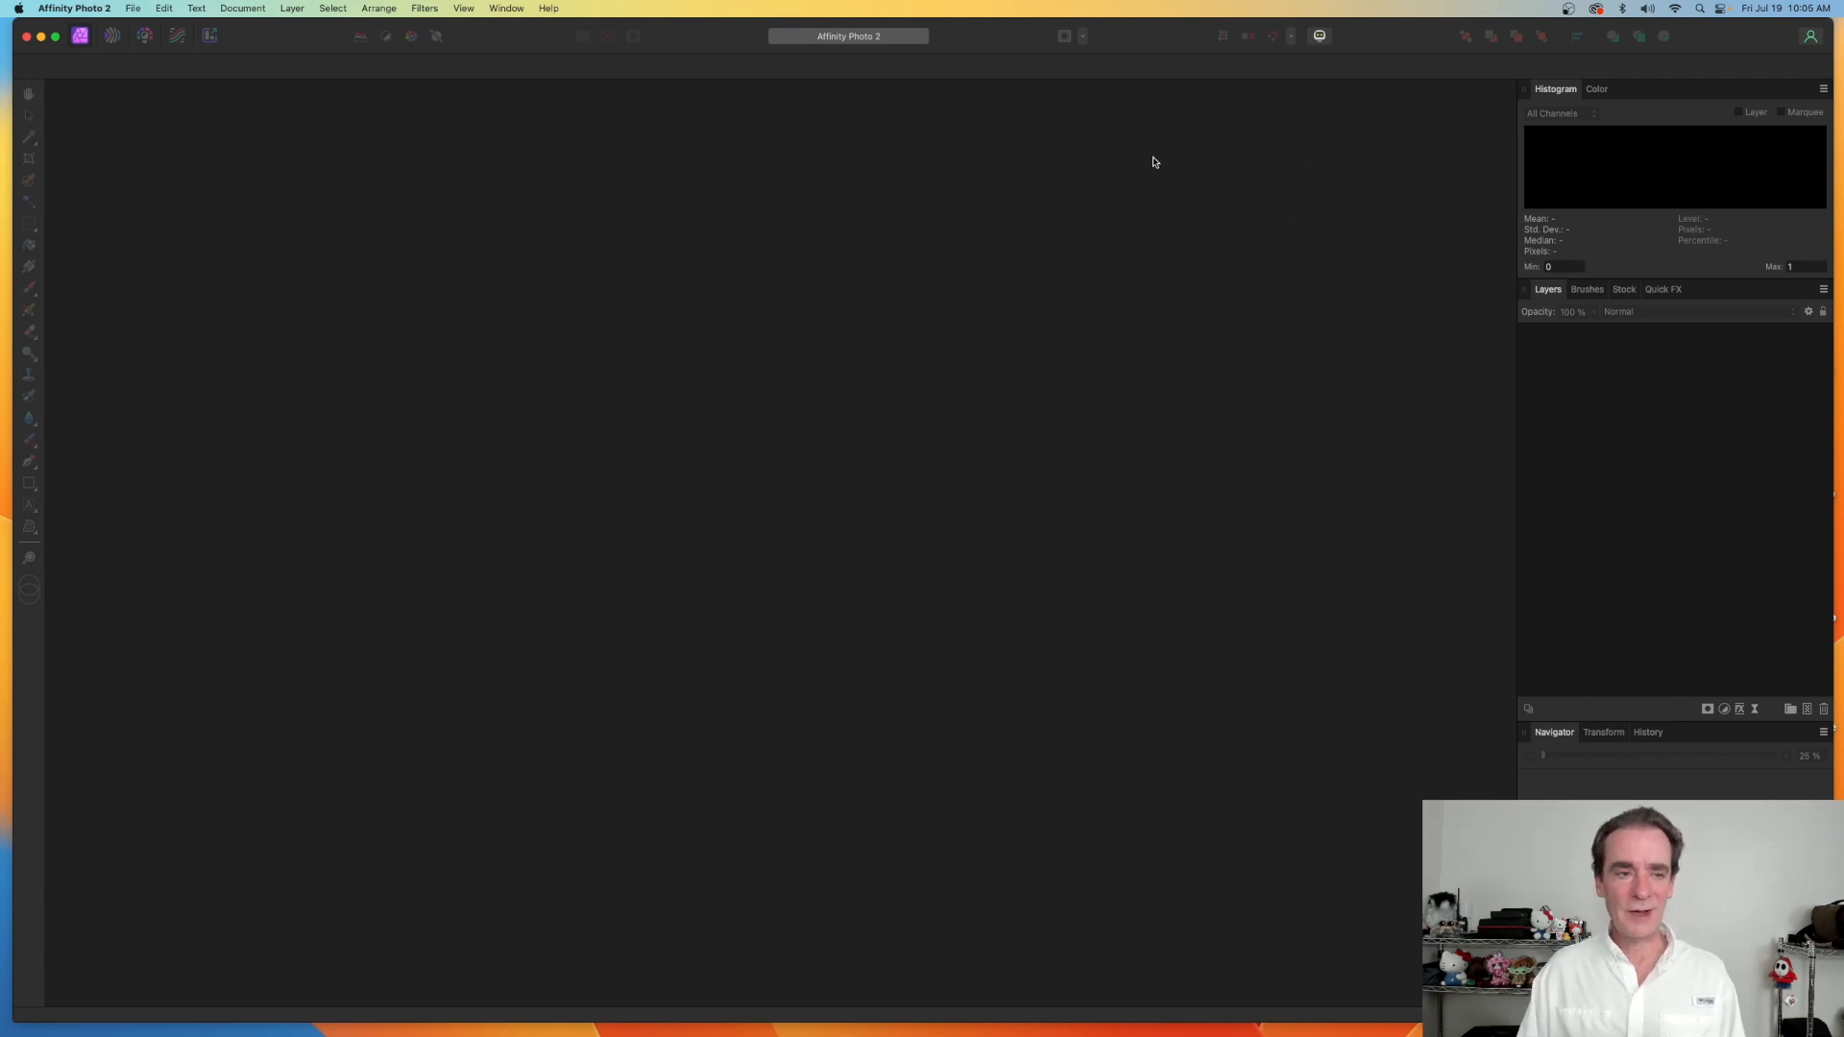
{"action": "mouse_move", "coordinate": [1110, 149]}
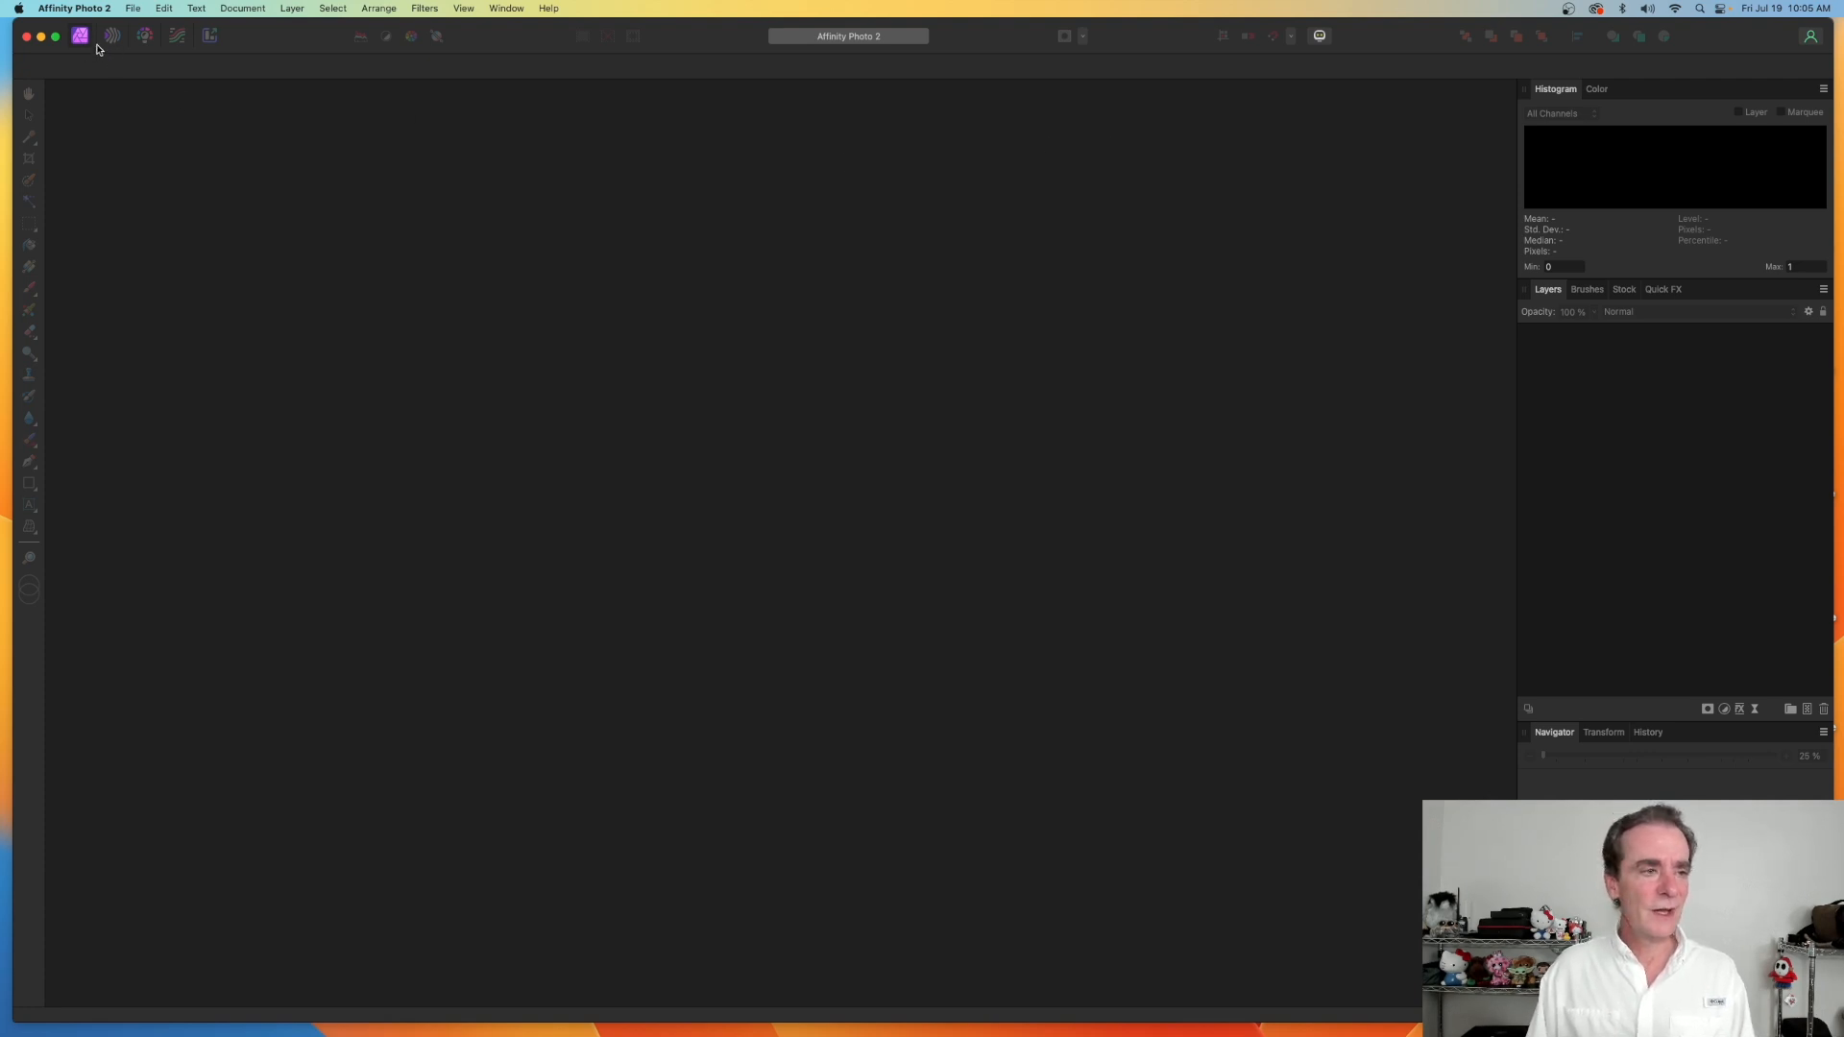
{"action": "left_click", "coordinate": [135, 8]}
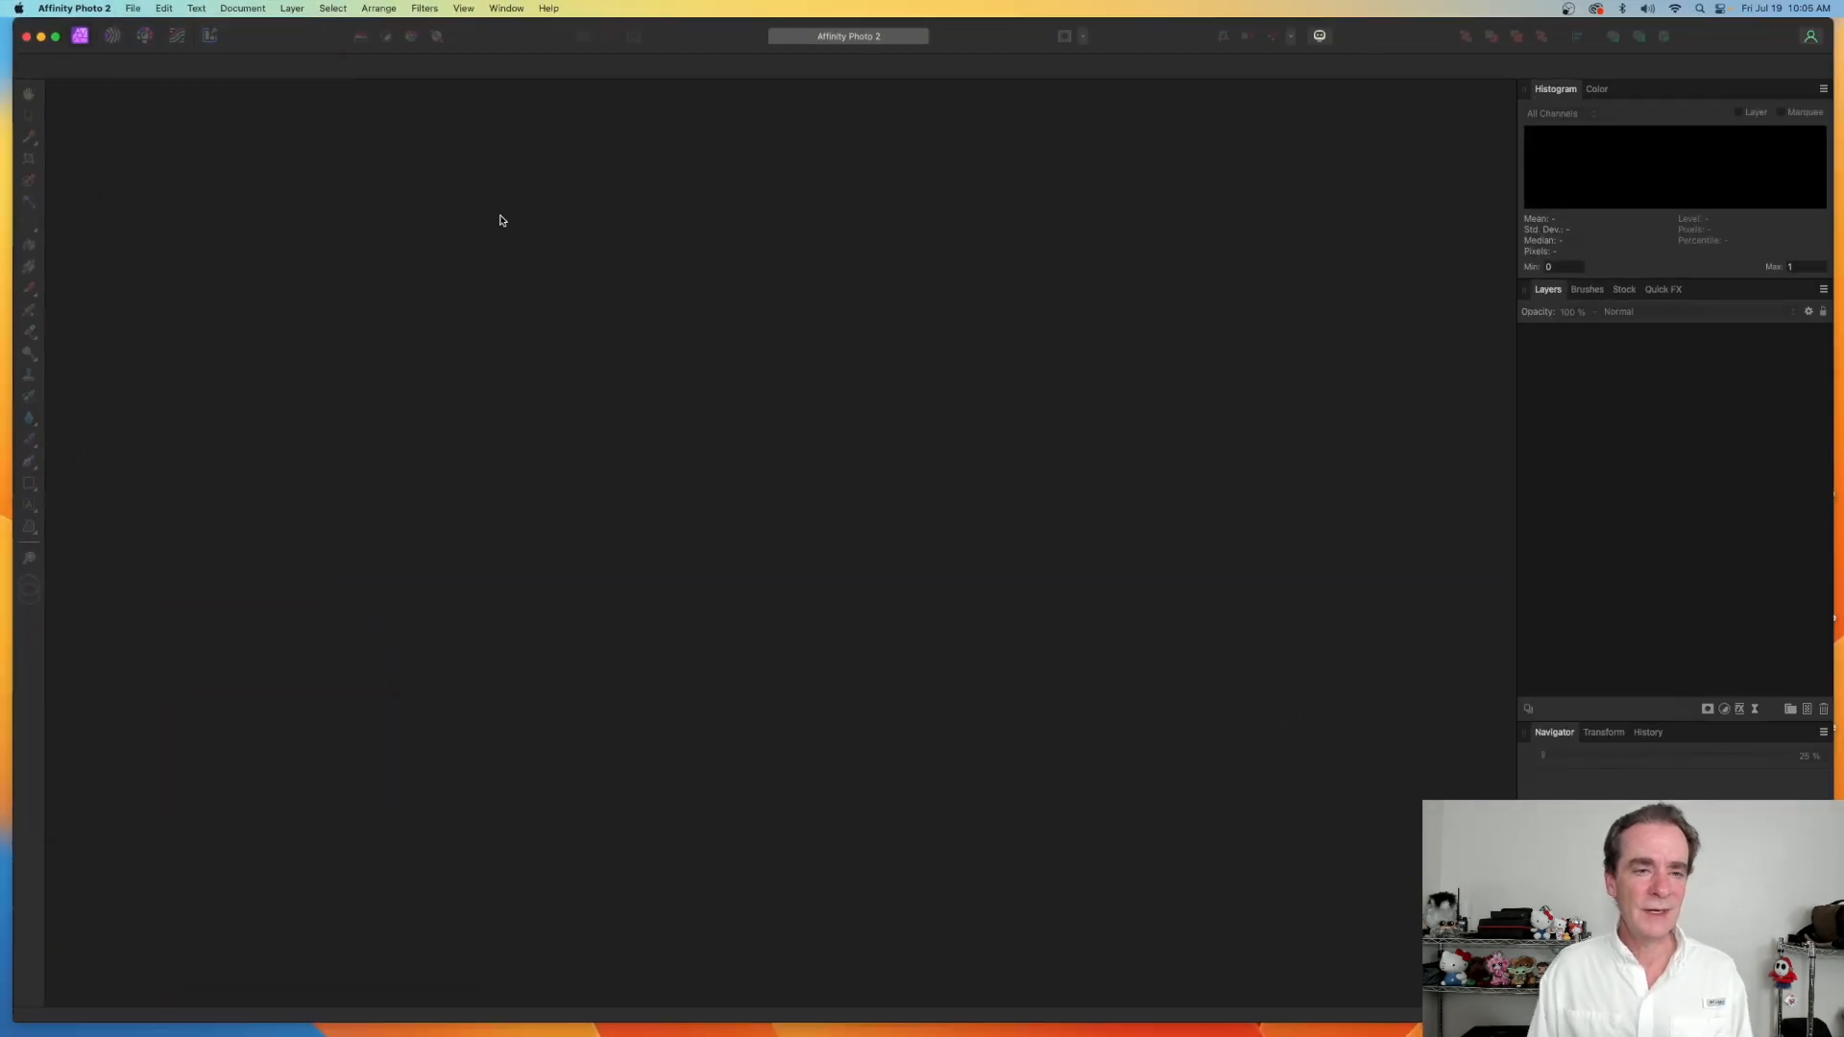
{"action": "left_click", "coordinate": [133, 7]}
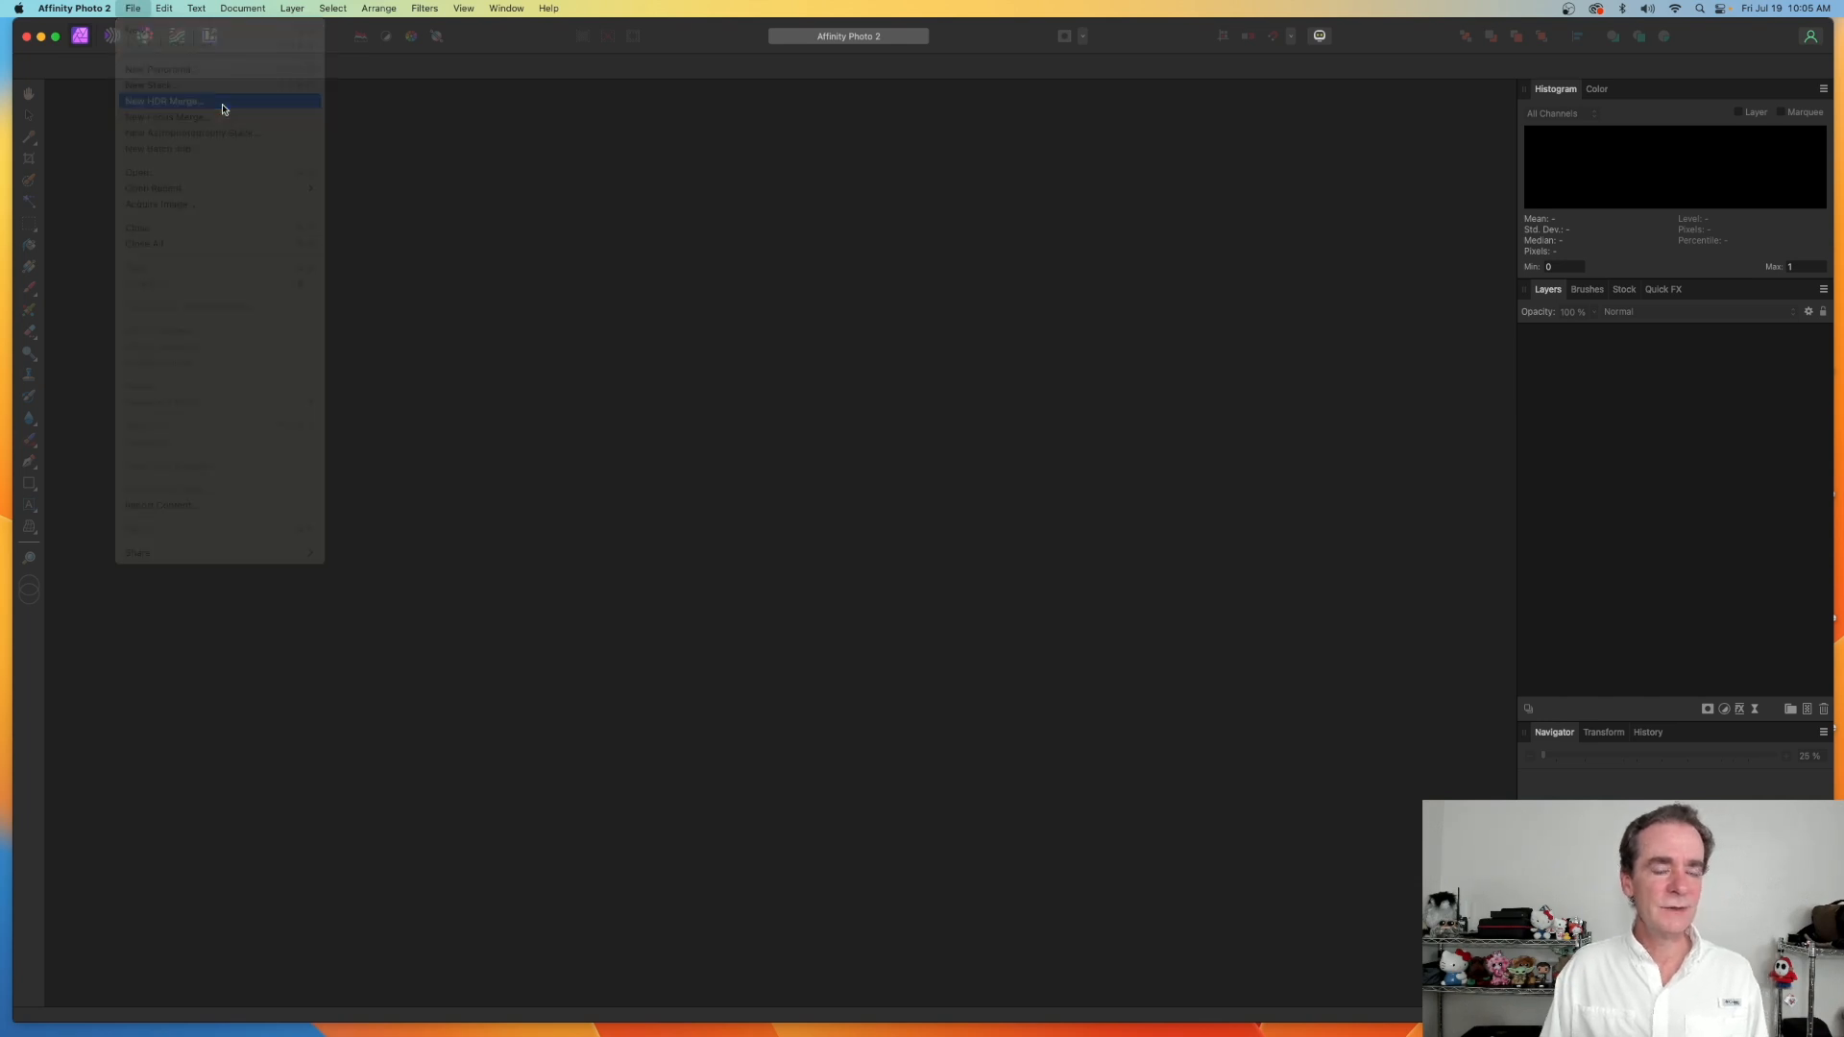
{"action": "left_click", "coordinate": [163, 100]}
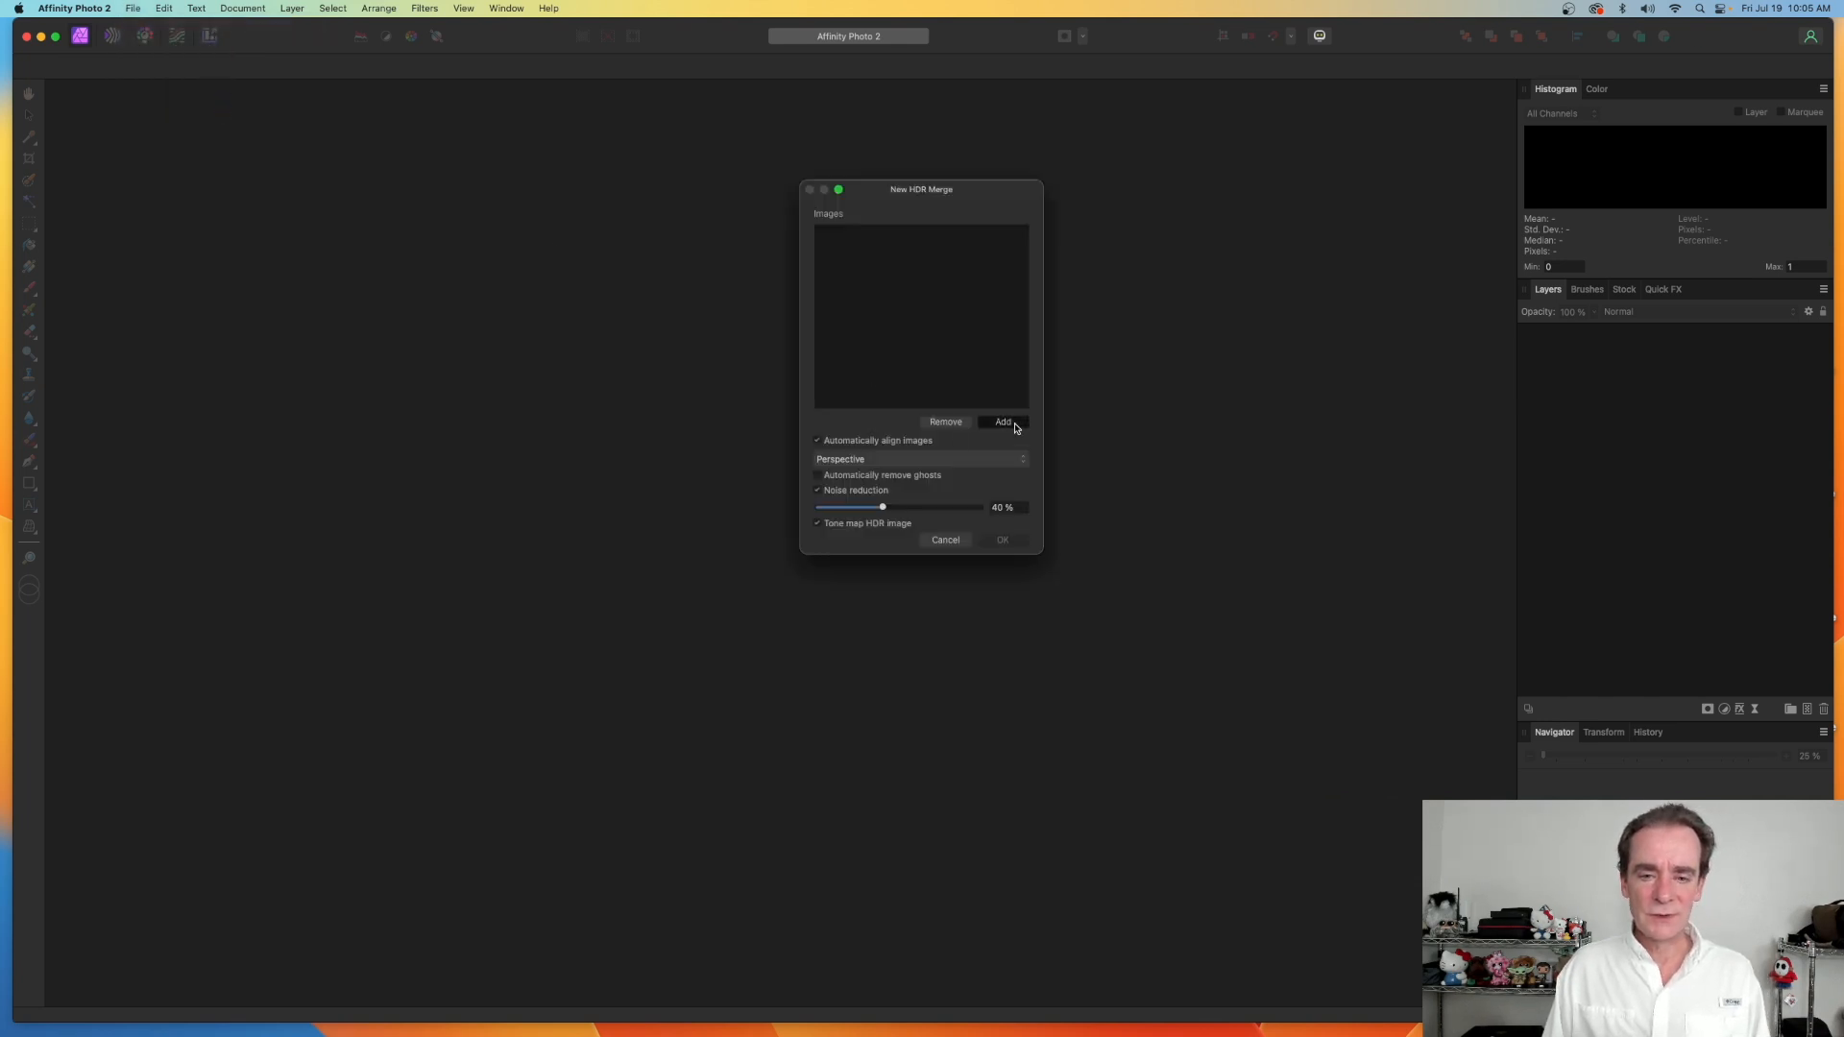
- Add the five Twilight drone DNG exposures (-4 through -8) as merge sources
{"action": "left_click", "coordinate": [1002, 420]}
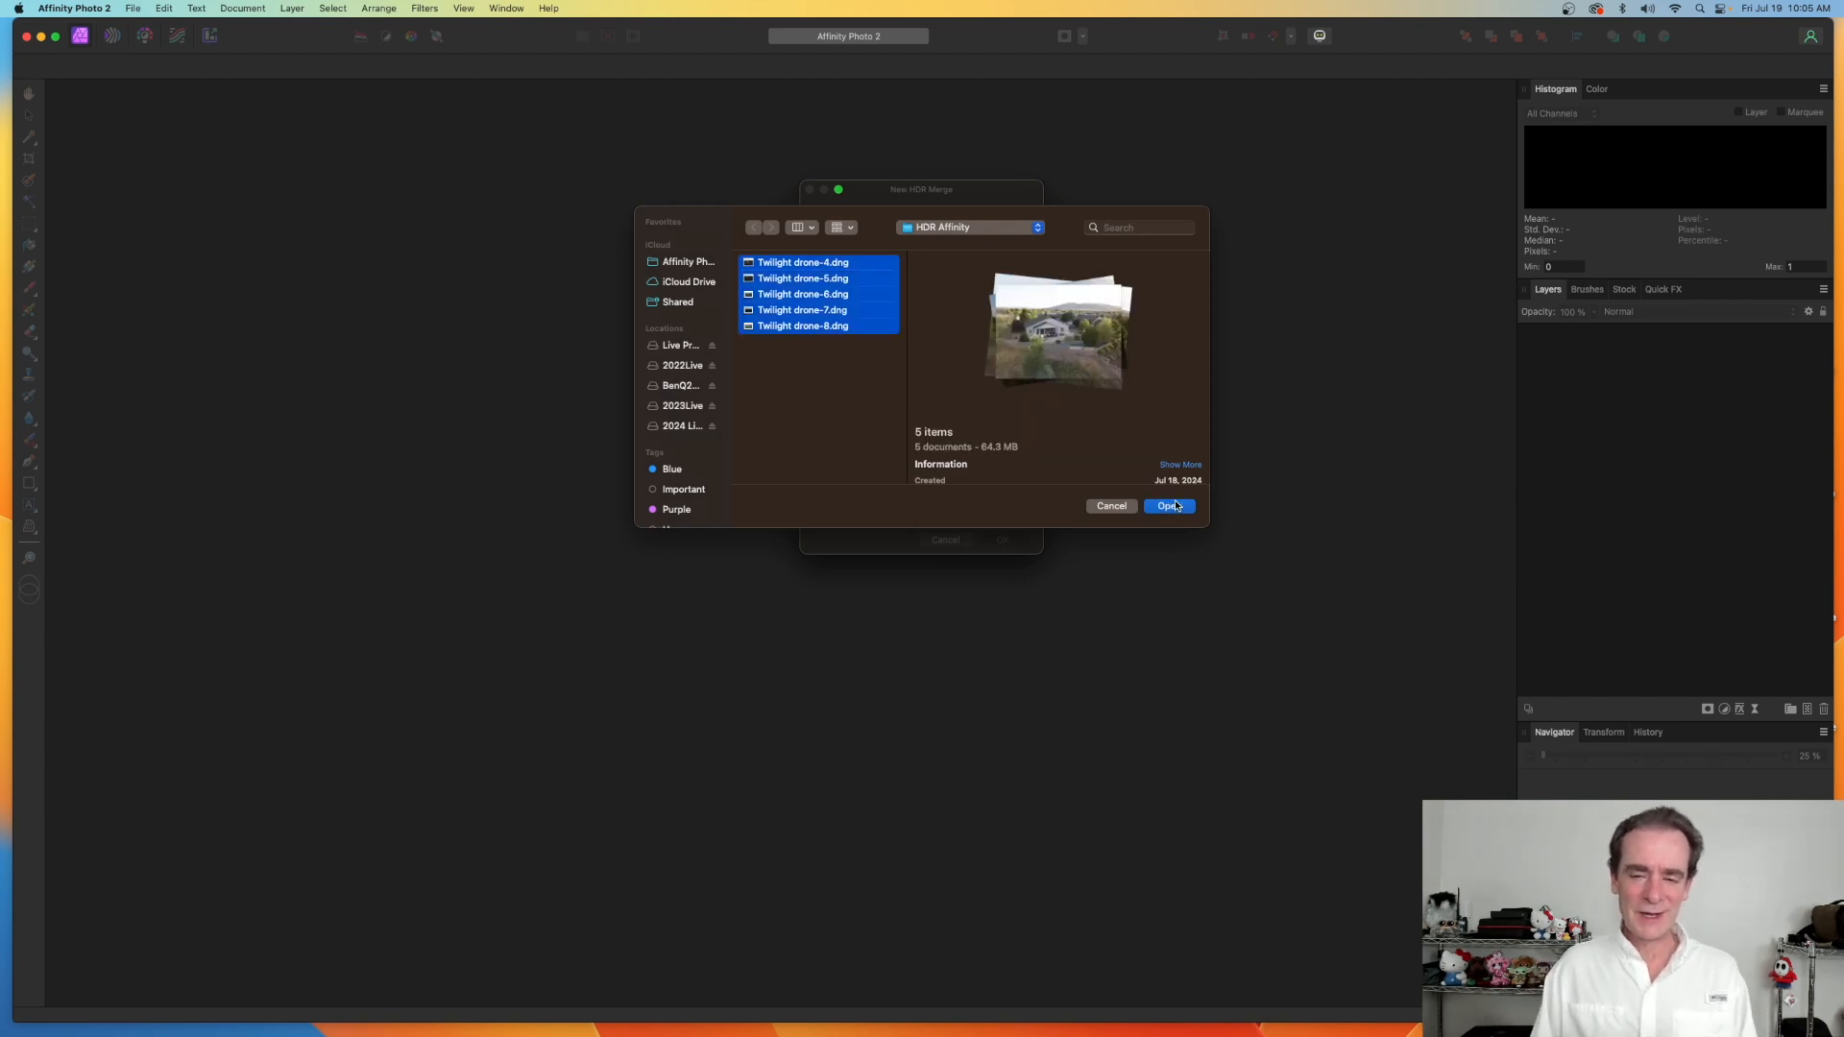
{"action": "left_click", "coordinate": [1168, 508]}
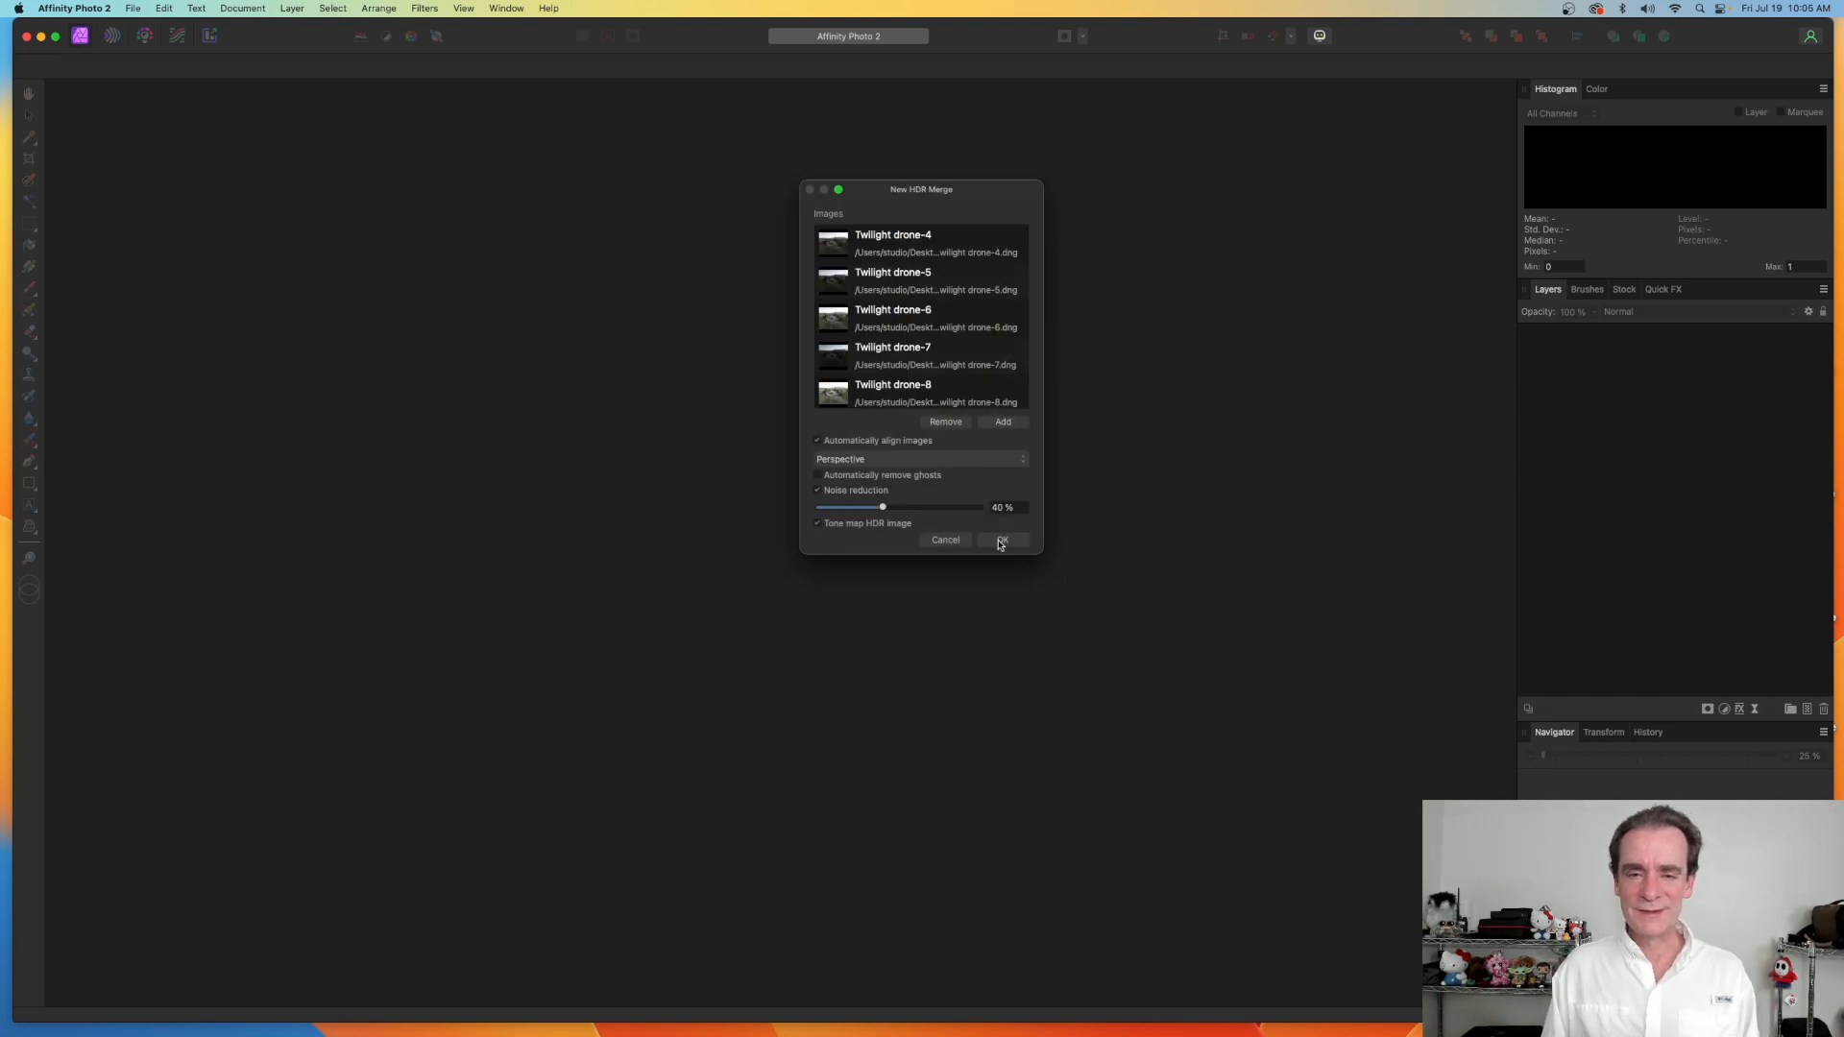
- Run the HDR merge on the five exposures and enter the Tone Mapping persona
{"action": "left_click", "coordinate": [1003, 540]}
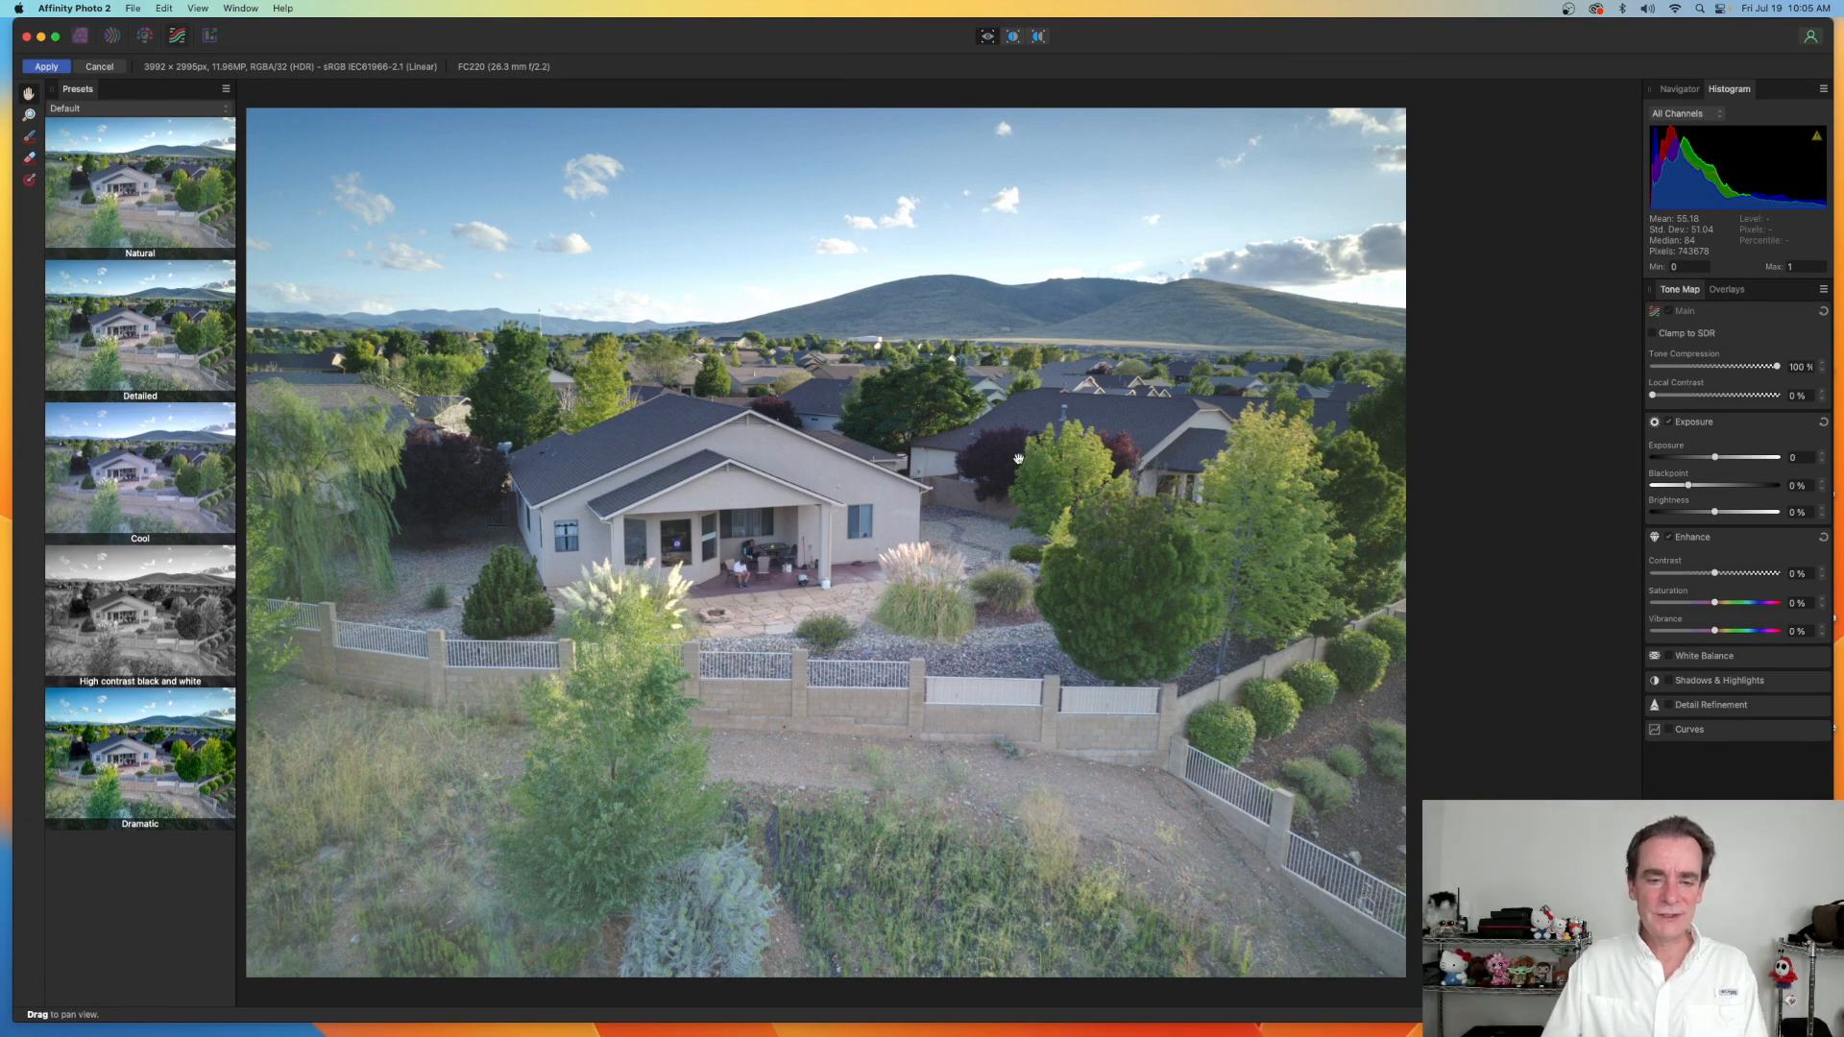
{"action": "mouse_move", "coordinate": [1050, 457]}
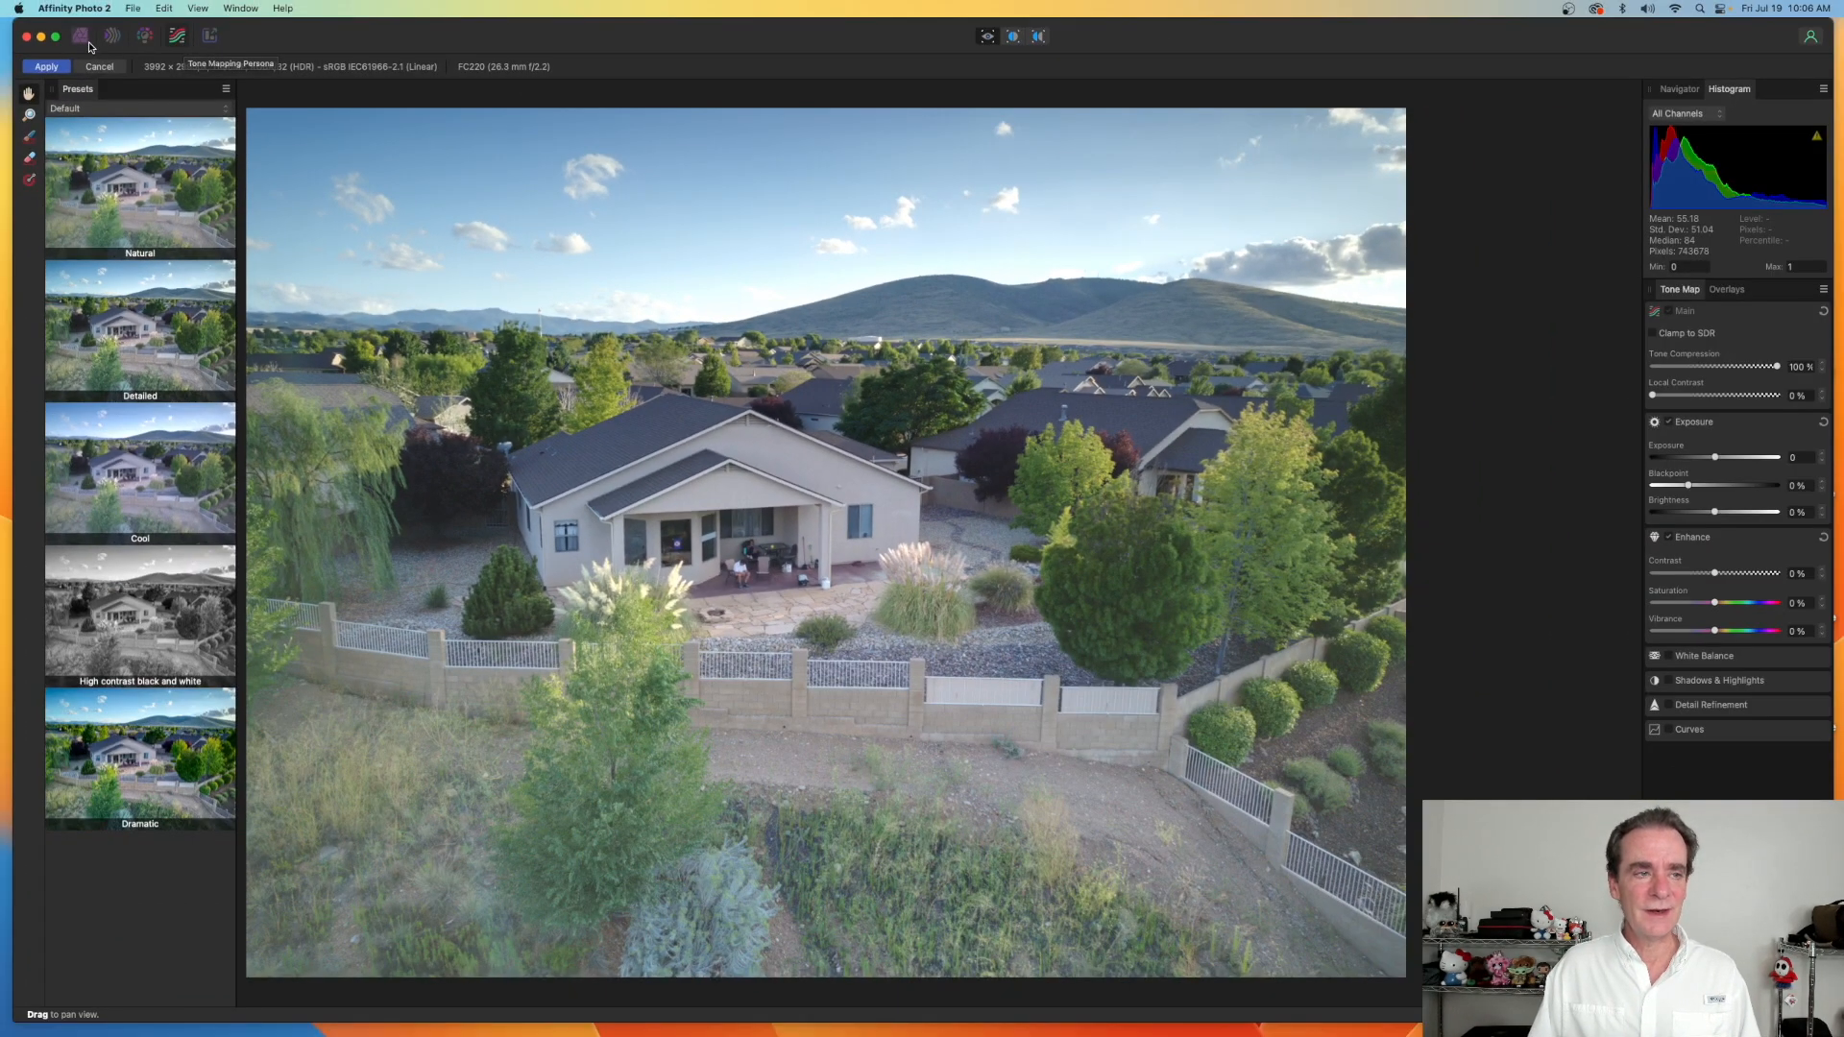
{"action": "mouse_move", "coordinate": [115, 41]}
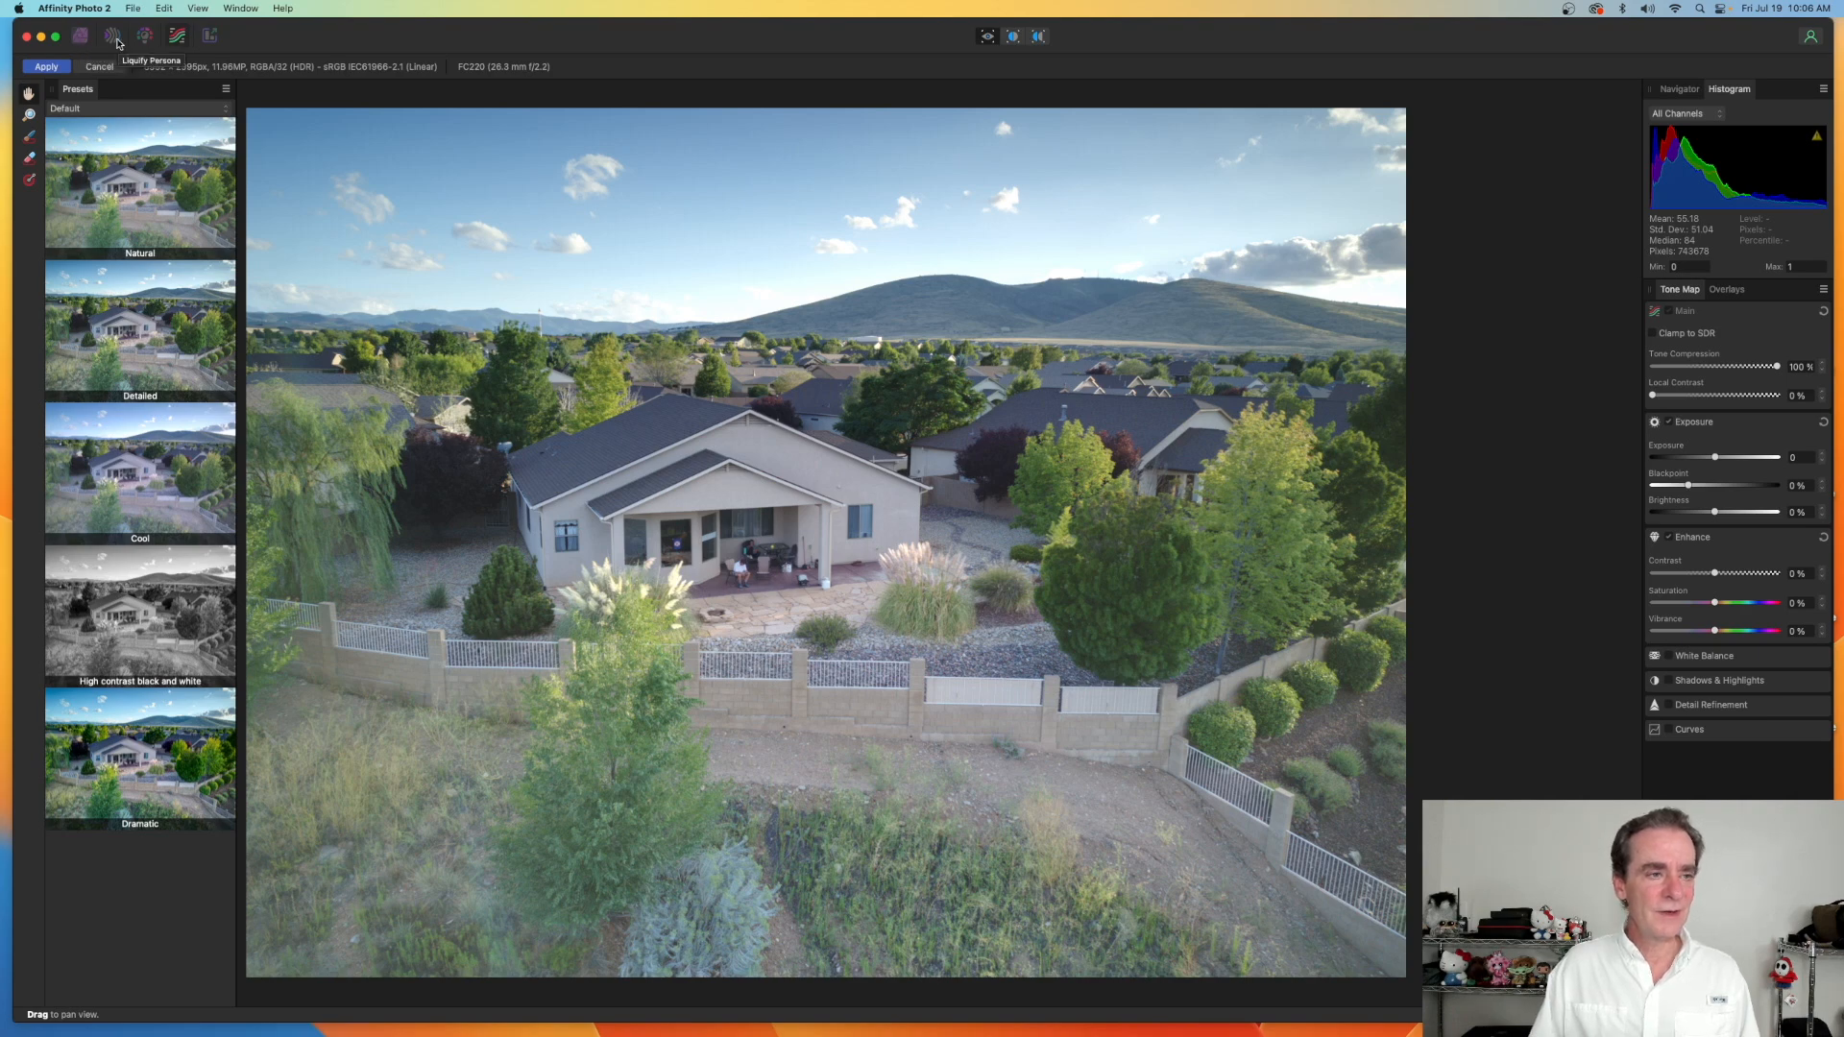
{"action": "mouse_move", "coordinate": [173, 39]}
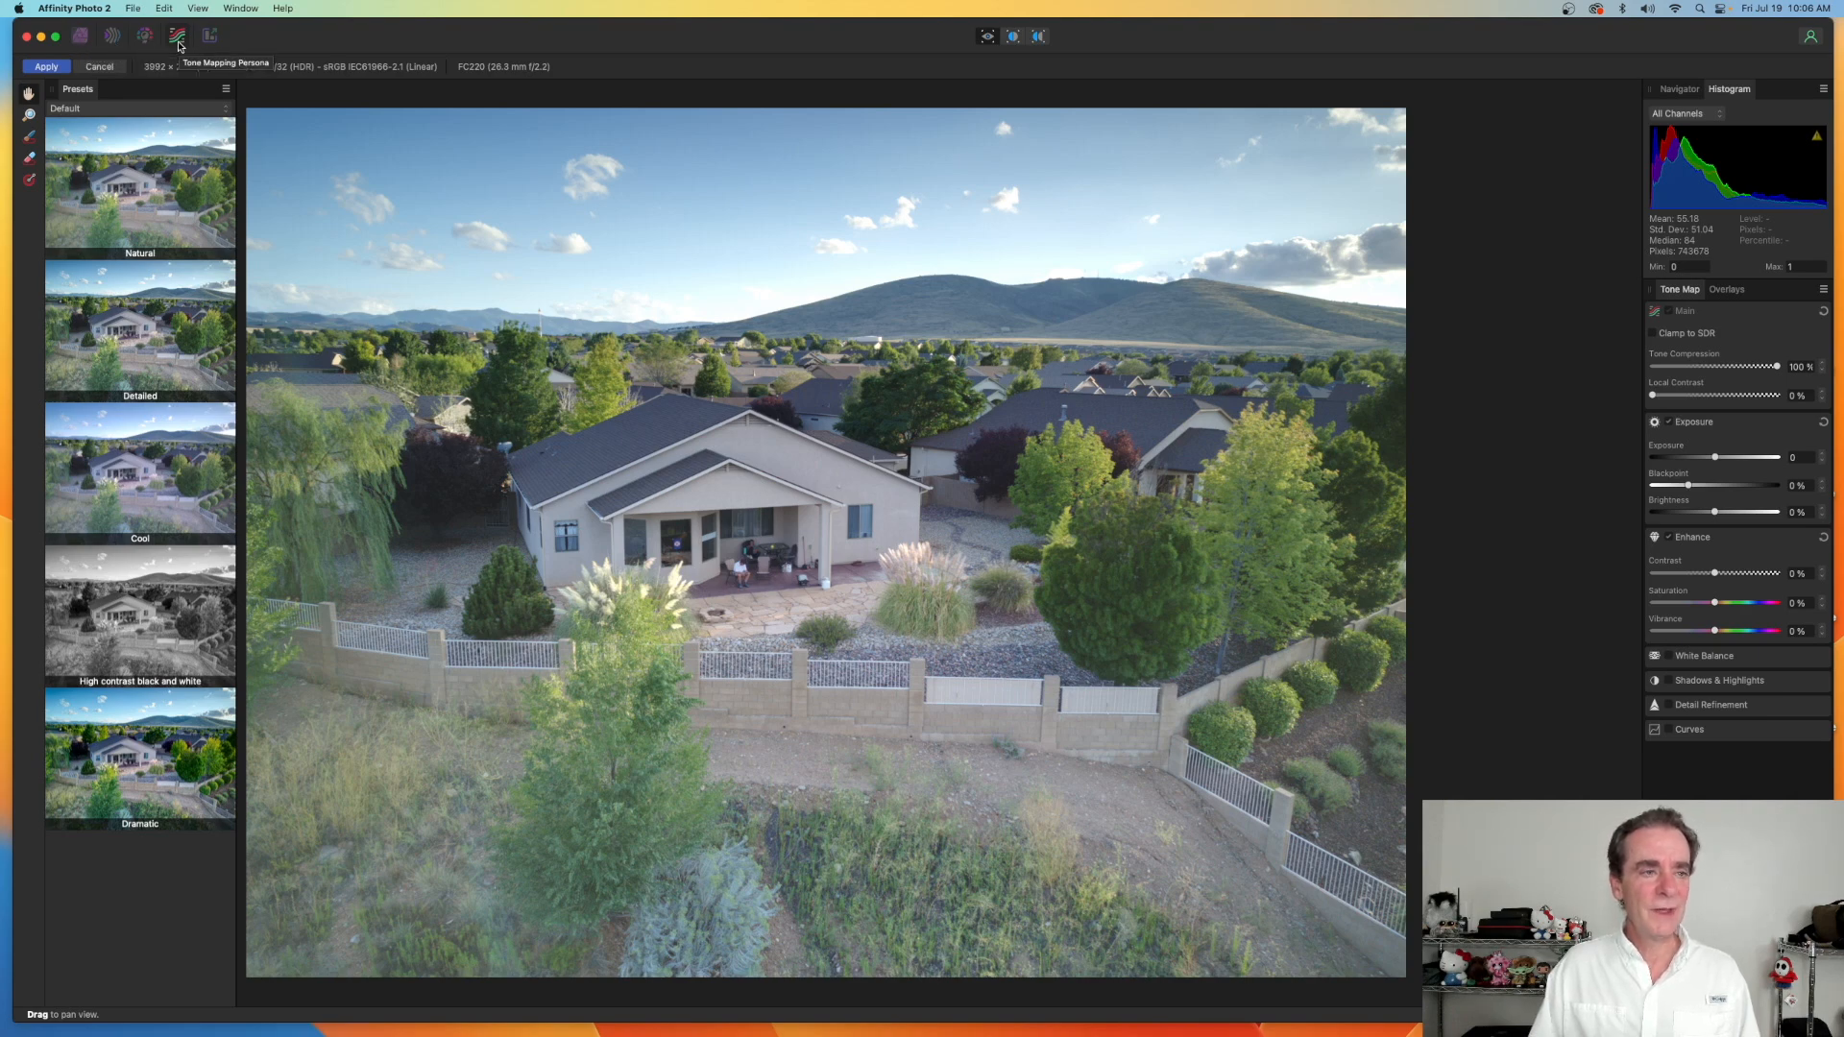
{"action": "mouse_move", "coordinate": [208, 42]}
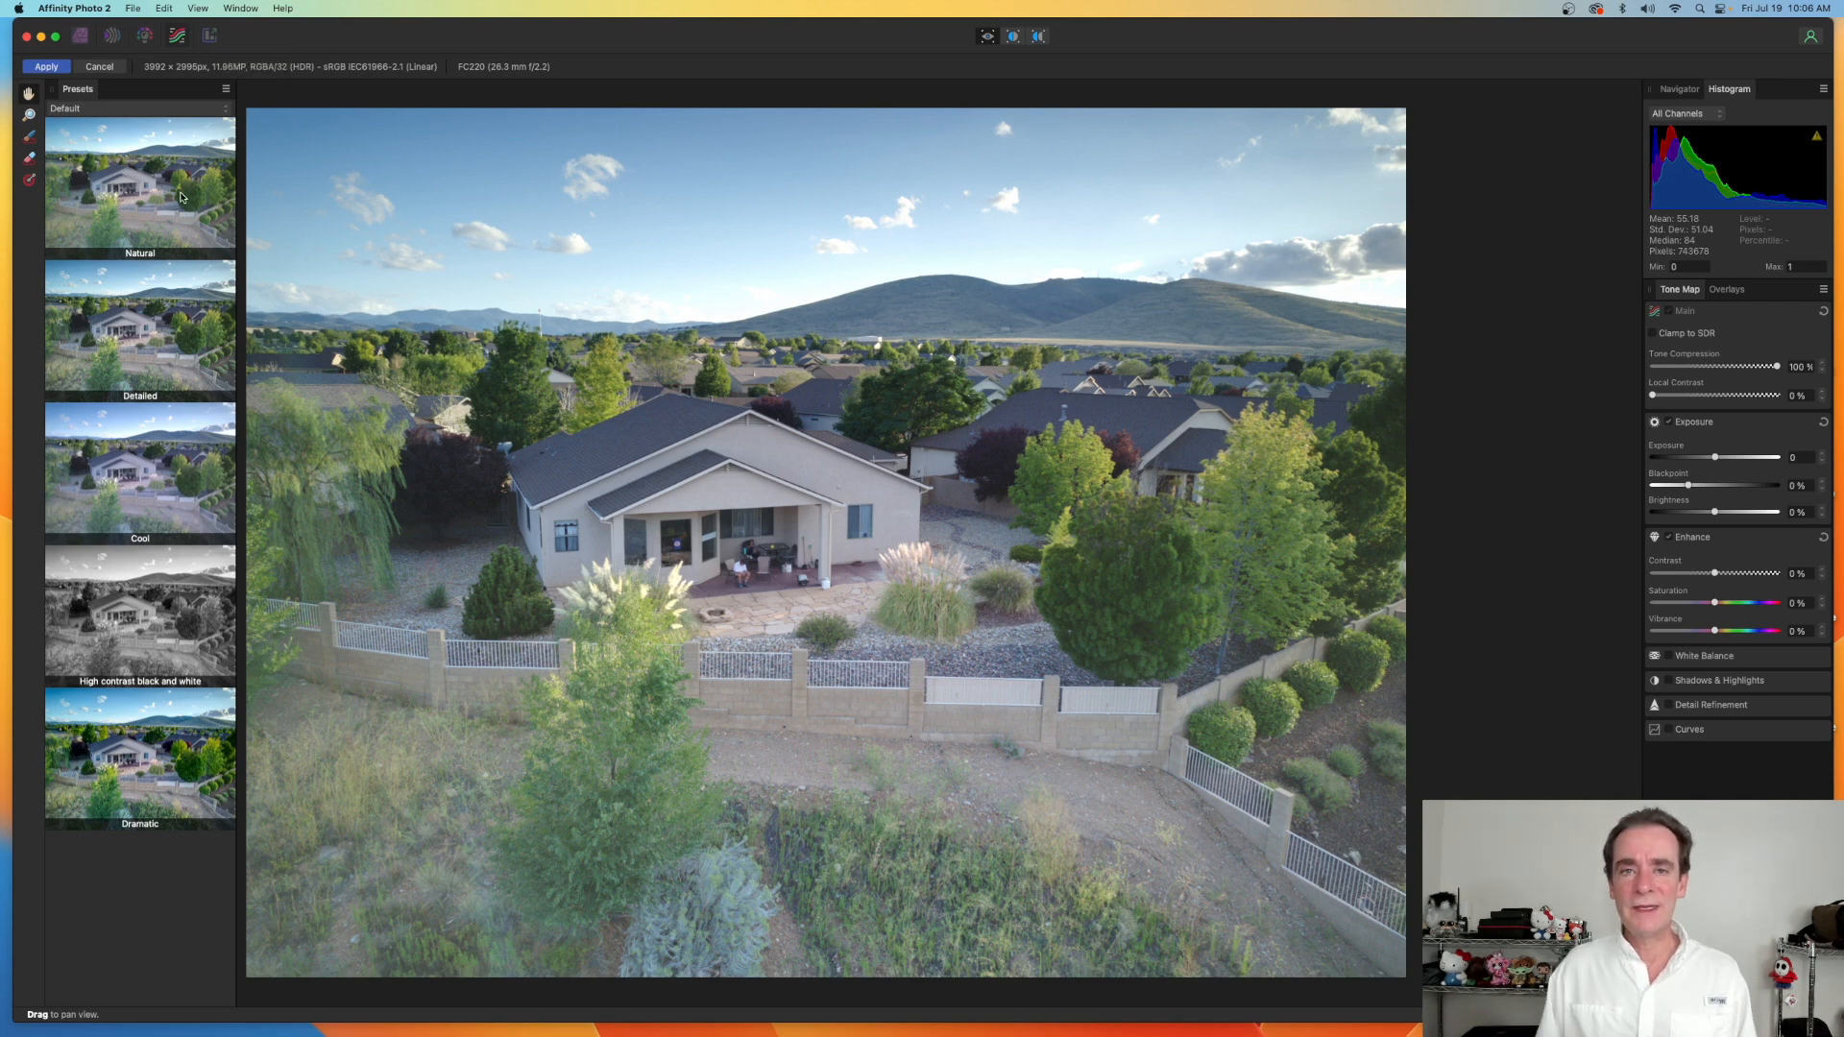
{"action": "mouse_move", "coordinate": [158, 217]}
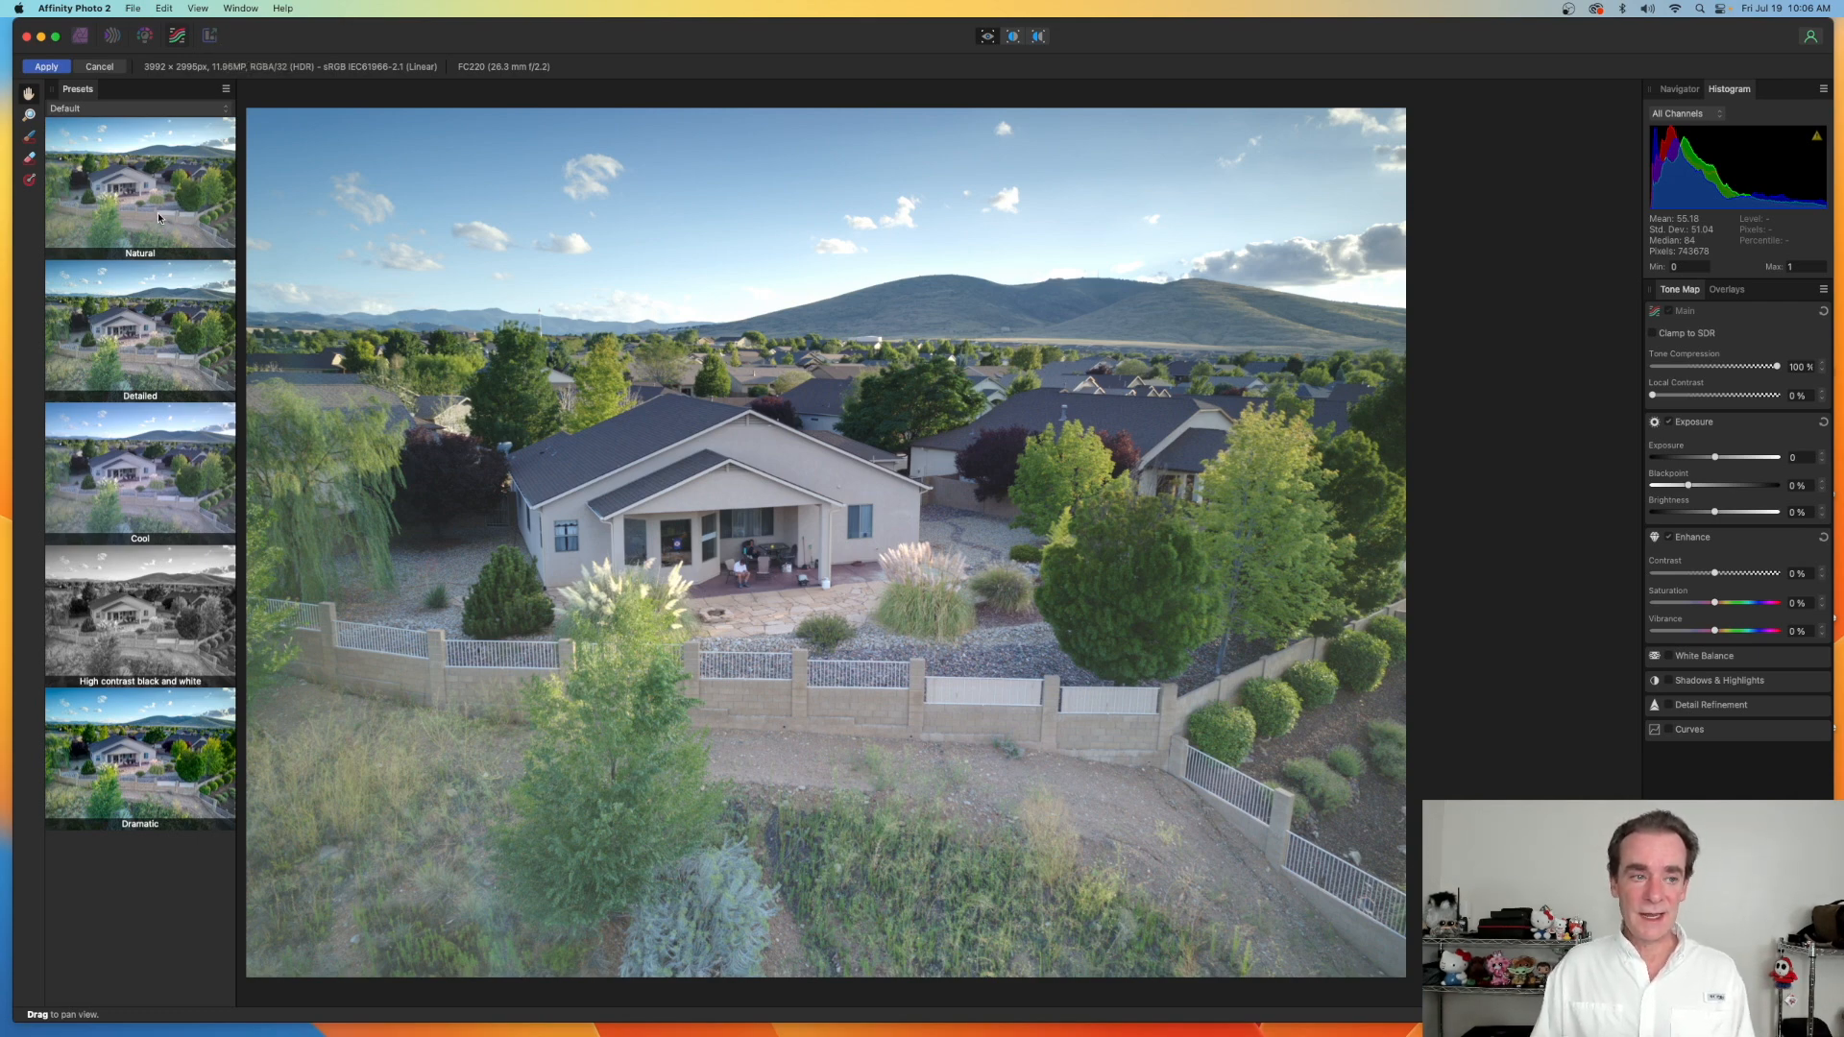
{"action": "mouse_move", "coordinate": [168, 357]}
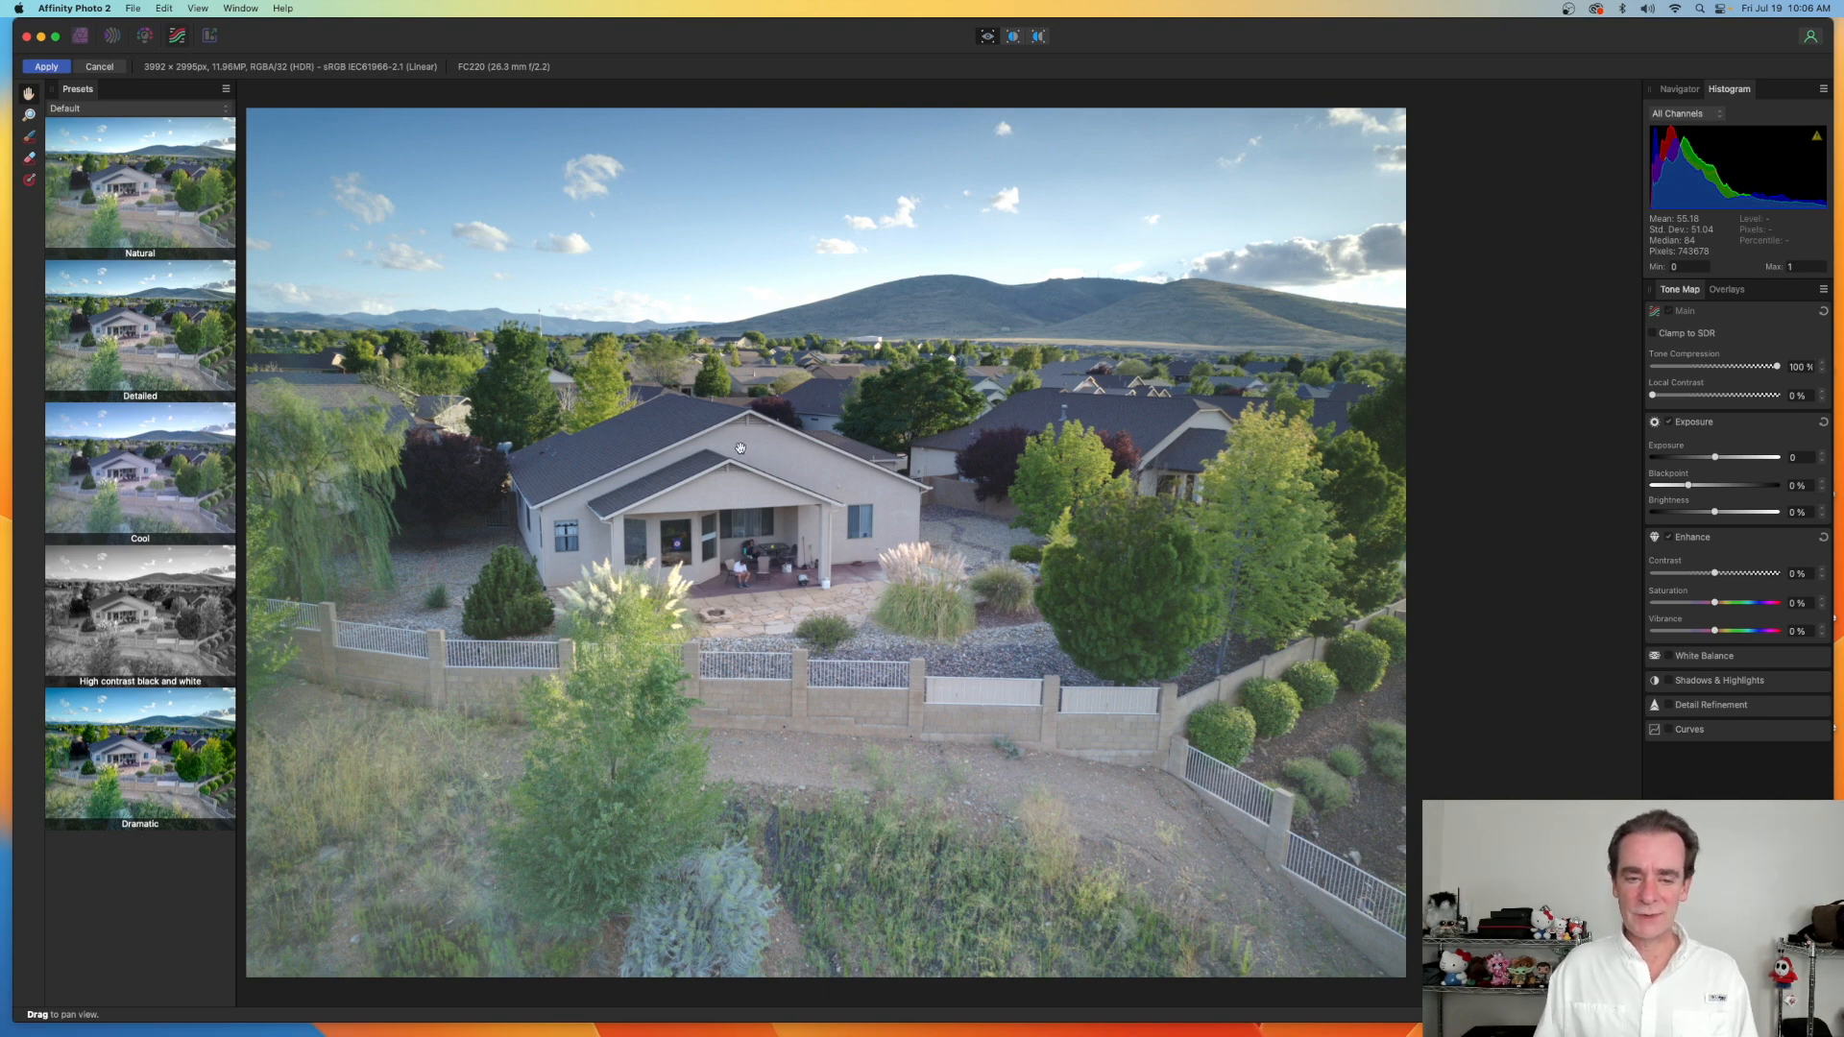
{"action": "mouse_move", "coordinate": [459, 845]}
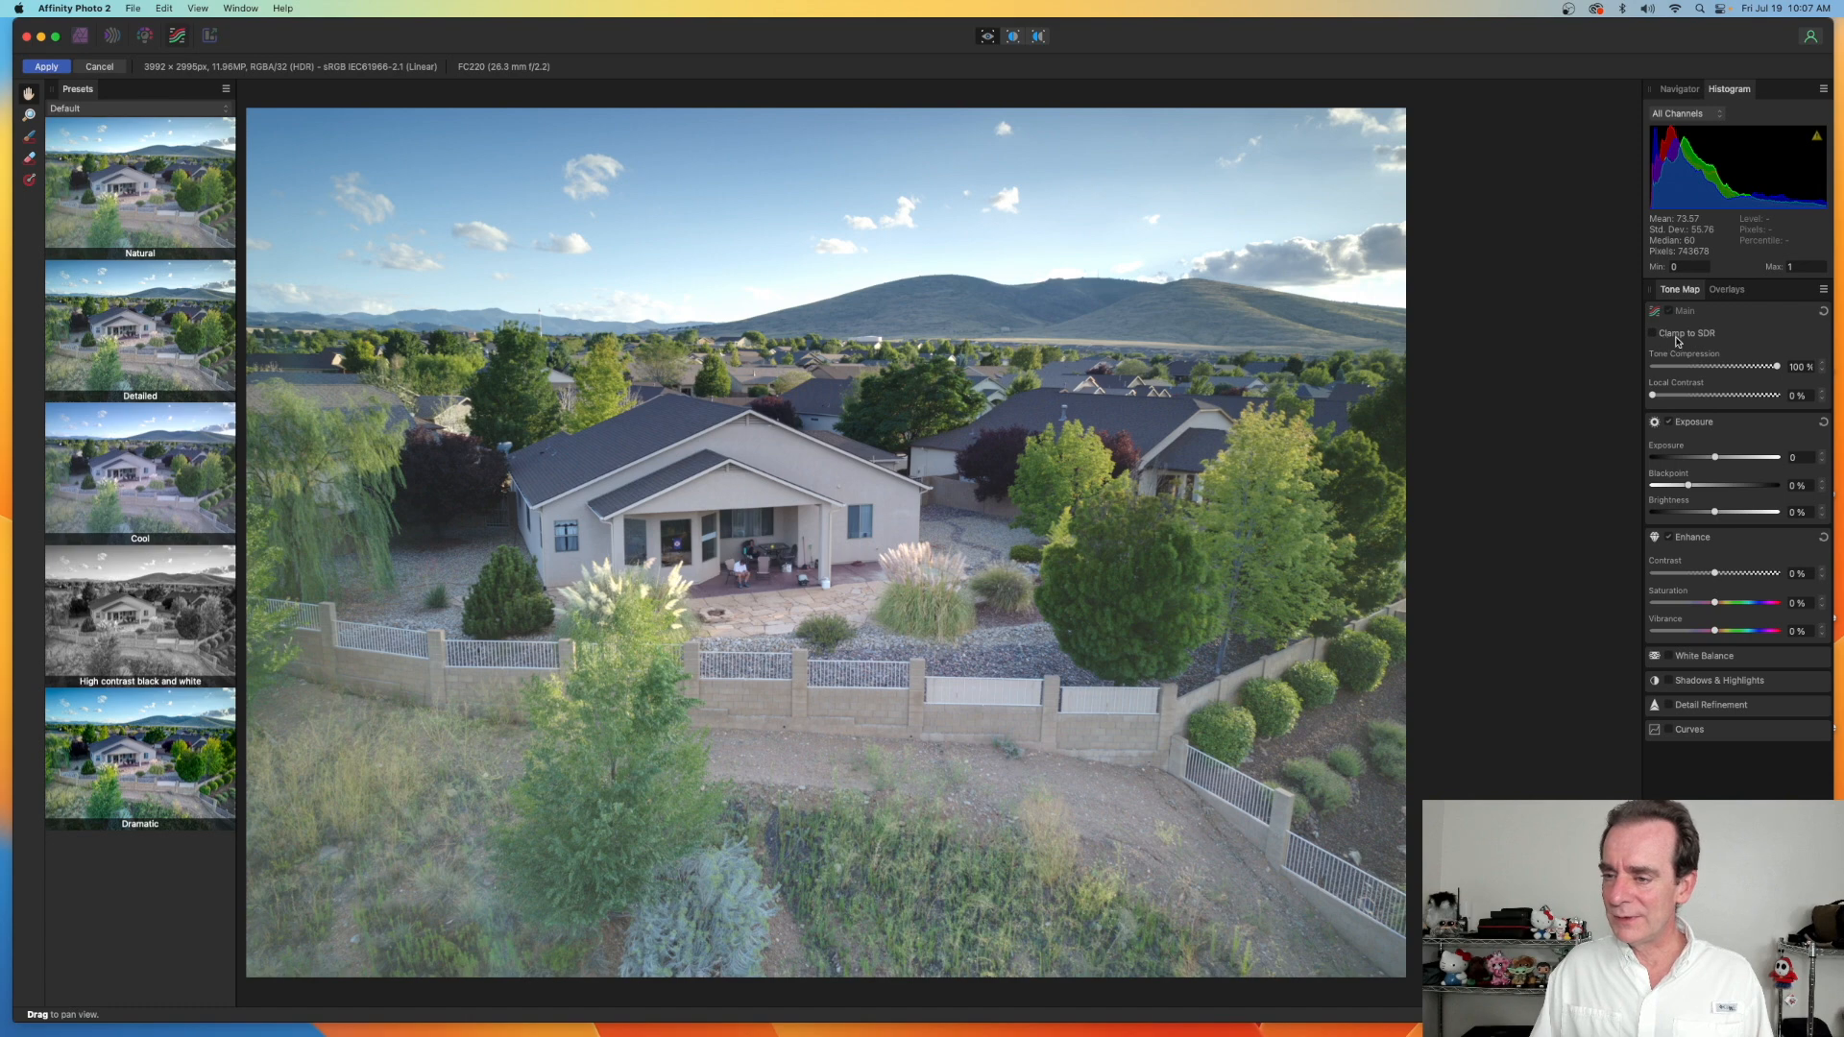
{"action": "mouse_move", "coordinate": [1709, 342]}
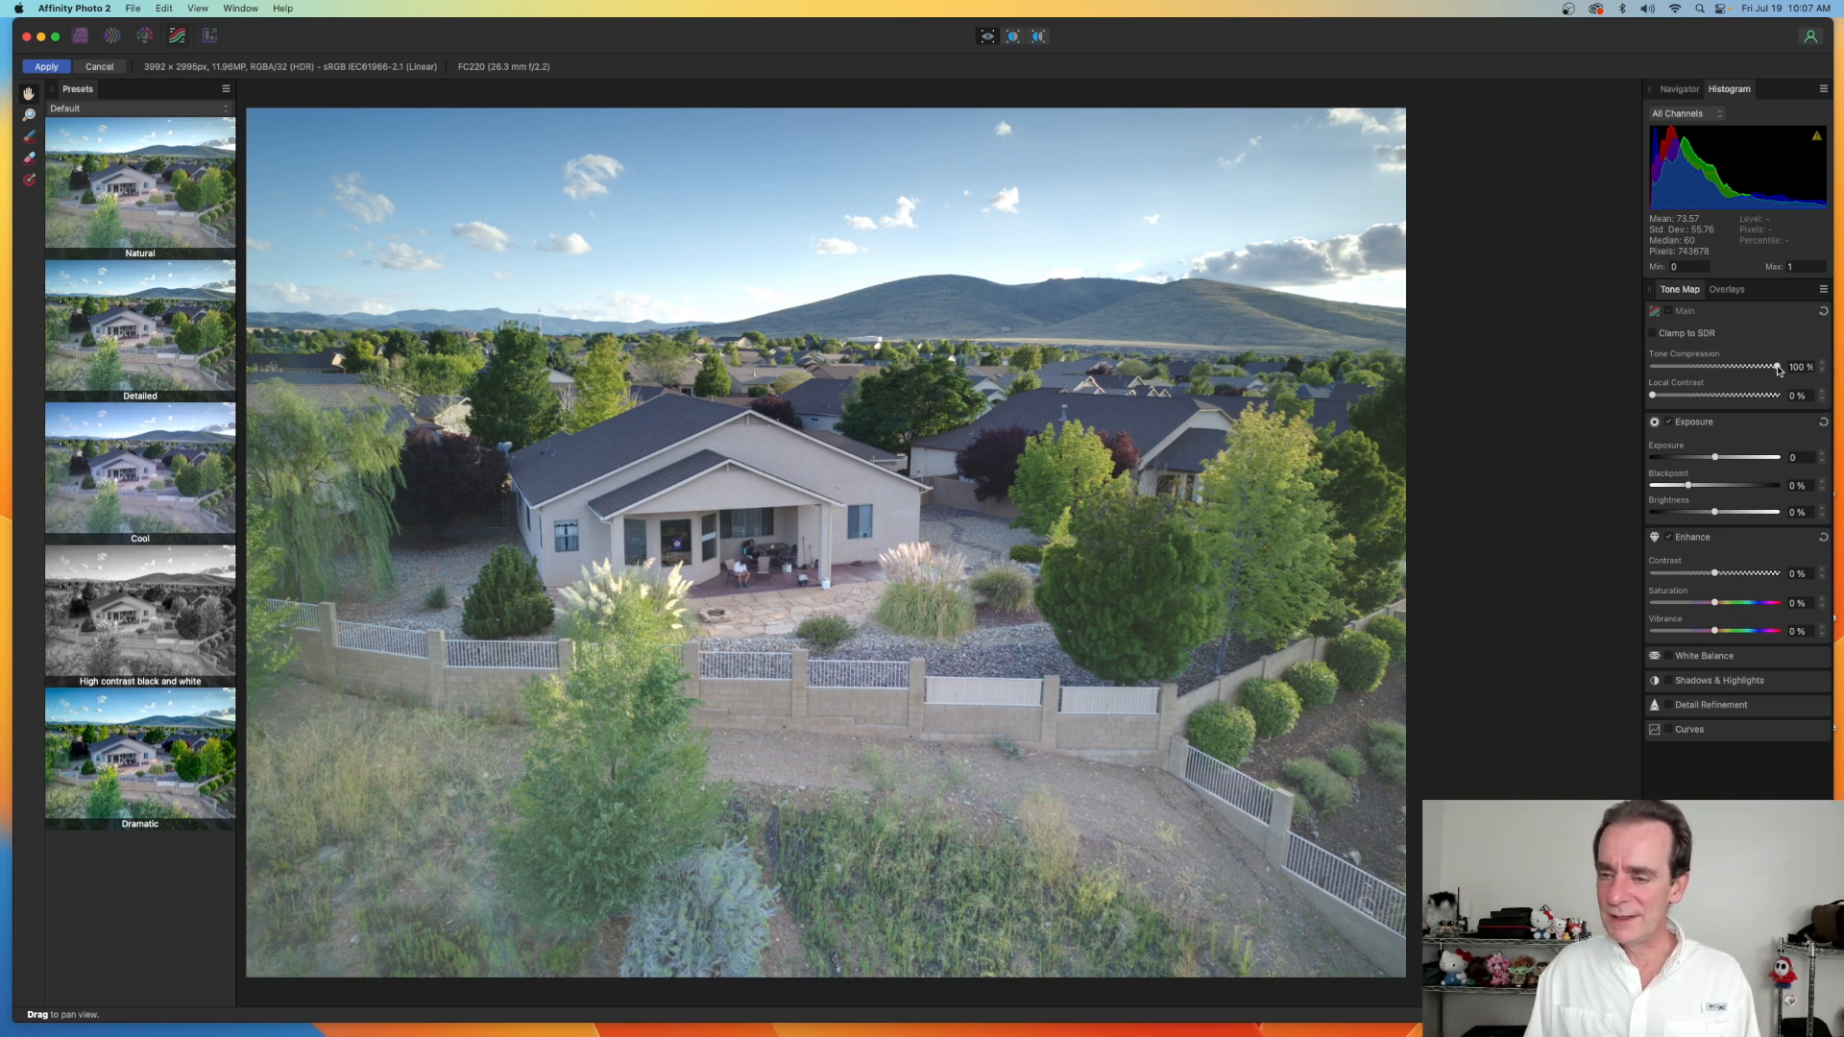
{"action": "left_click_drag", "start_coordinate": [1774, 367], "coordinate": [1652, 367]}
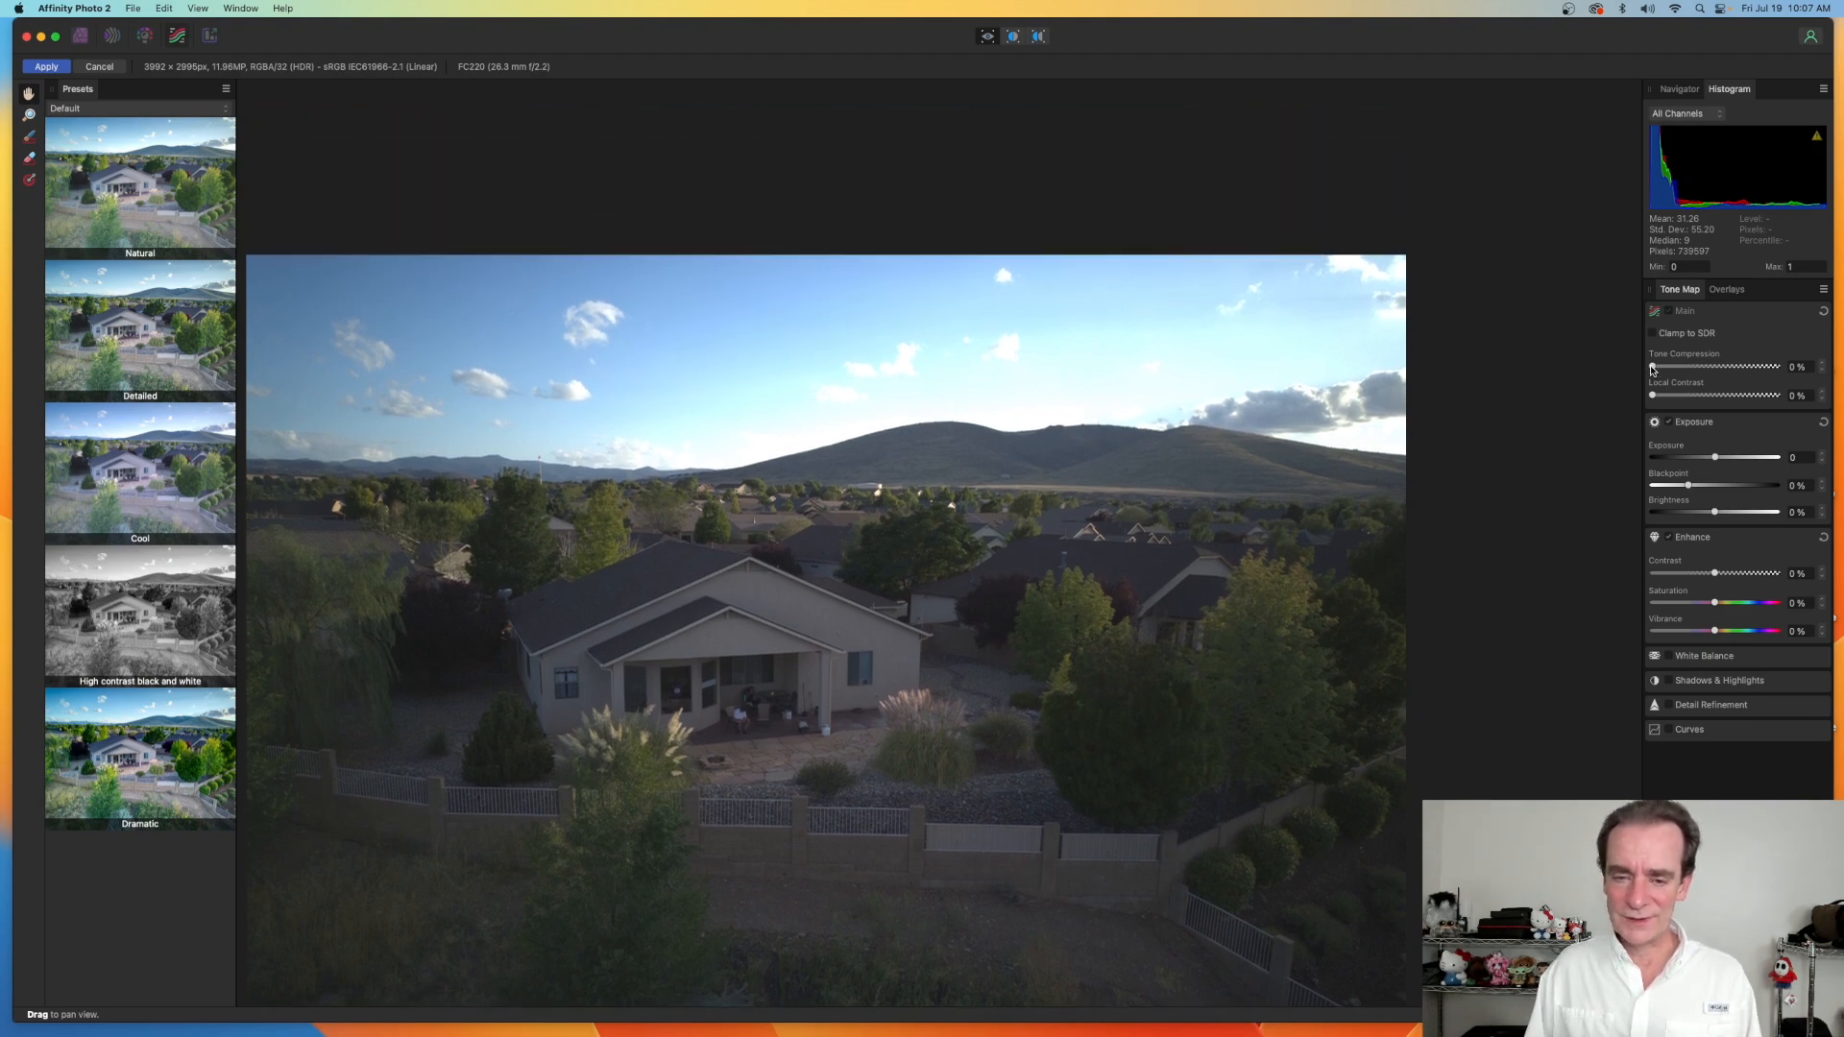
{"action": "left_click_drag", "start_coordinate": [1653, 365], "coordinate": [1779, 365]}
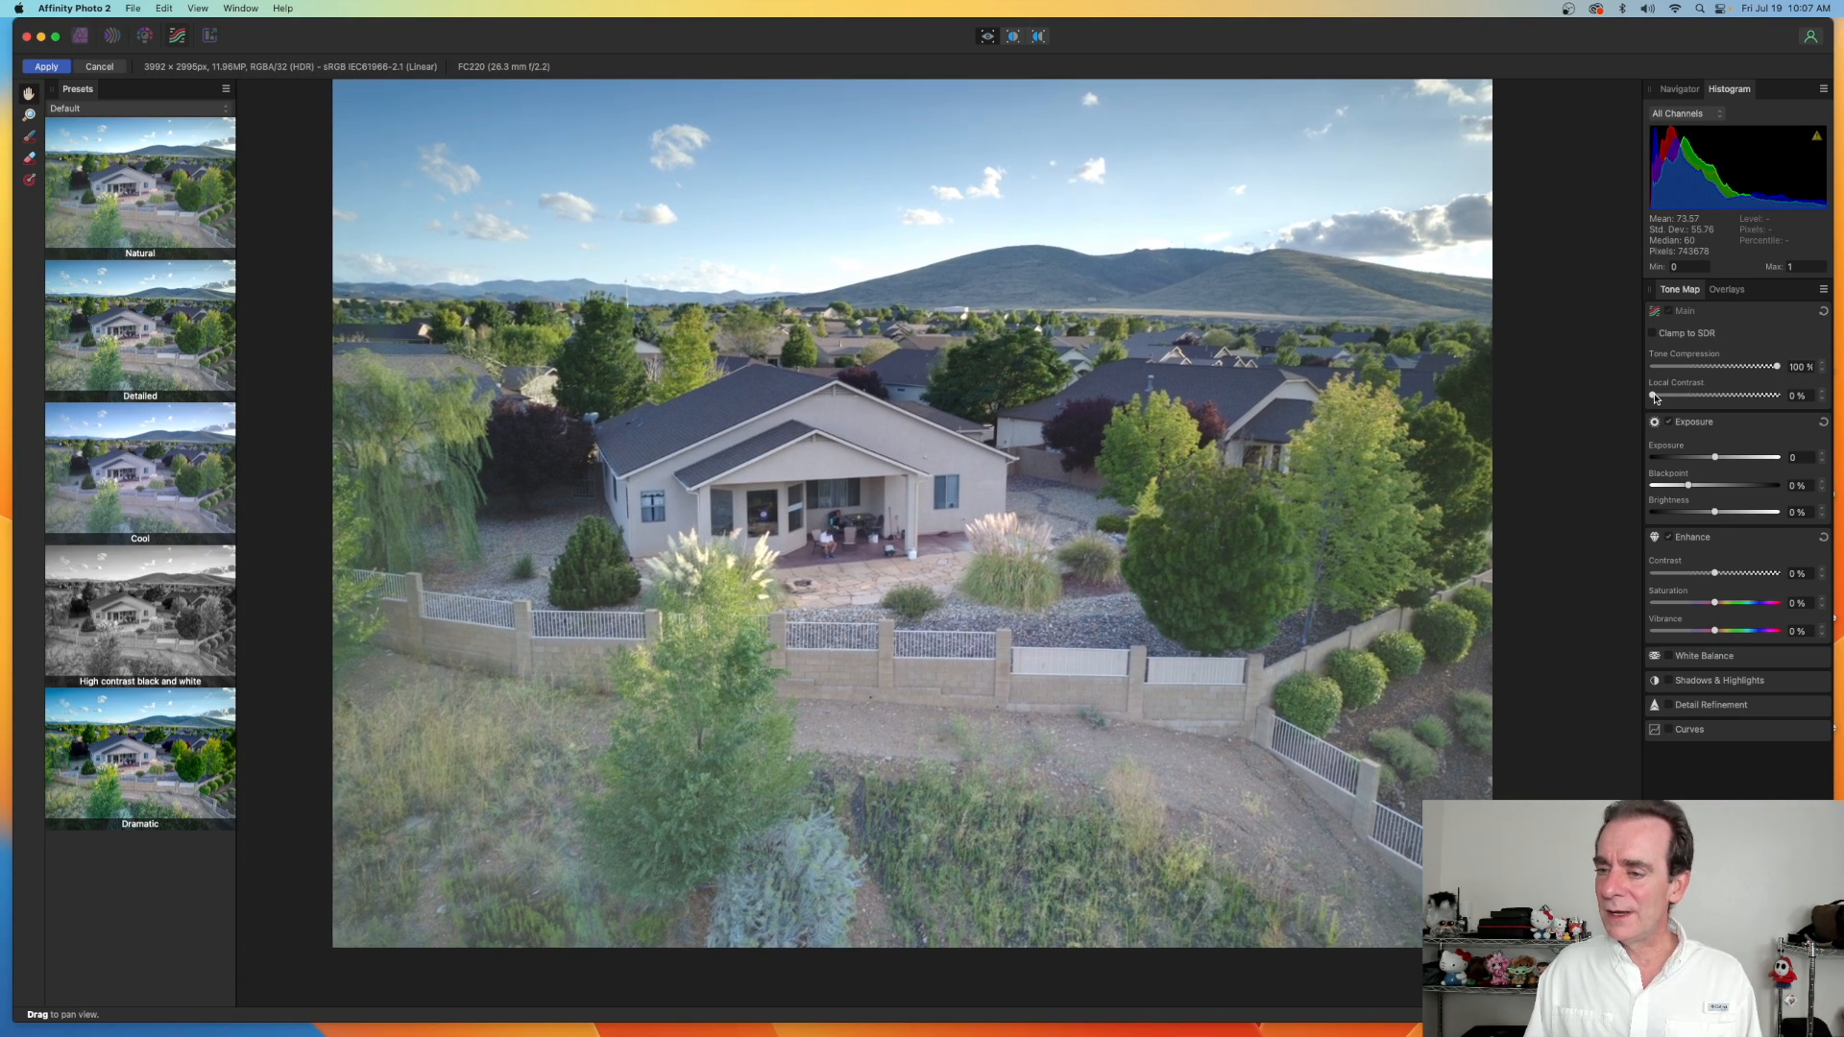
- Test higher local contrast values and settle it at about 40%
{"action": "left_click_drag", "start_coordinate": [1651, 396], "coordinate": [1690, 396]}
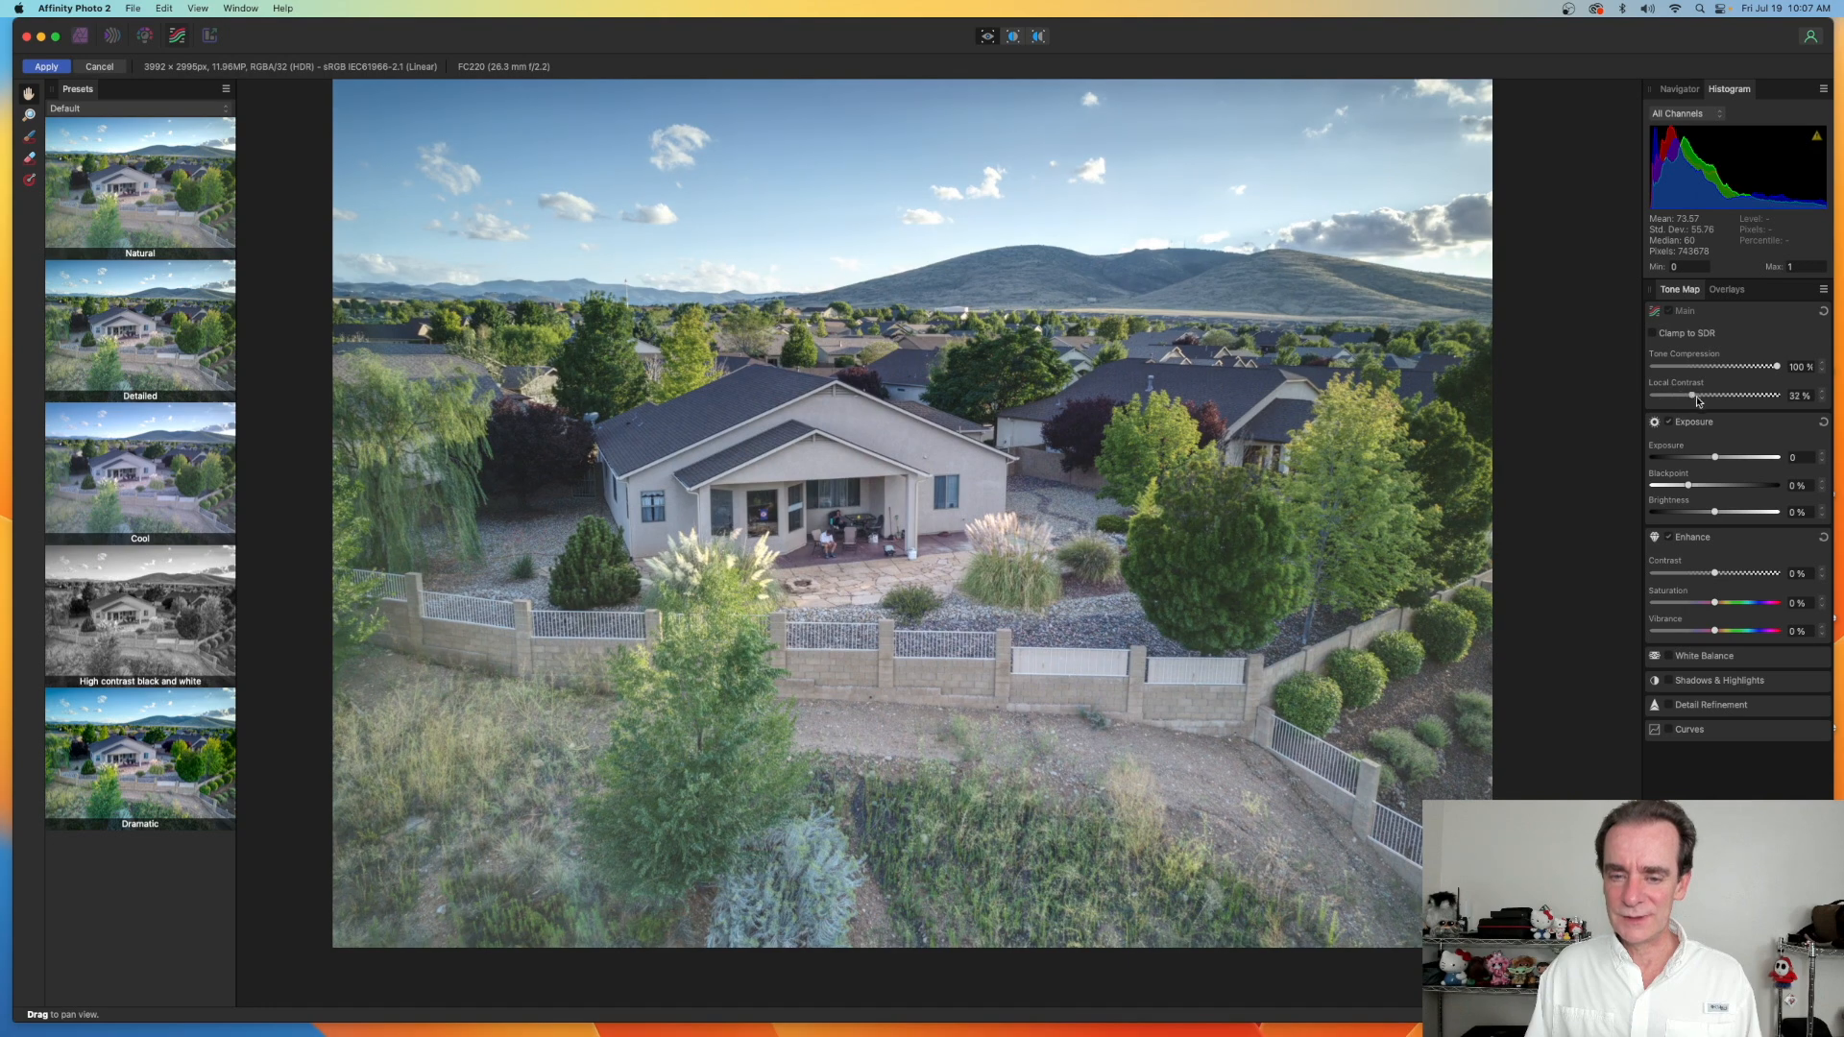
{"action": "left_click_drag", "start_coordinate": [1690, 396], "coordinate": [1695, 396]}
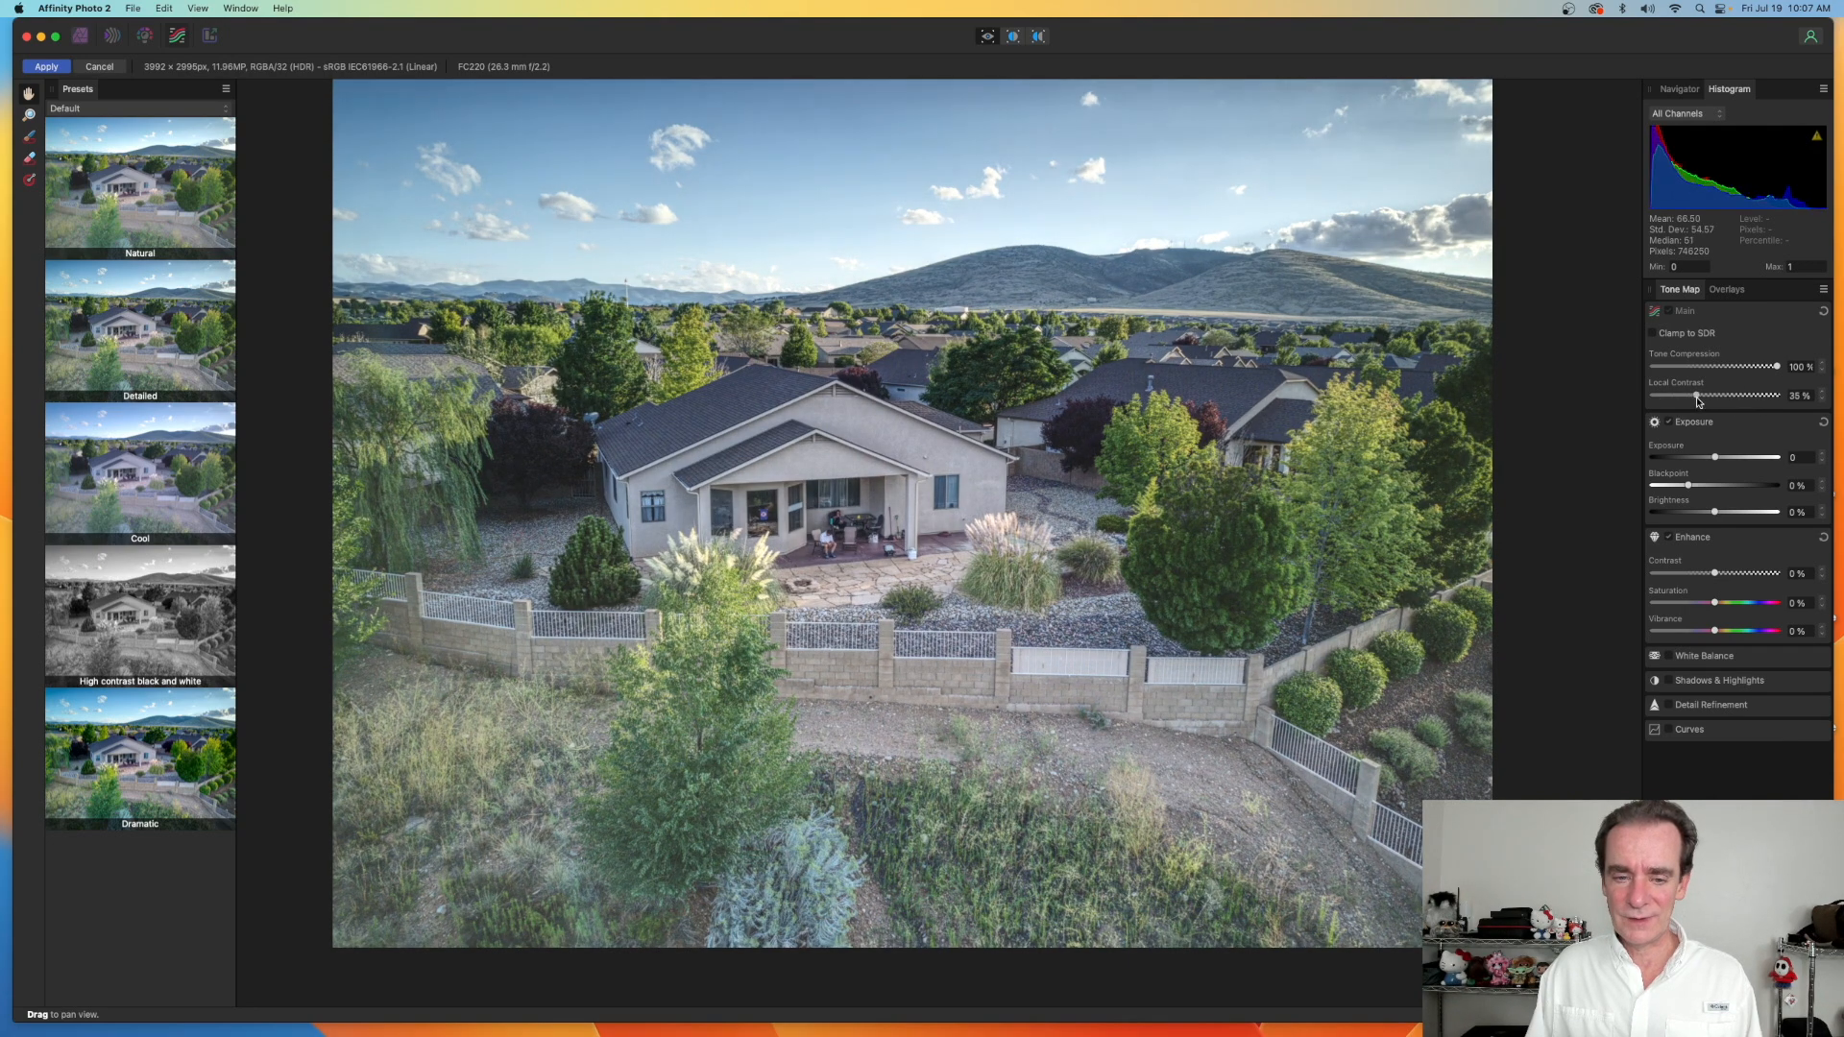
{"action": "left_click_drag", "start_coordinate": [1716, 396], "coordinate": [1769, 396]}
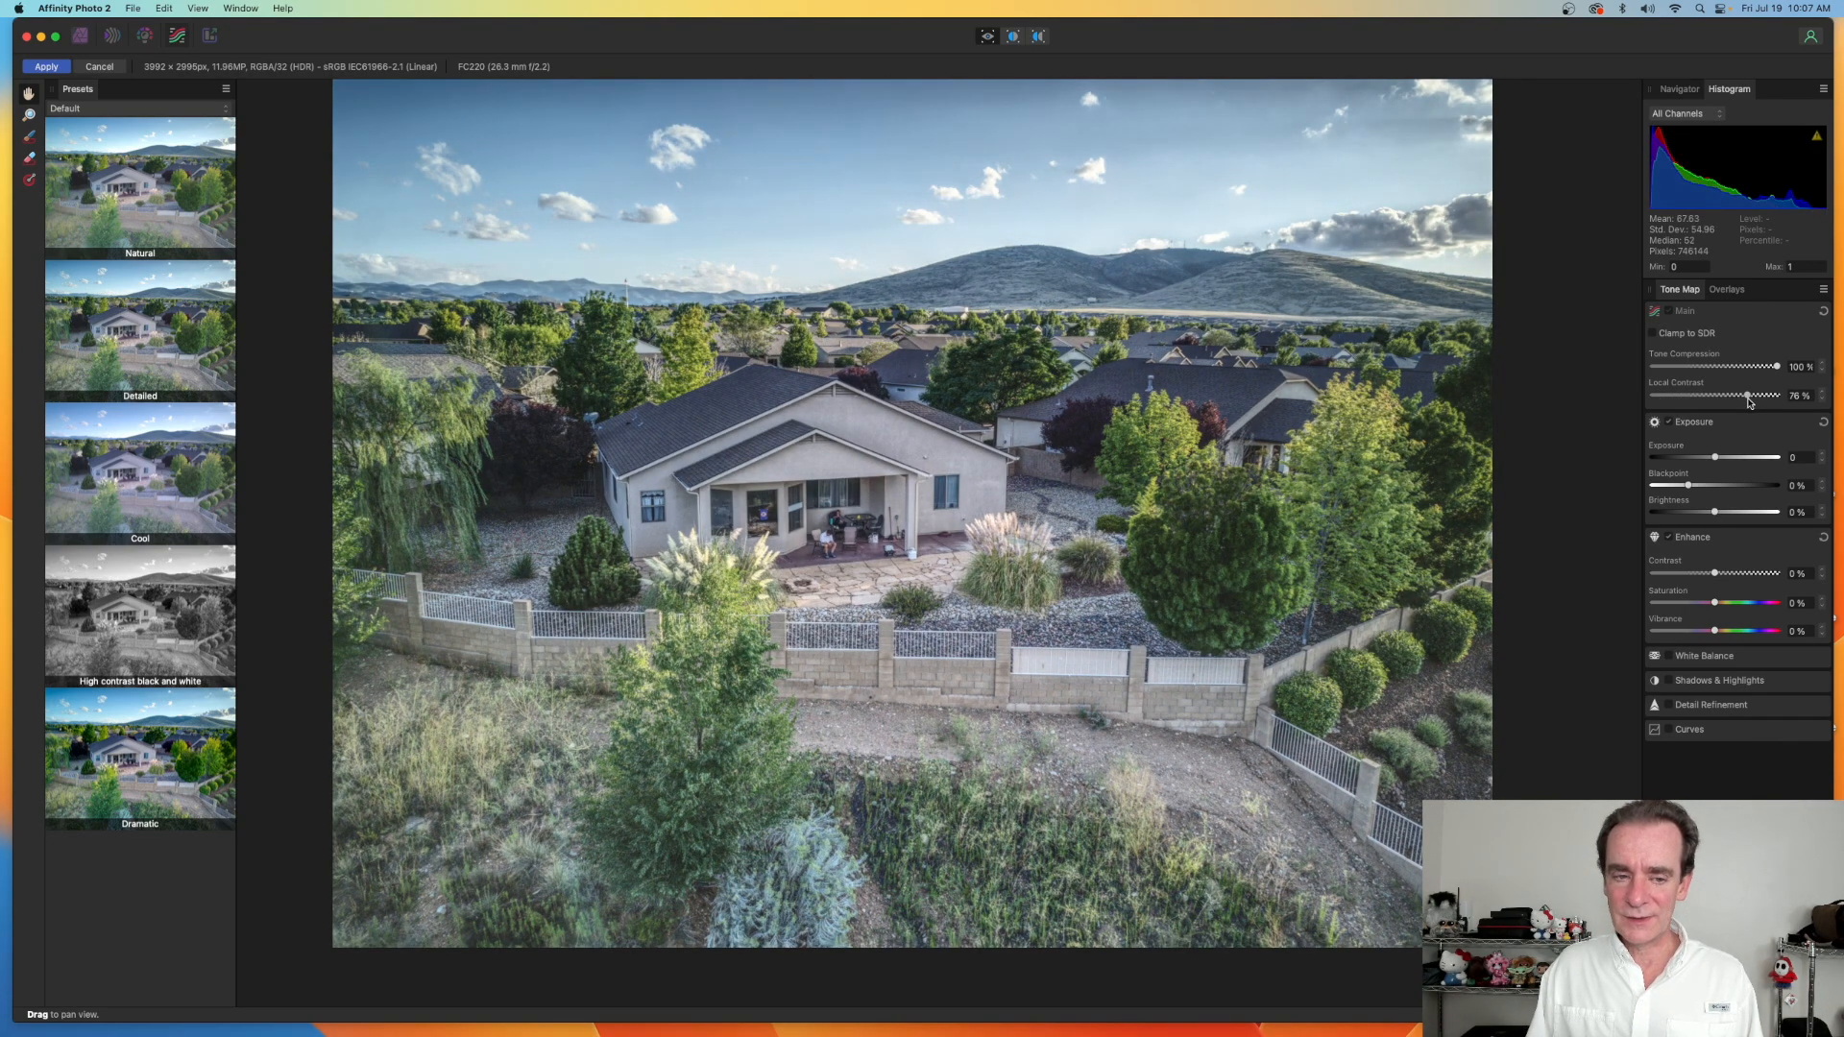
{"action": "left_click_drag", "start_coordinate": [1782, 395], "coordinate": [1658, 396]}
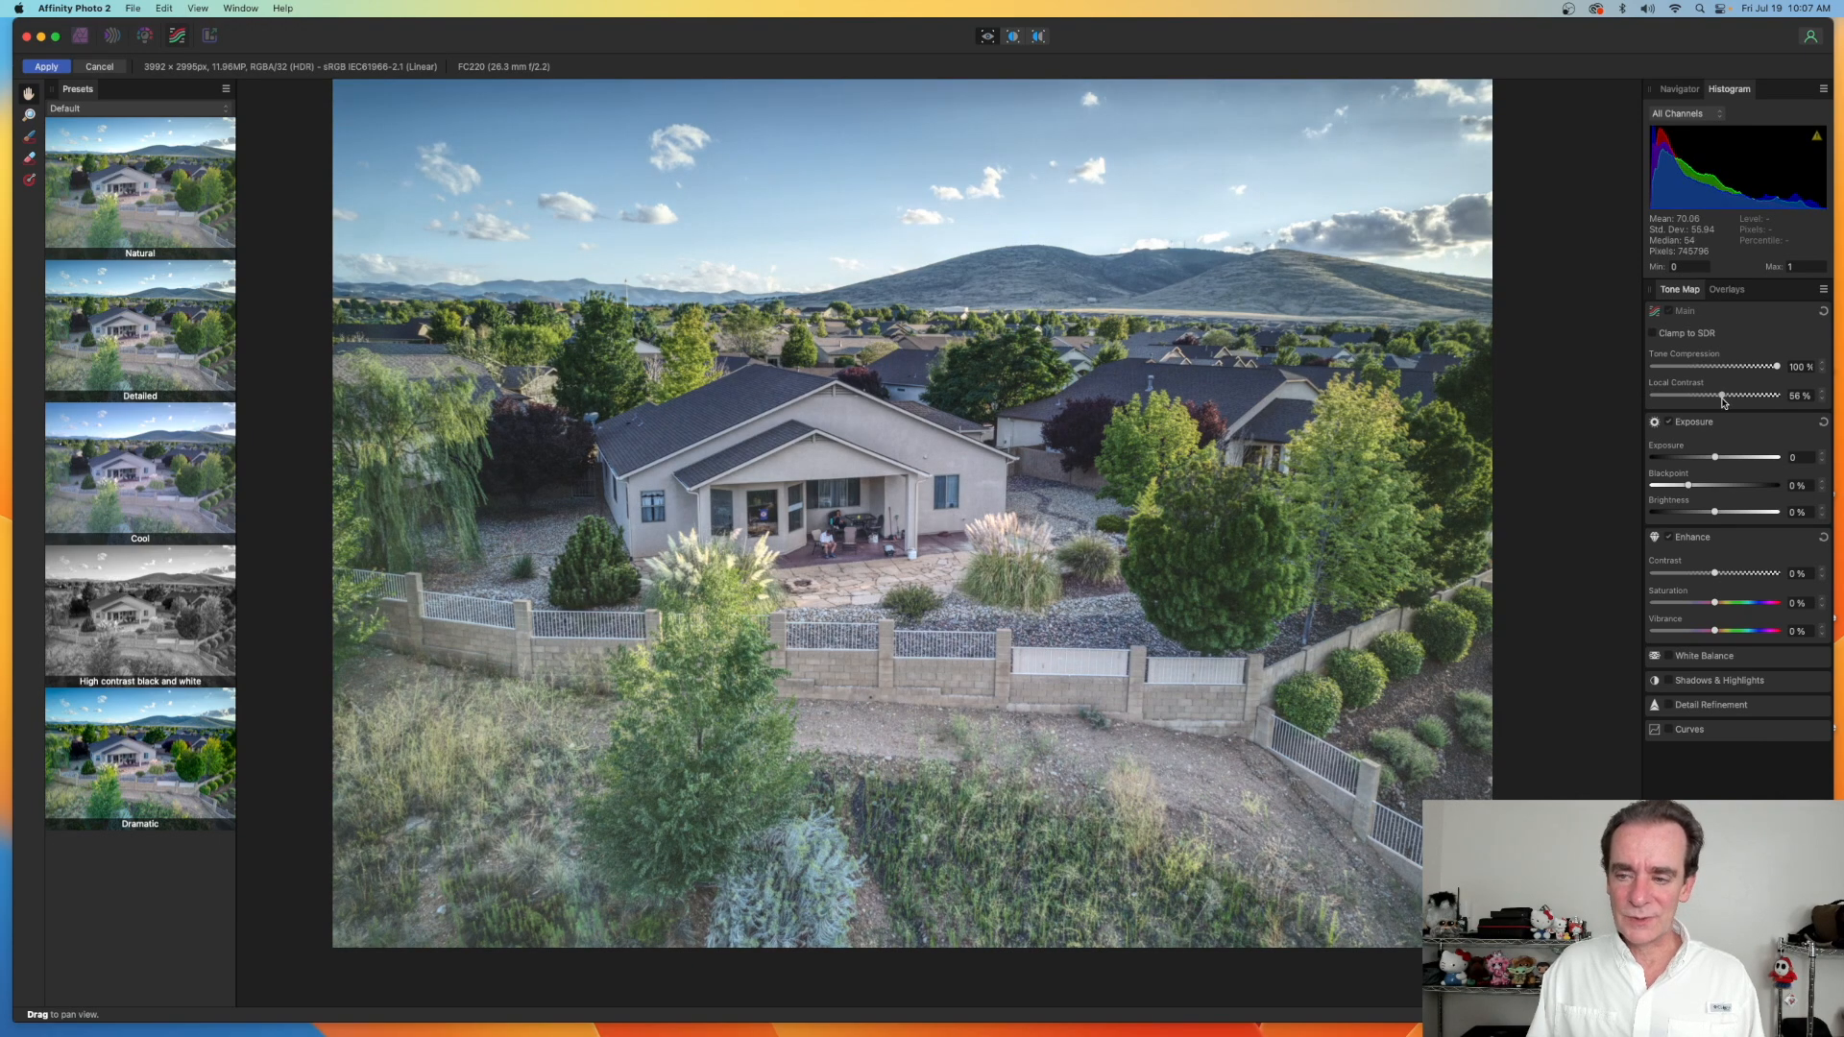
{"action": "left_click_drag", "start_coordinate": [1728, 395], "coordinate": [1712, 395]}
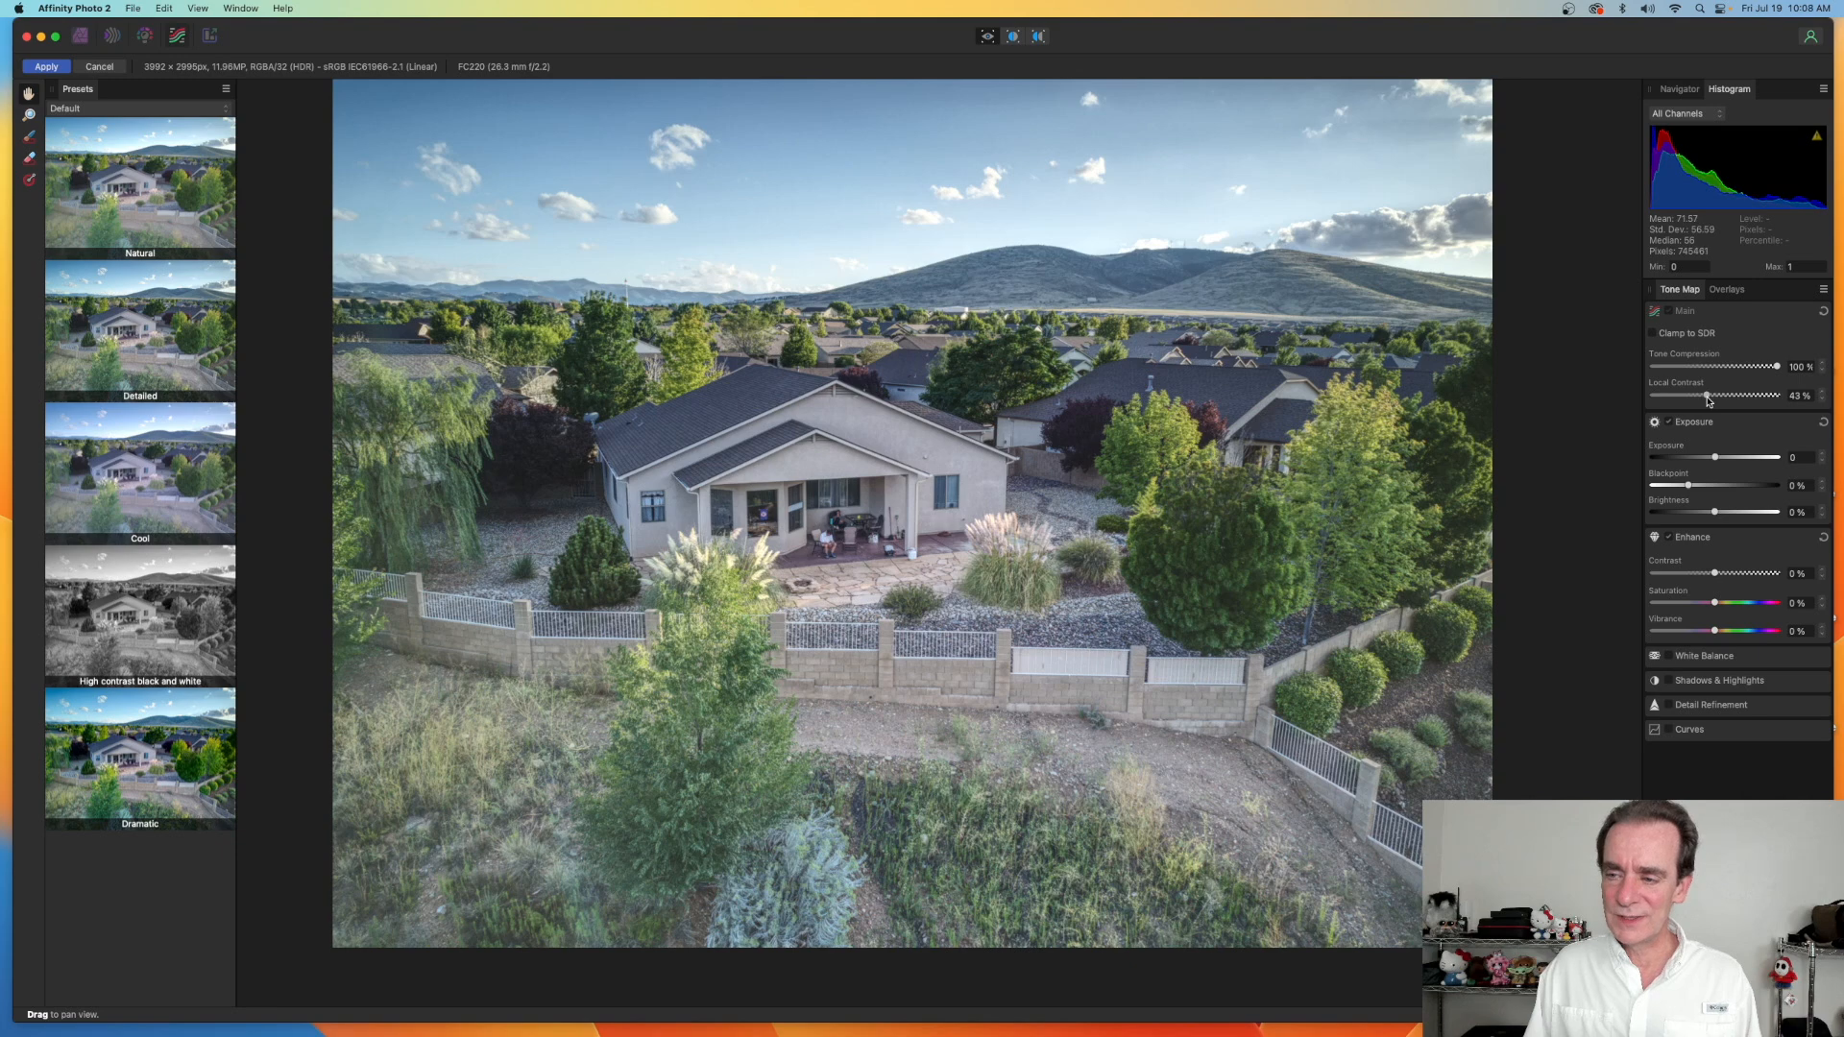
{"action": "left_click_drag", "start_coordinate": [1708, 396], "coordinate": [1704, 396]}
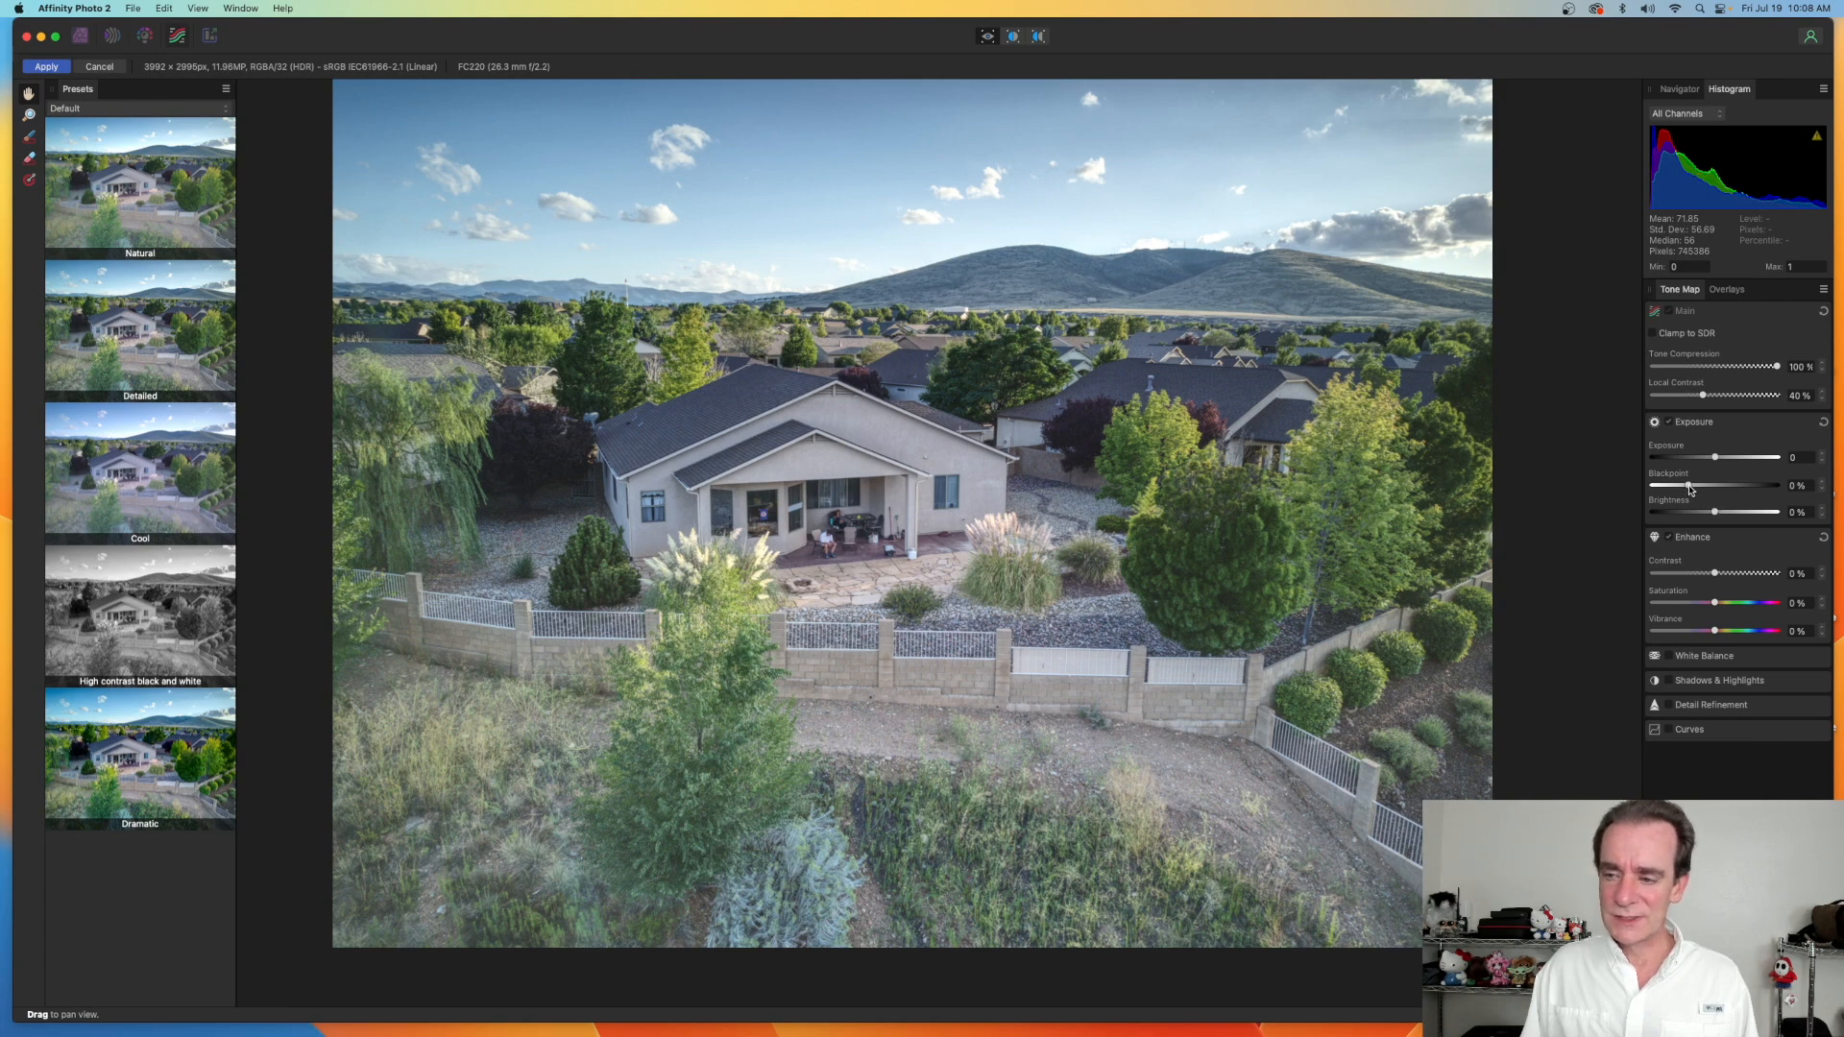
- Try the black point below zero, then return it to 0%
{"action": "left_click_drag", "start_coordinate": [1715, 484], "coordinate": [1650, 484]}
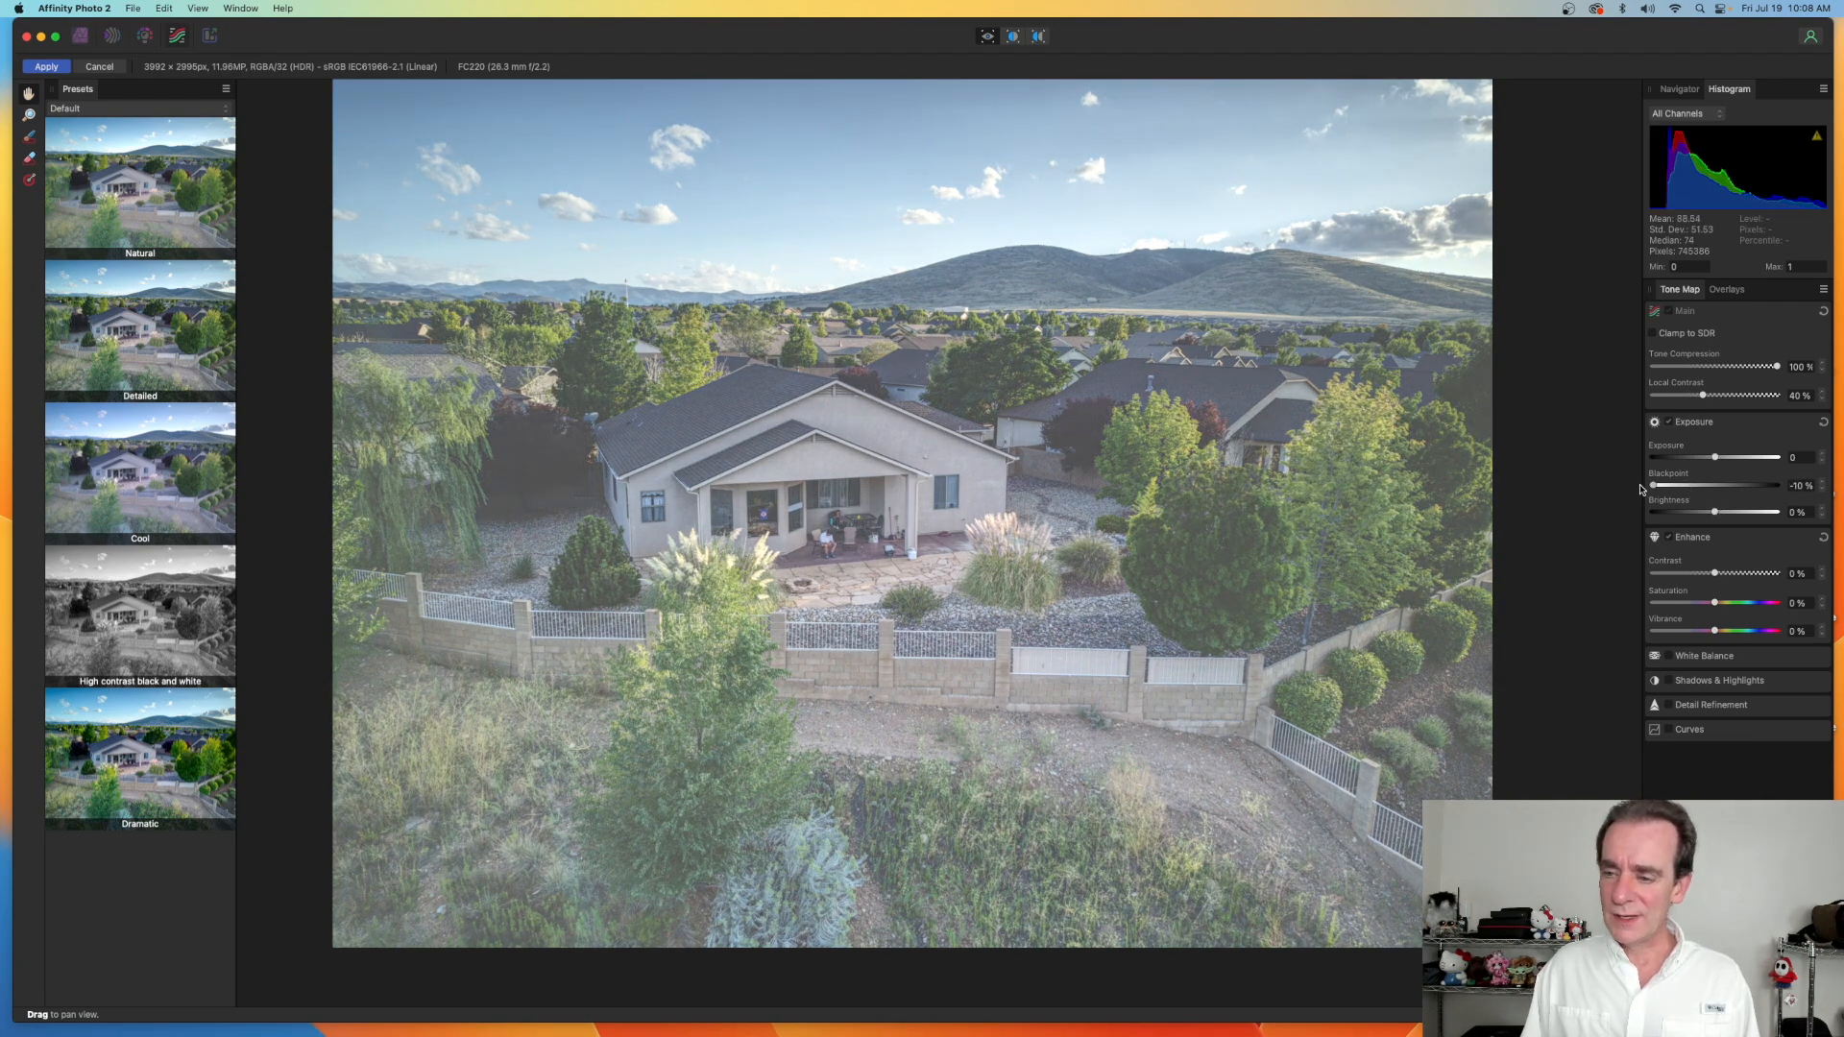
{"action": "left_click_drag", "start_coordinate": [1651, 484], "coordinate": [1696, 484]}
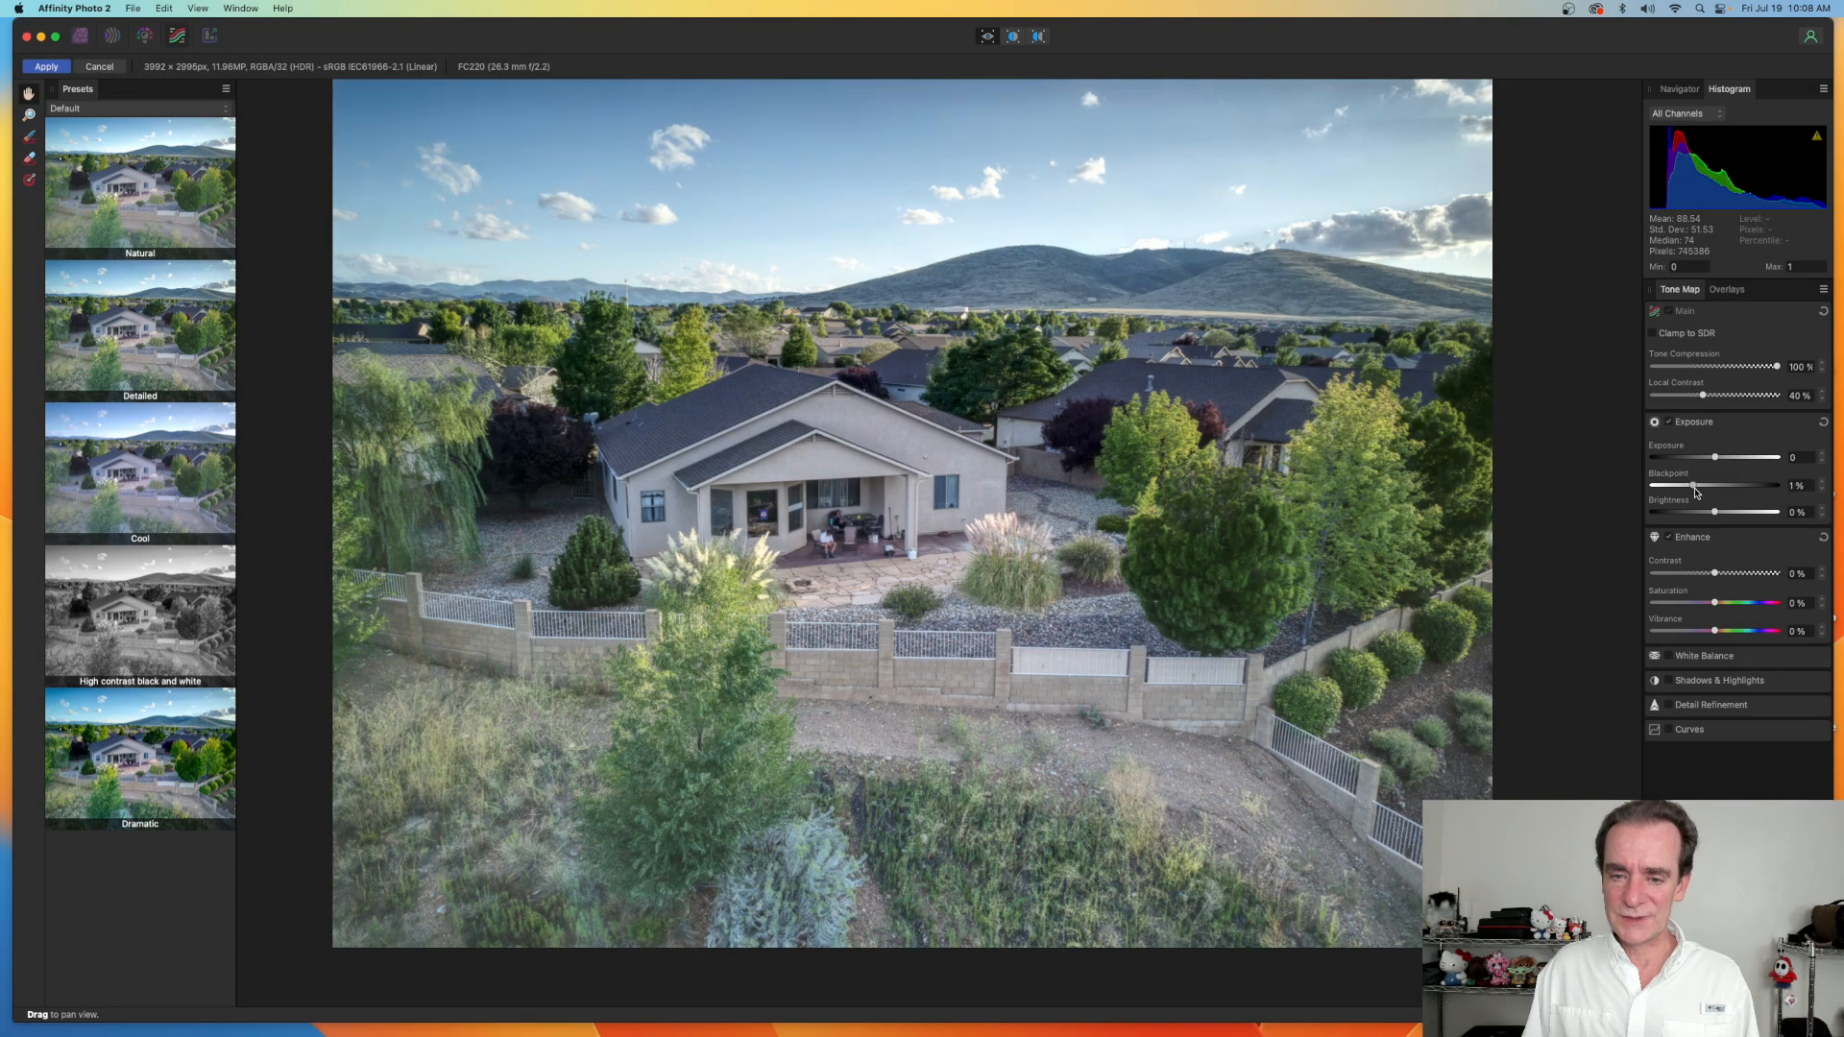
{"action": "left_click_drag", "start_coordinate": [1654, 484], "coordinate": [1700, 484]}
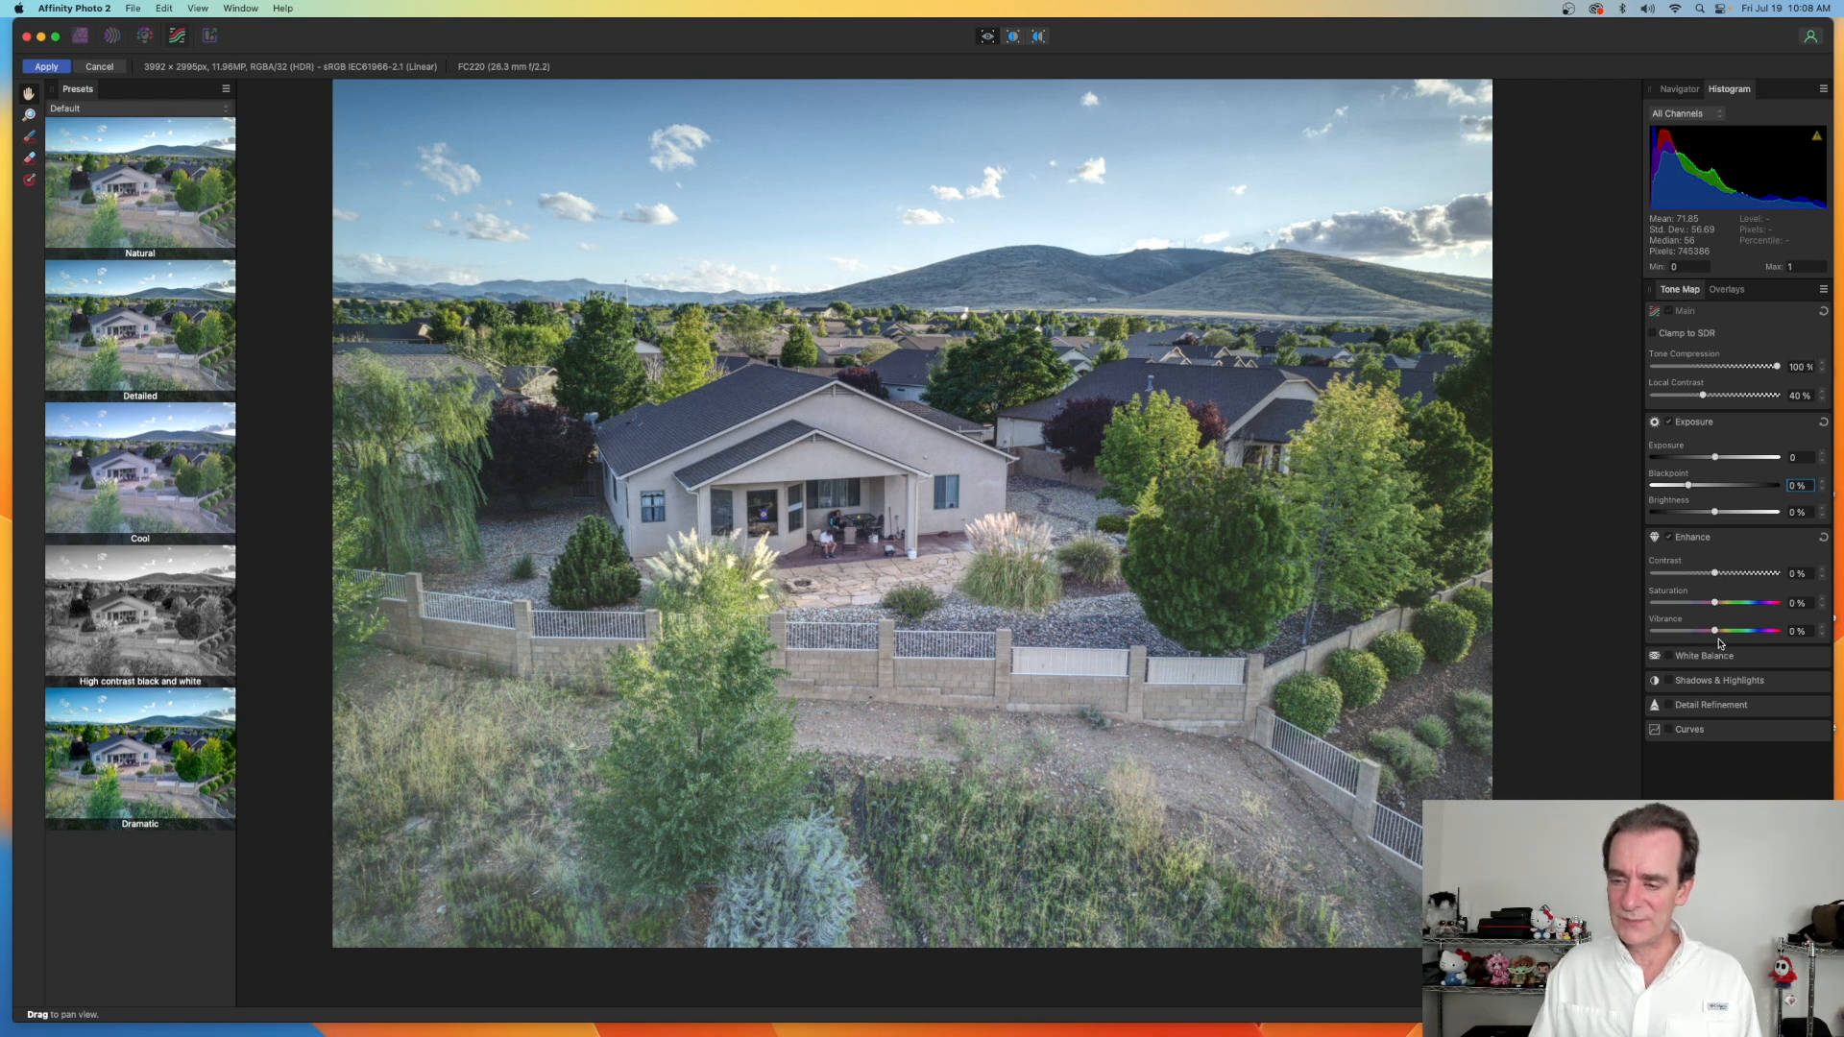
{"action": "mouse_move", "coordinate": [1715, 630]}
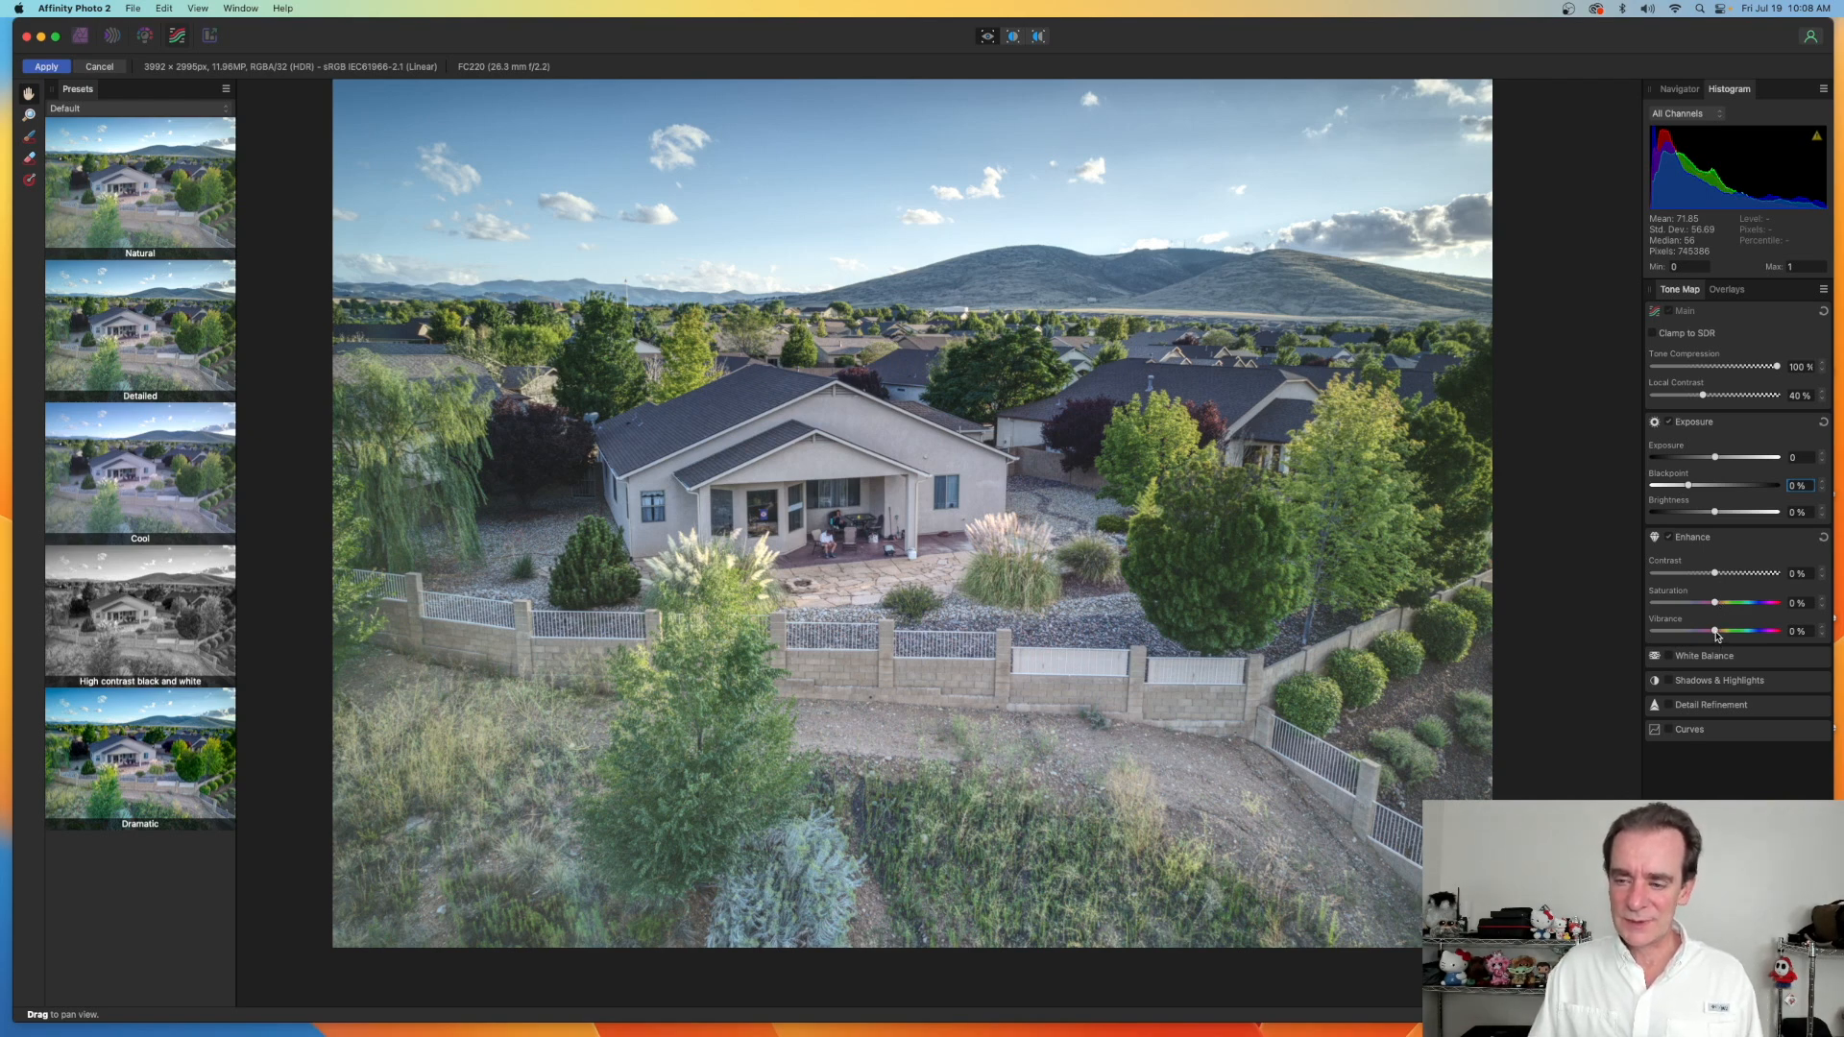
- Try vibrance up to about 40% and reset it to 0%
{"action": "left_click_drag", "start_coordinate": [1711, 632], "coordinate": [1778, 632]}
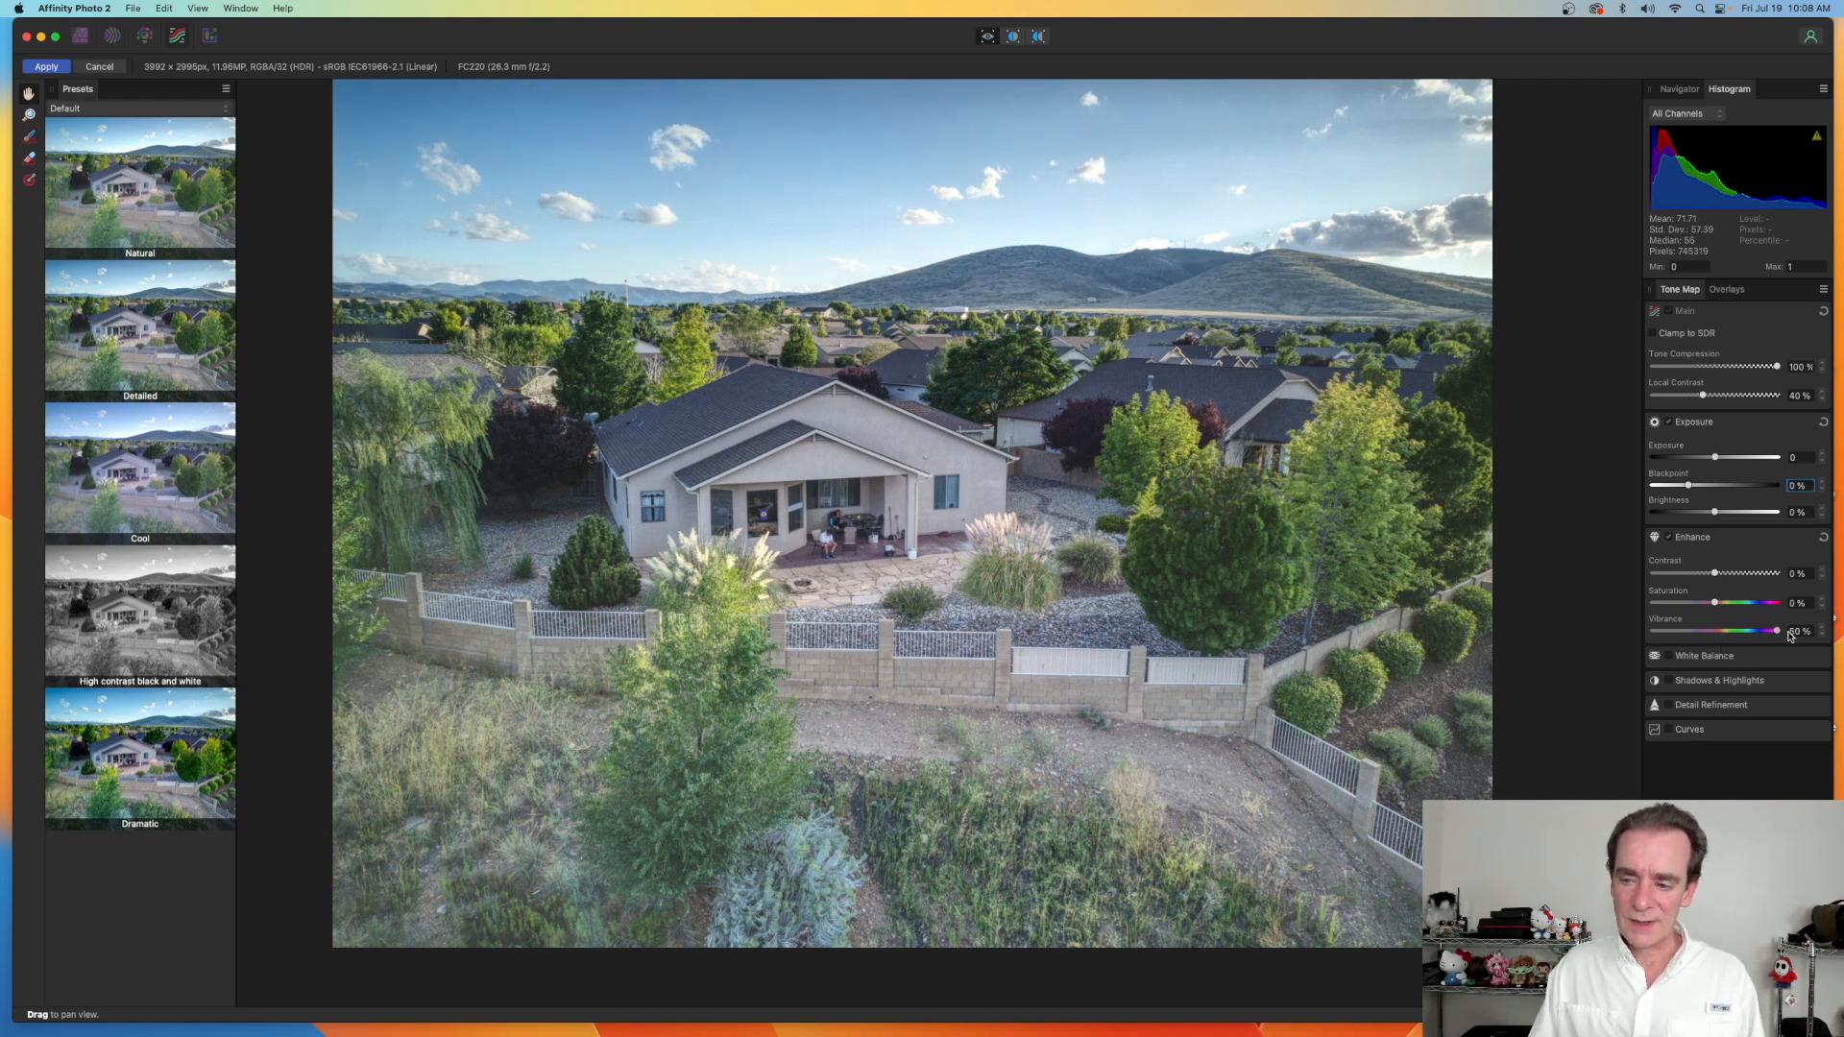
{"action": "left_click_drag", "start_coordinate": [1782, 630], "coordinate": [1731, 630]}
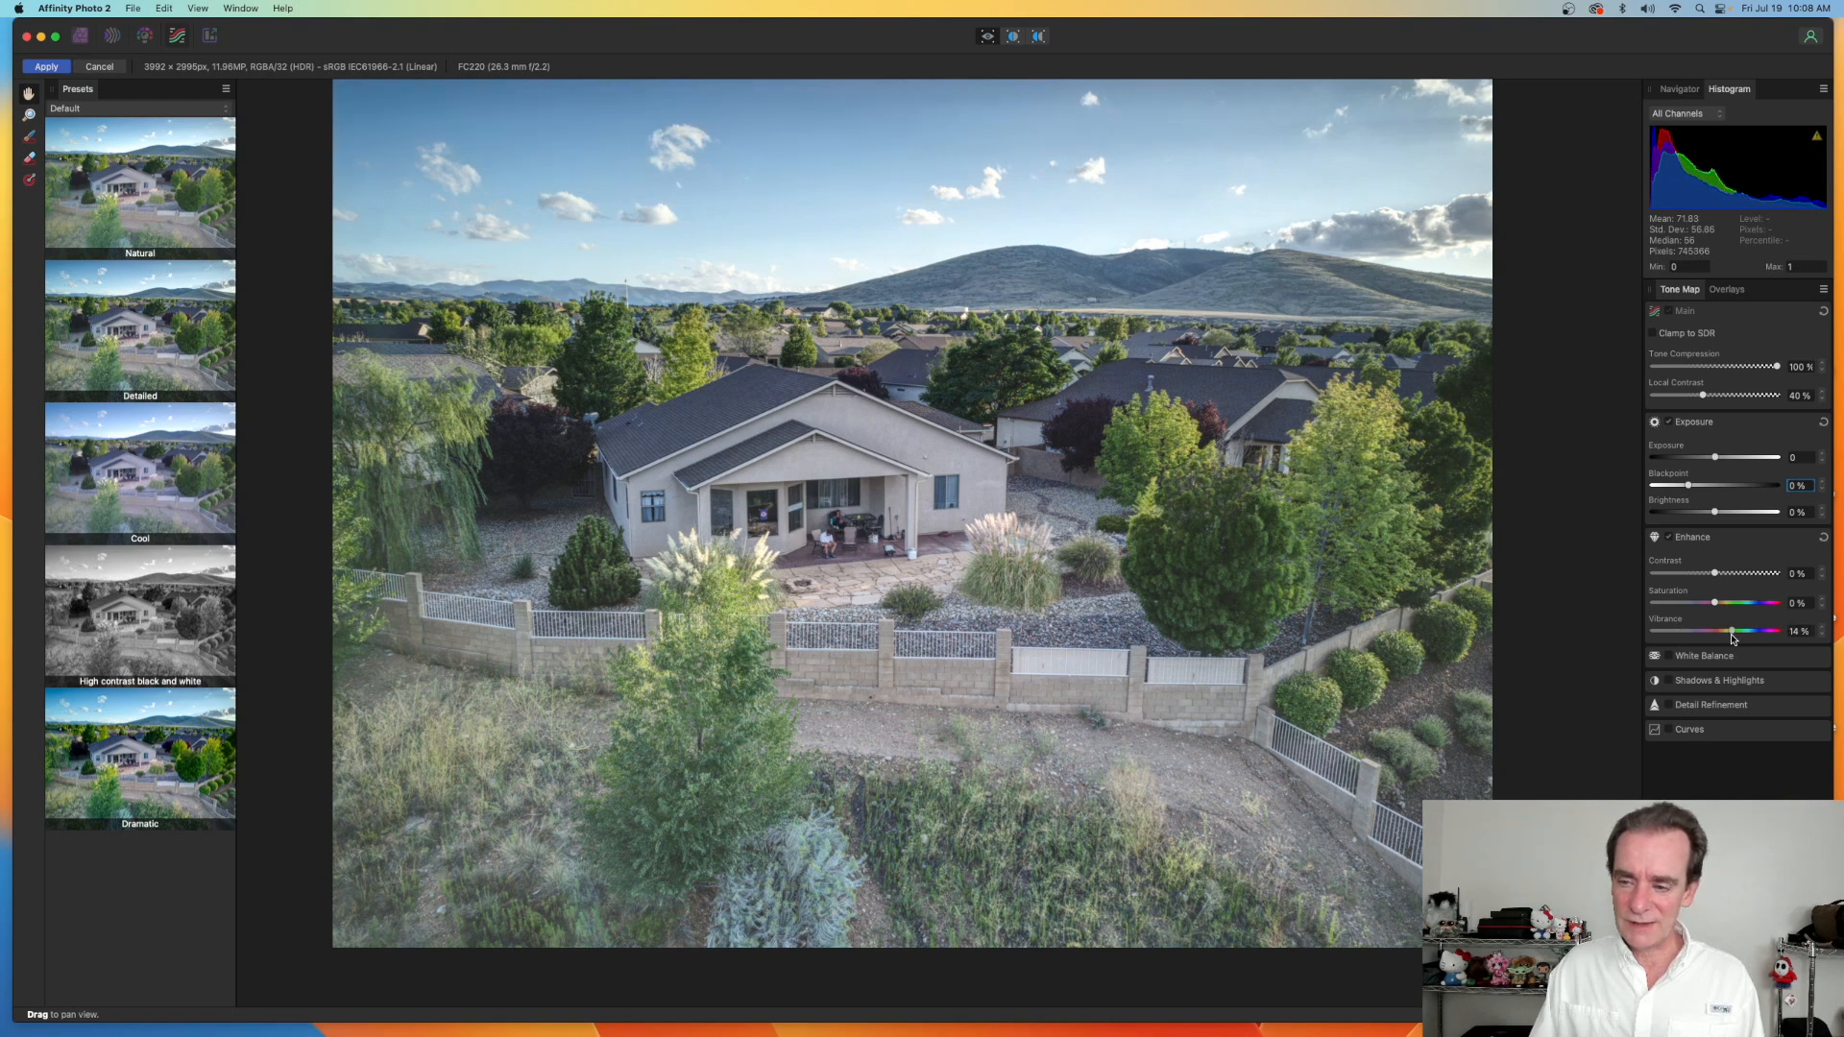
{"action": "left_click_drag", "start_coordinate": [1728, 630], "coordinate": [1738, 630]}
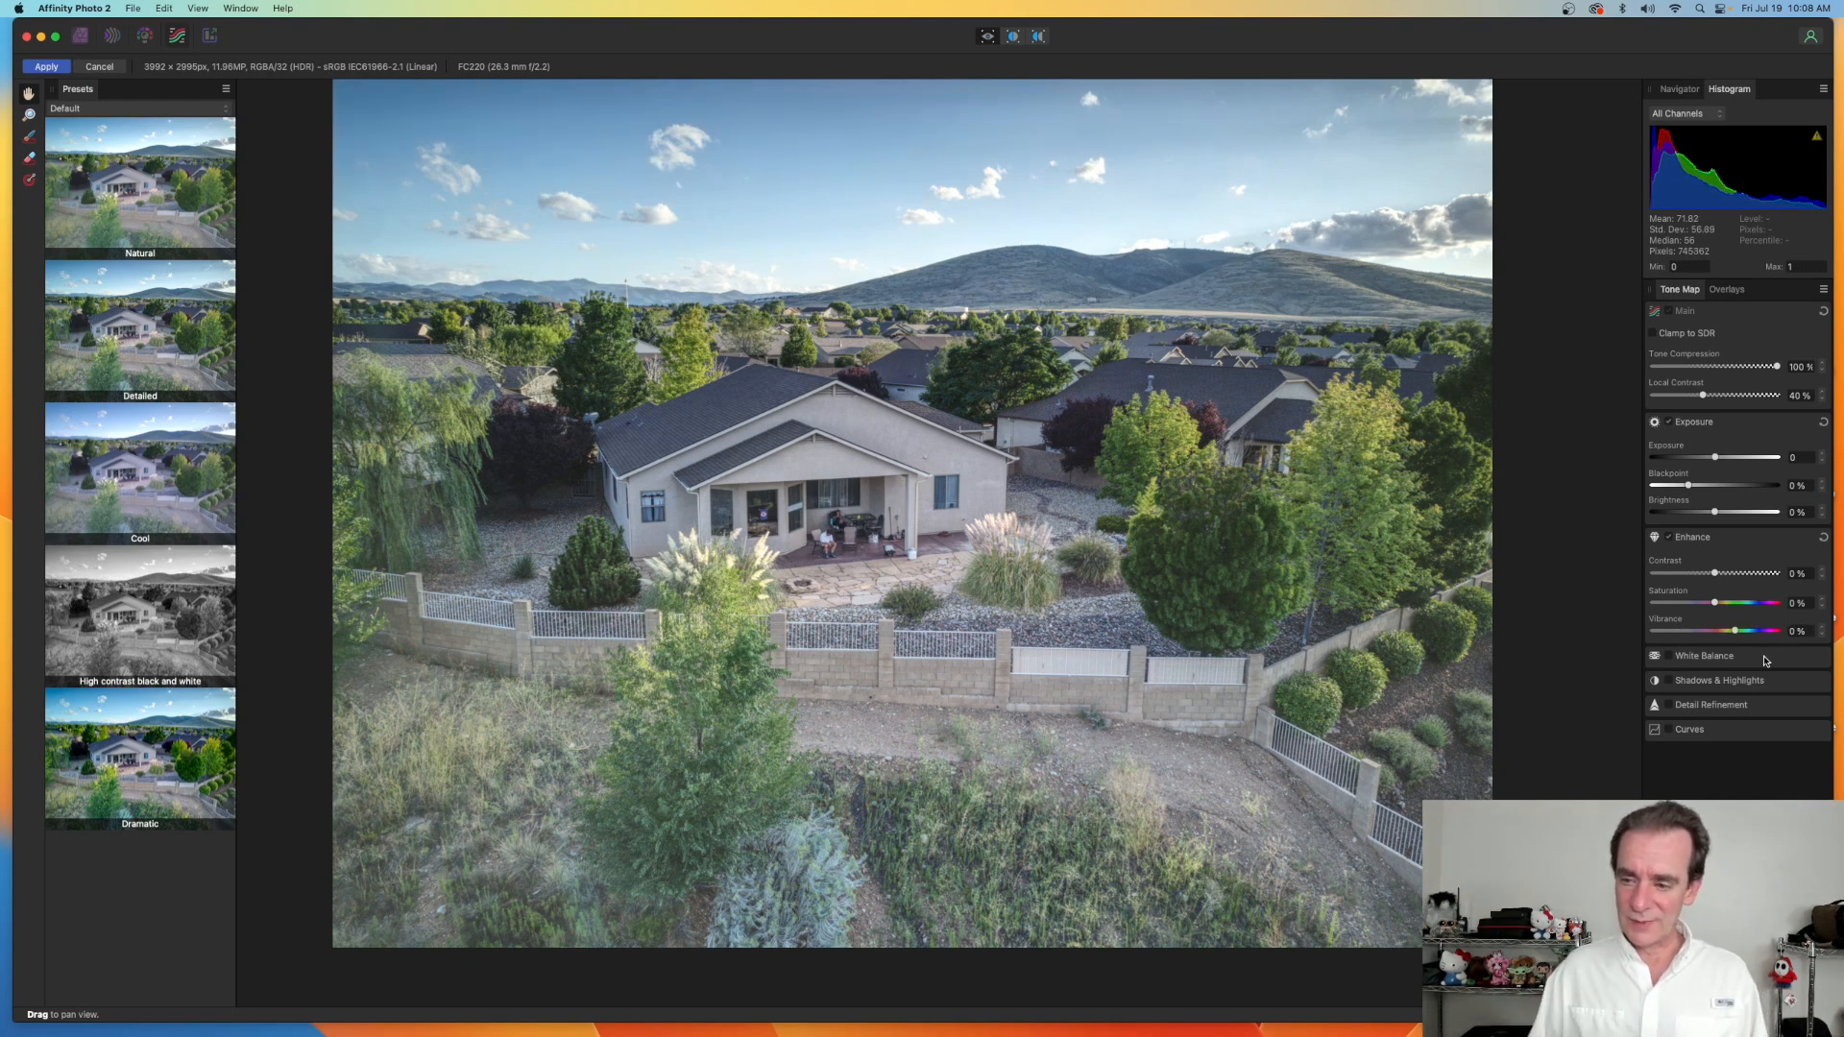
- Test saturation up to 100% and settle it at 16%
{"action": "left_click_drag", "start_coordinate": [1716, 603], "coordinate": [1782, 603]}
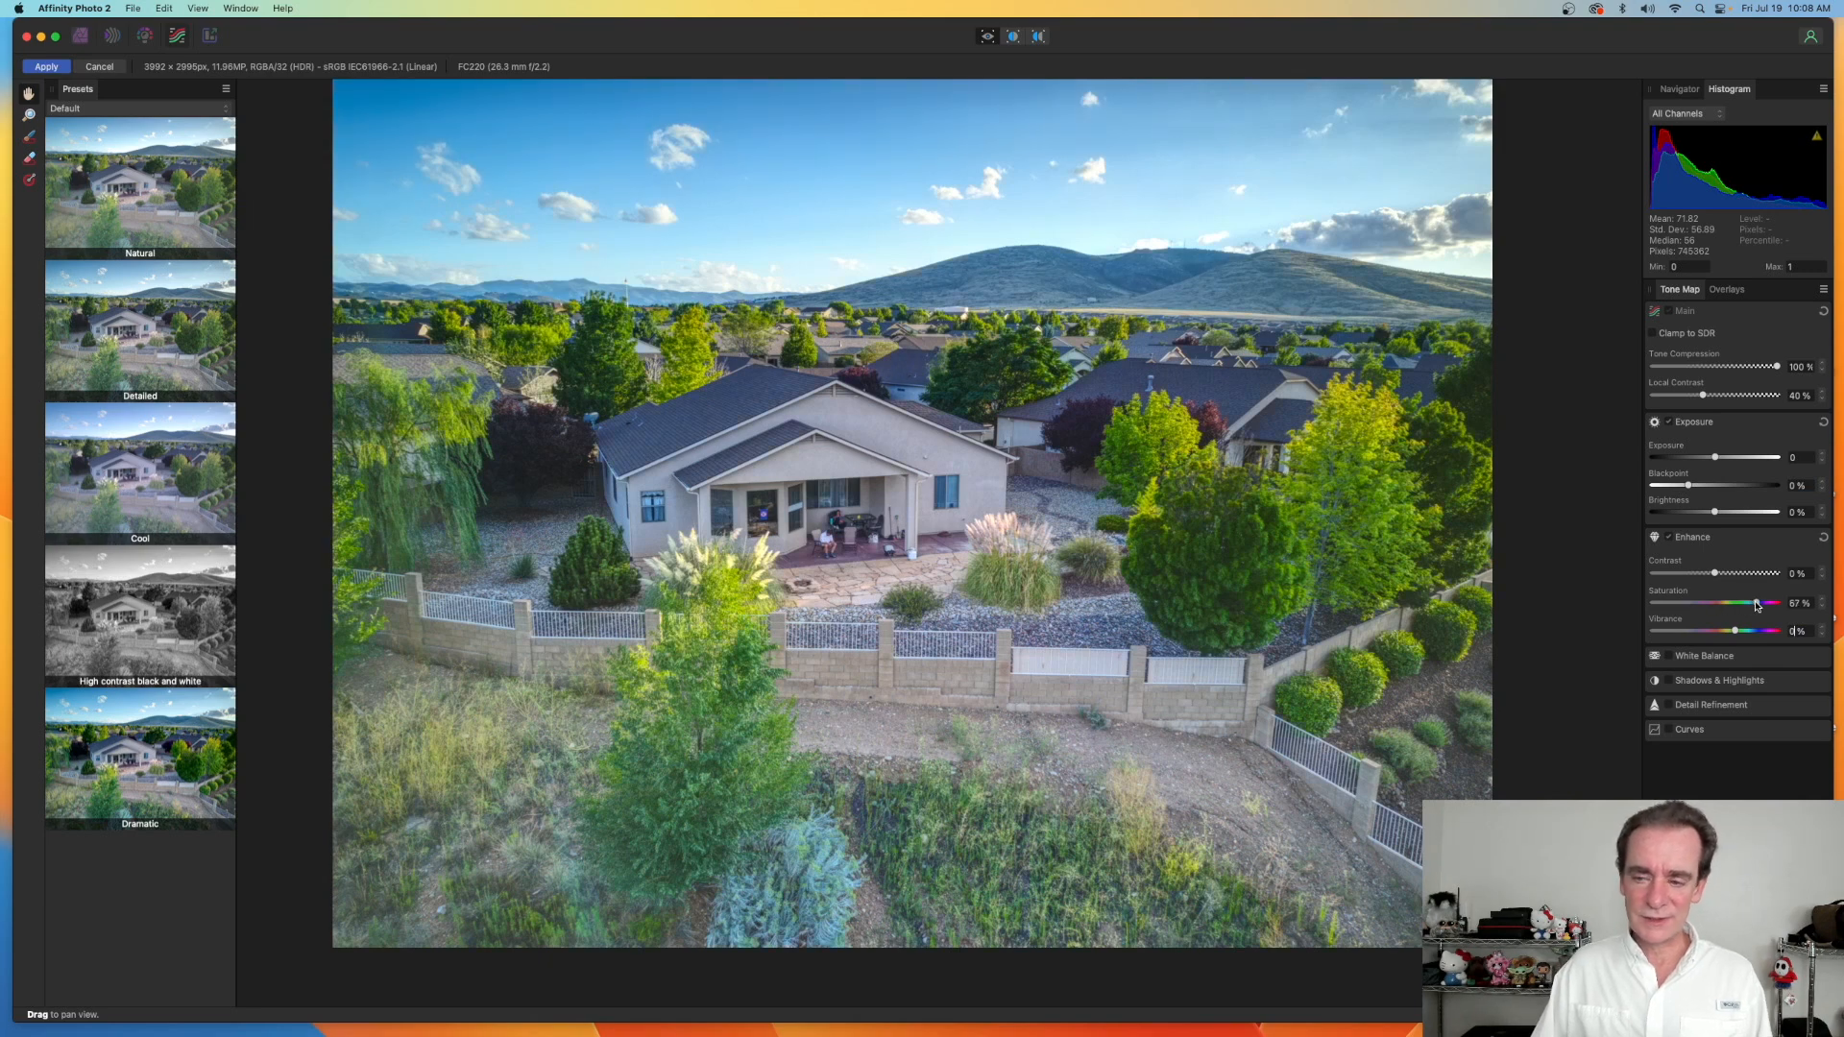
{"action": "left_click_drag", "start_coordinate": [1757, 601], "coordinate": [1782, 601]}
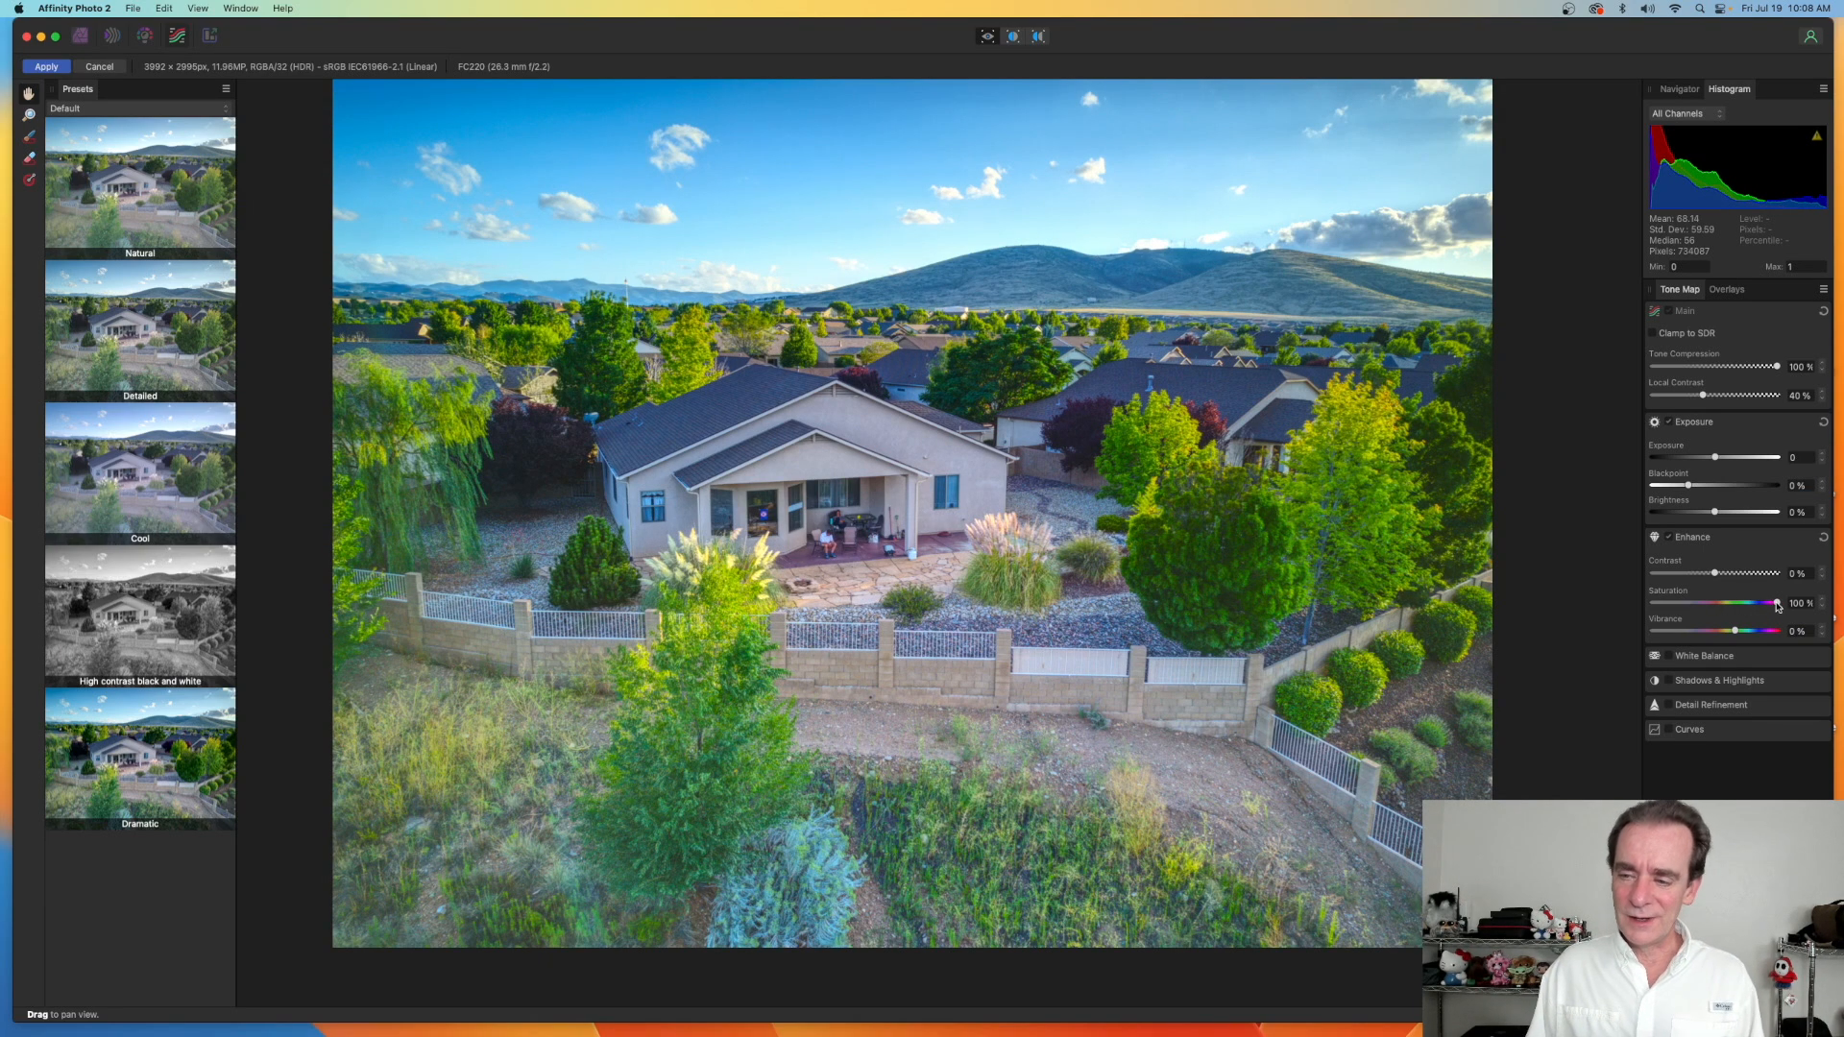
{"action": "left_click_drag", "start_coordinate": [1782, 603], "coordinate": [1735, 603]}
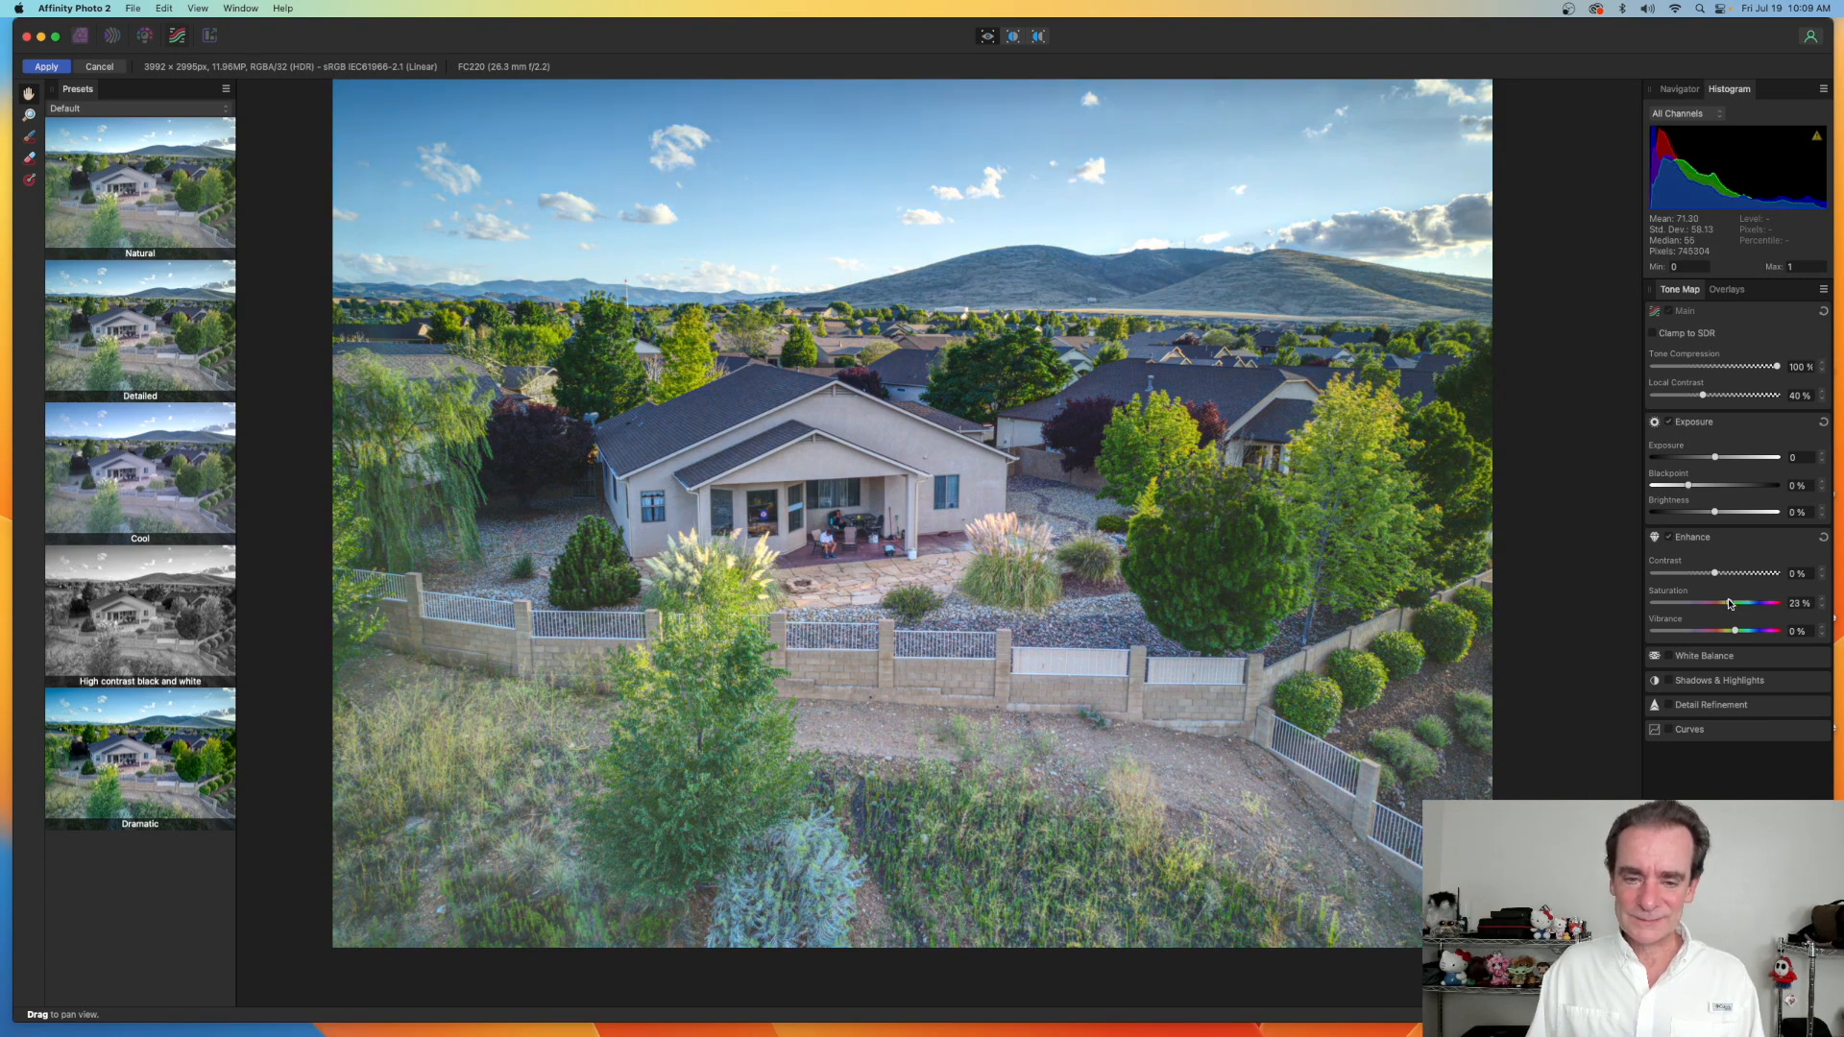
{"action": "left_click_drag", "start_coordinate": [1752, 601], "coordinate": [1732, 601]}
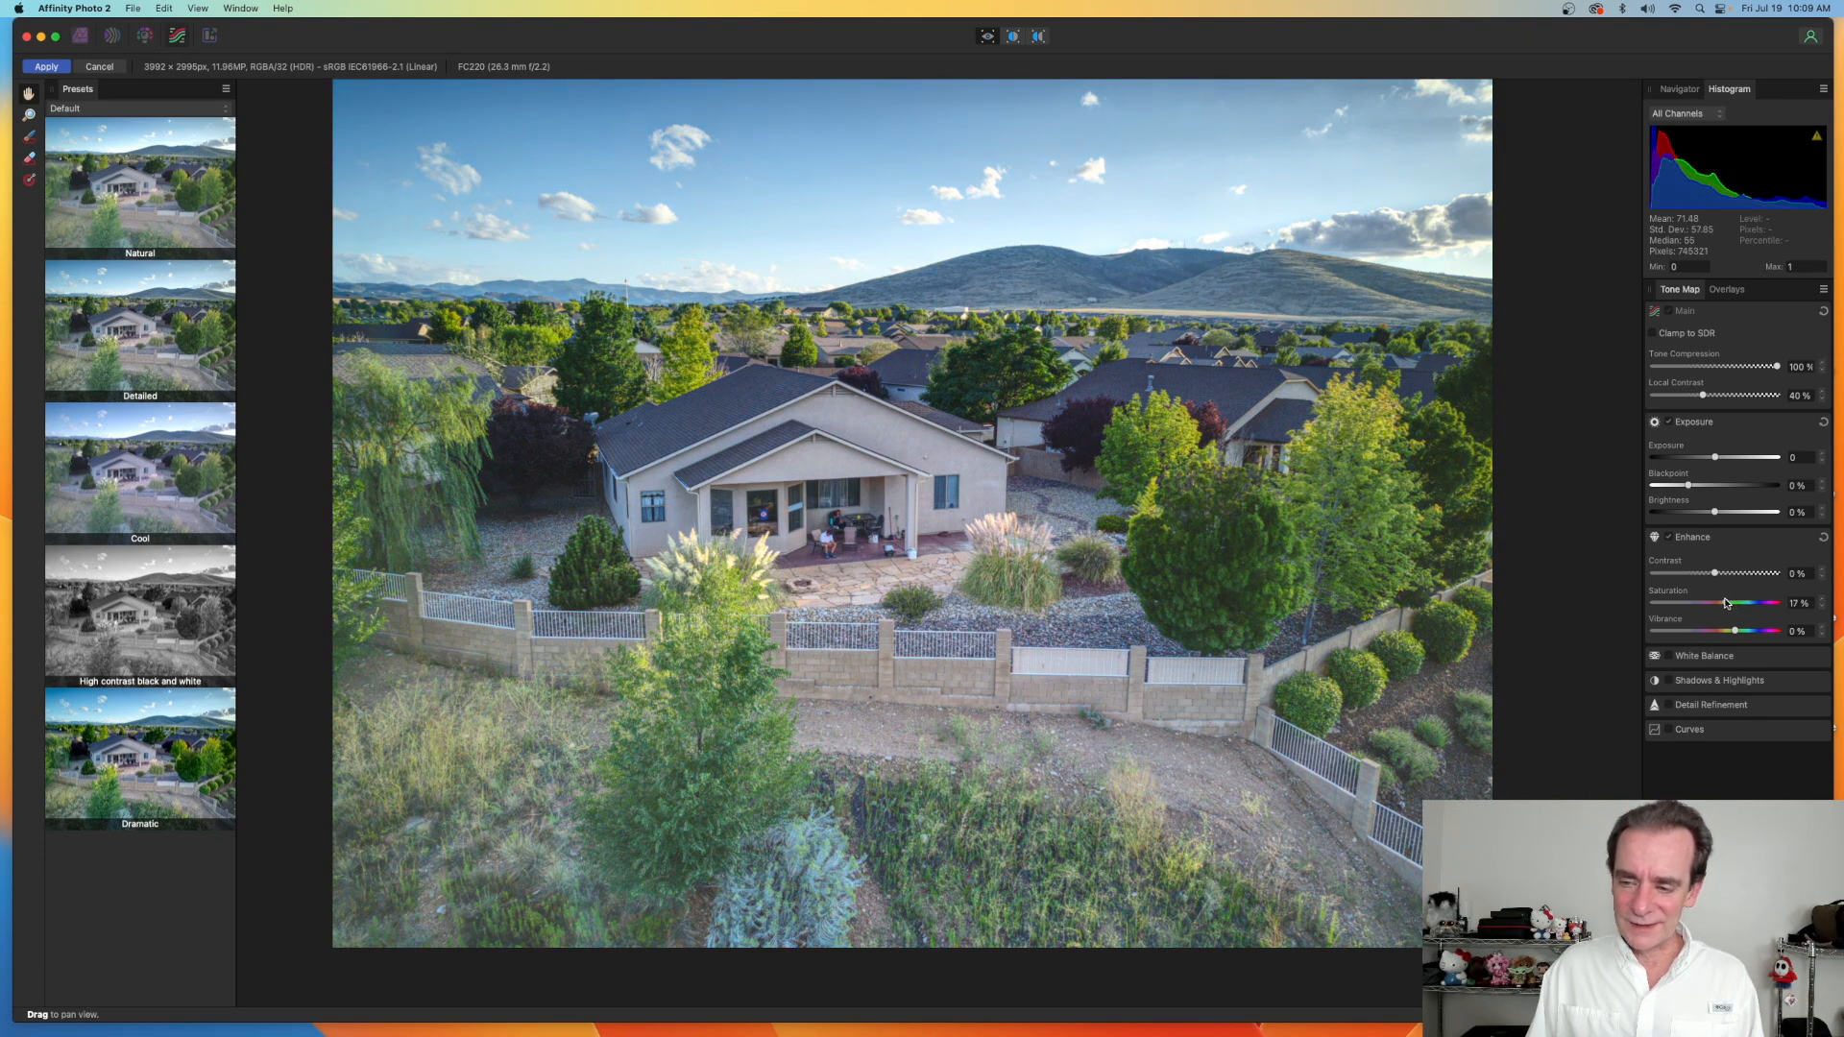
{"action": "left_click_drag", "start_coordinate": [1763, 614], "coordinate": [1767, 615]}
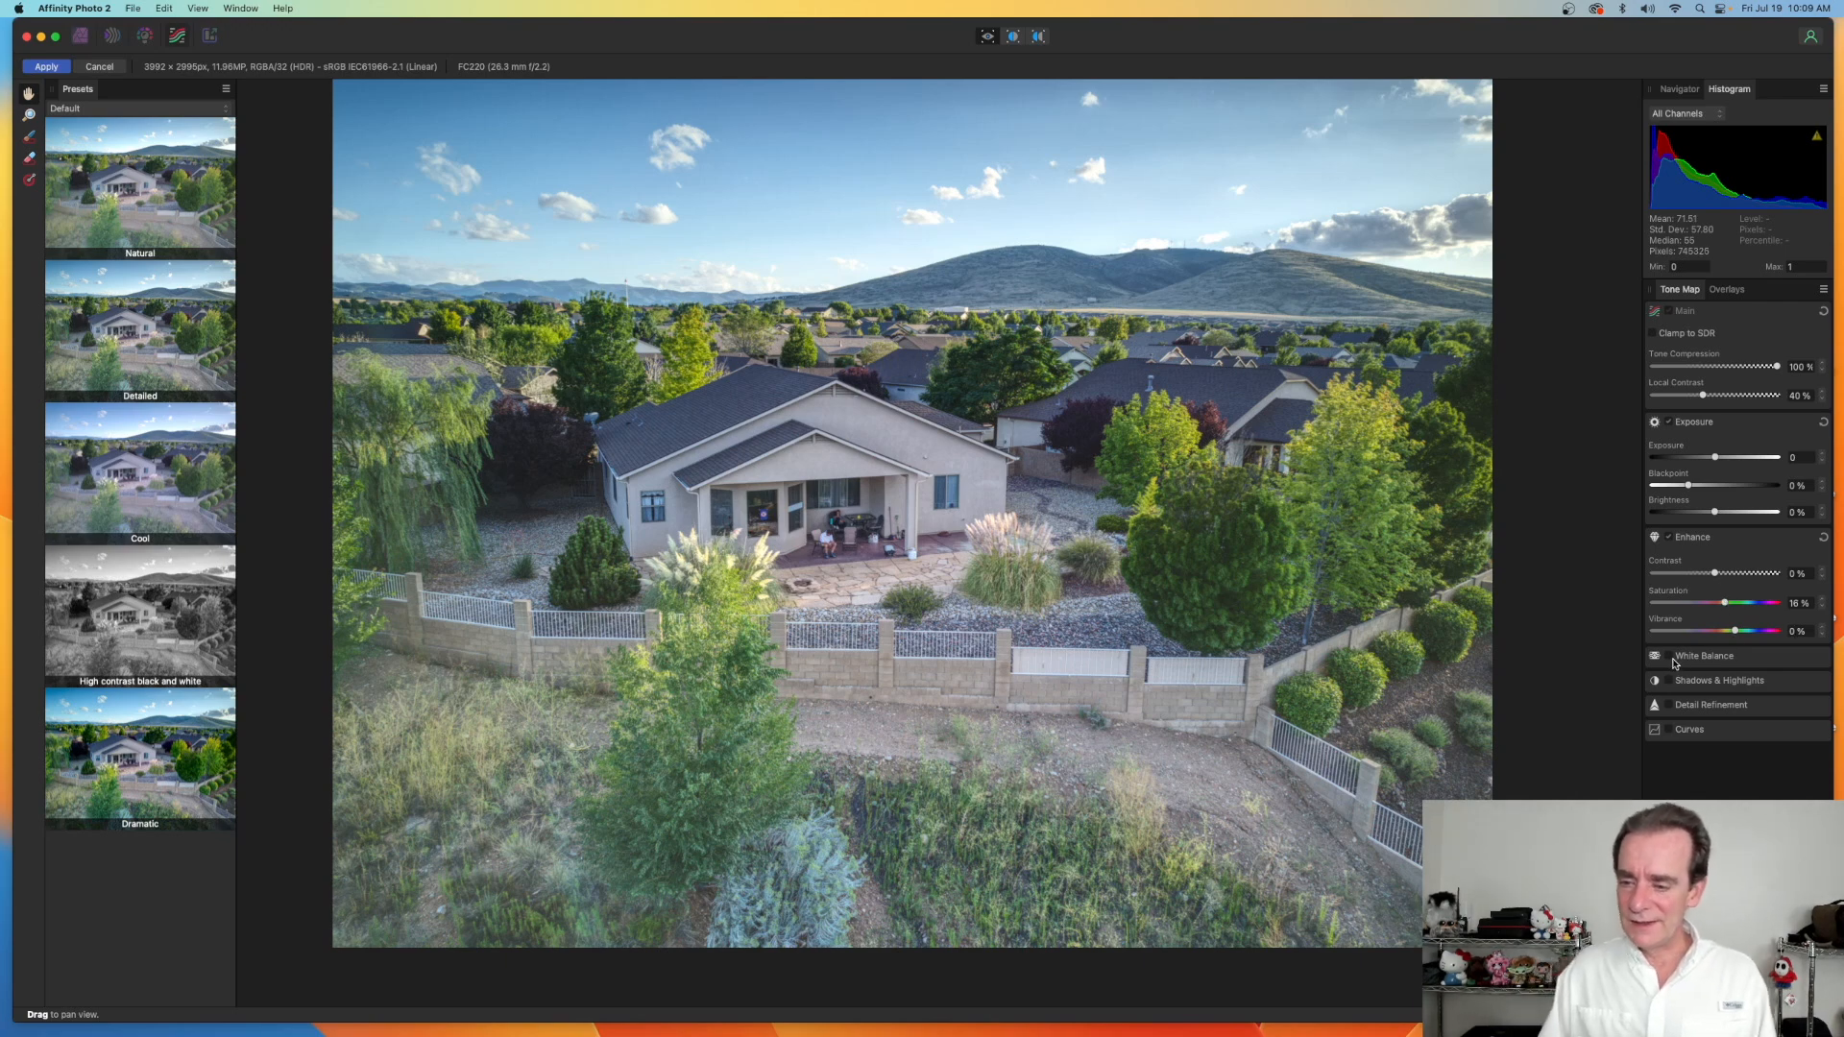
- Expand White Balance, test temperature at about -19% then back to 0%, and reveal Shadows & Highlights
{"action": "left_click", "coordinate": [1667, 657]}
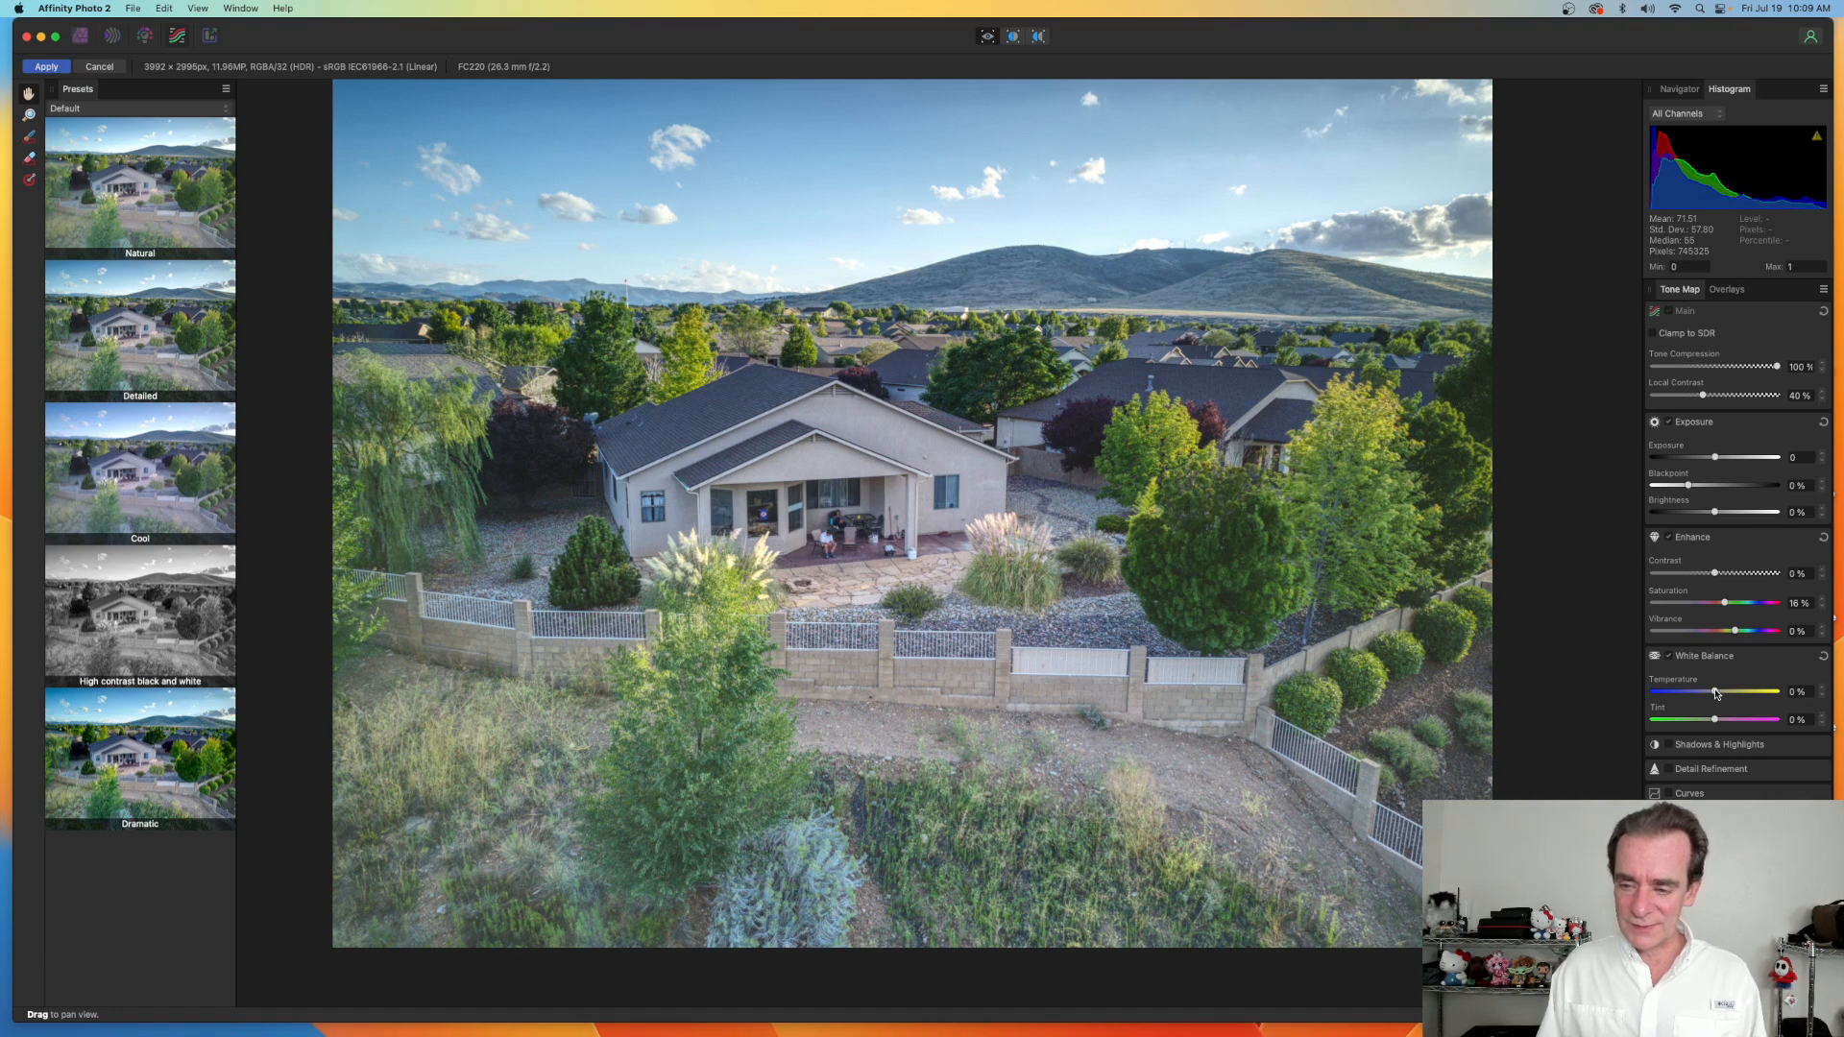
{"action": "left_click_drag", "start_coordinate": [1717, 691], "coordinate": [1703, 691]}
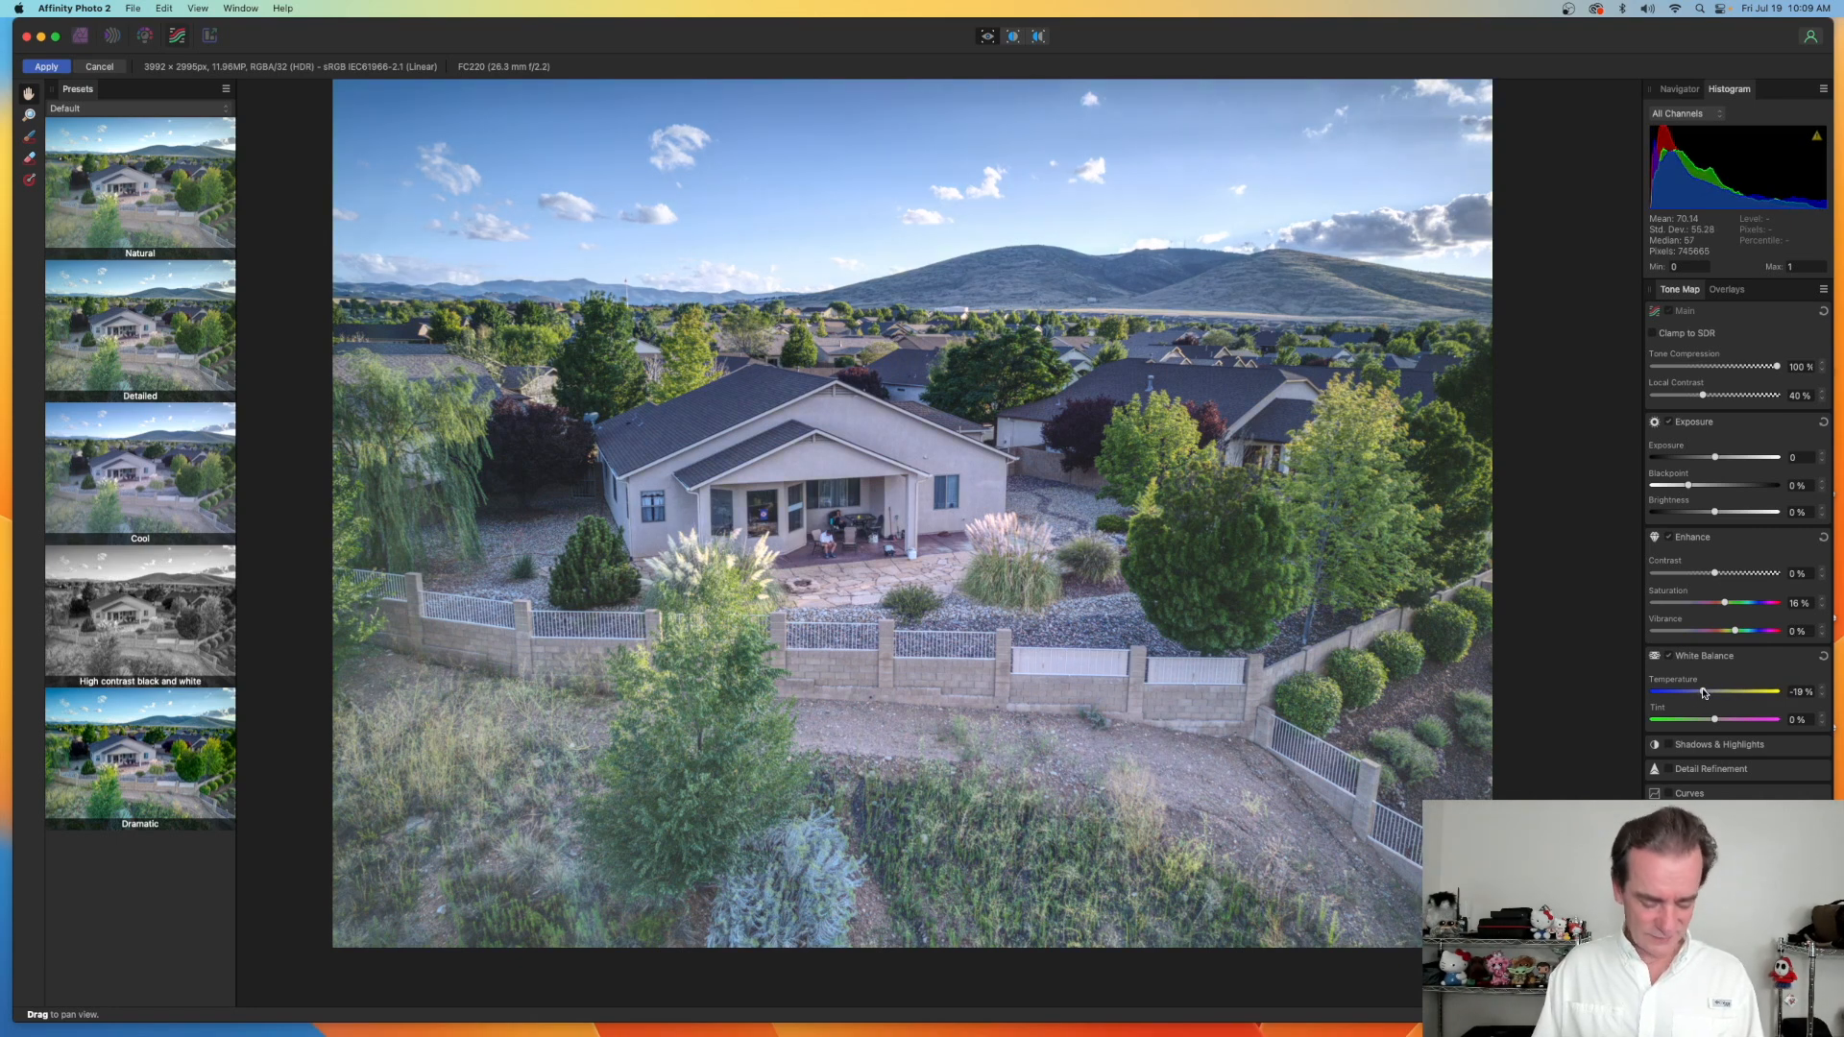
{"action": "left_click_drag", "start_coordinate": [1730, 691], "coordinate": [1710, 691]}
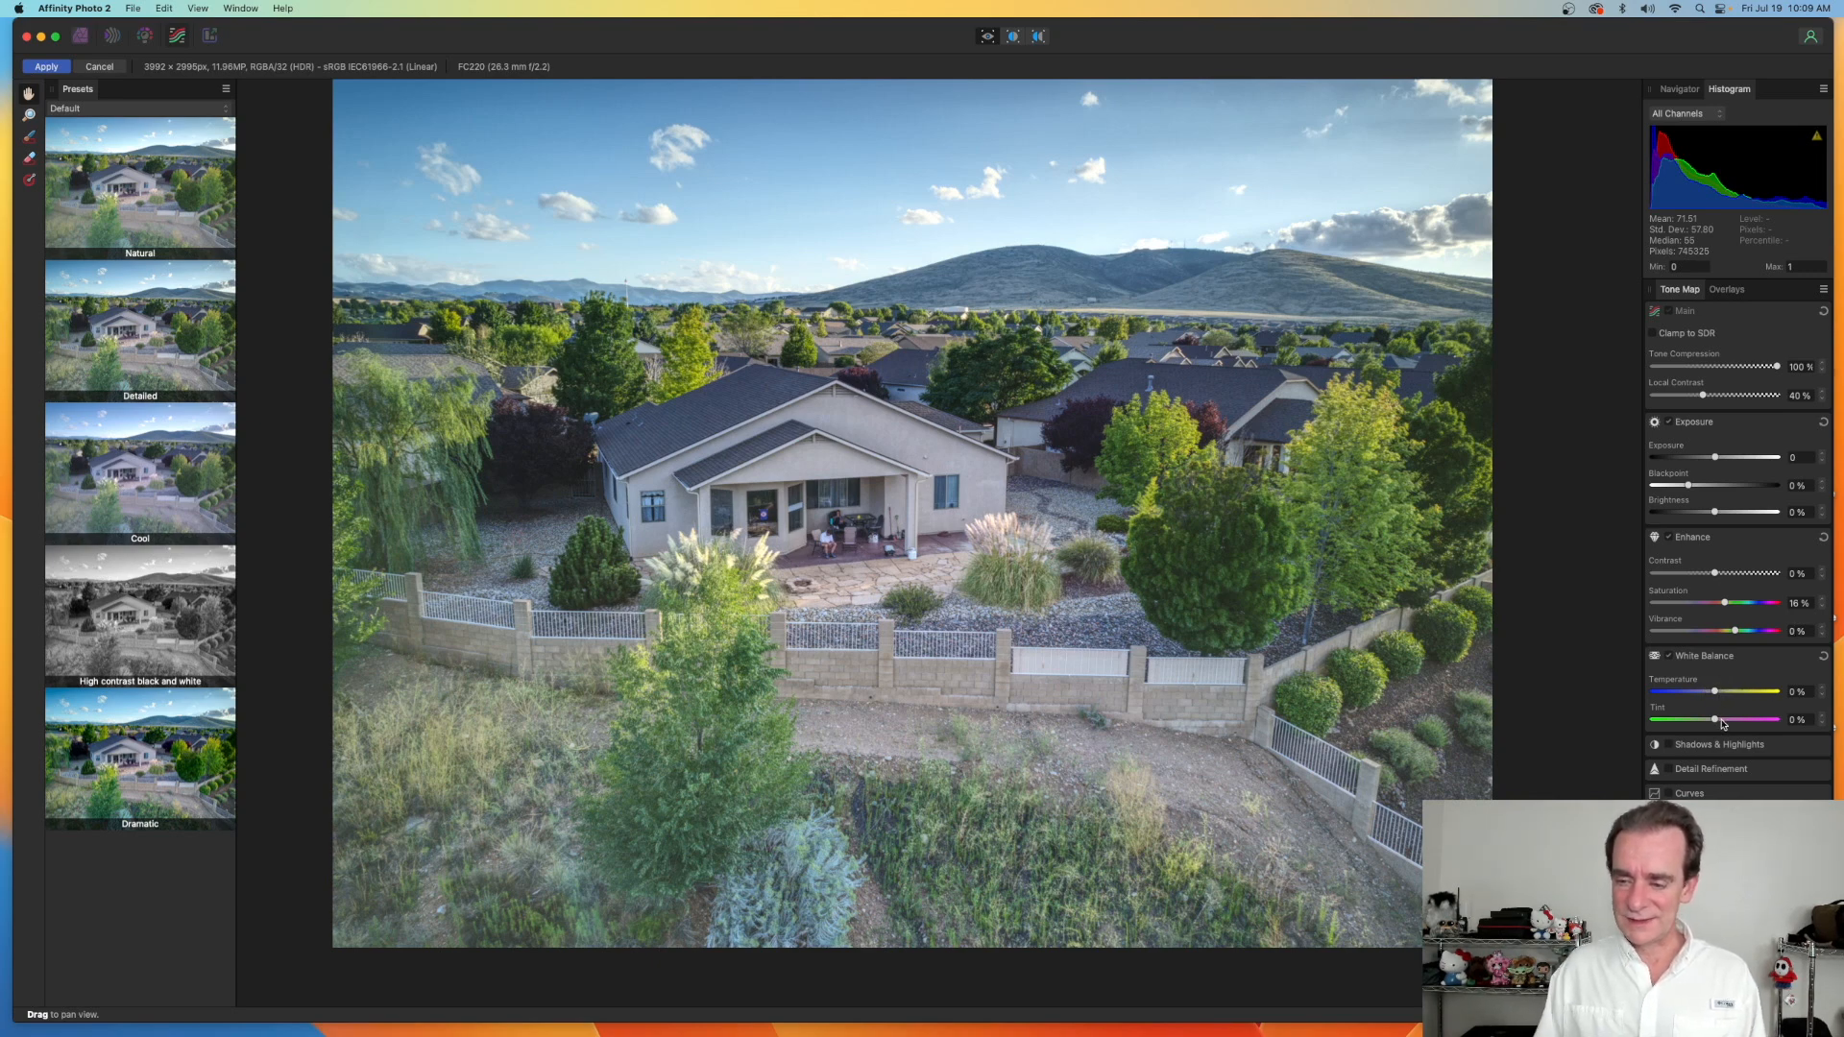
{"action": "left_click", "coordinate": [1719, 745]}
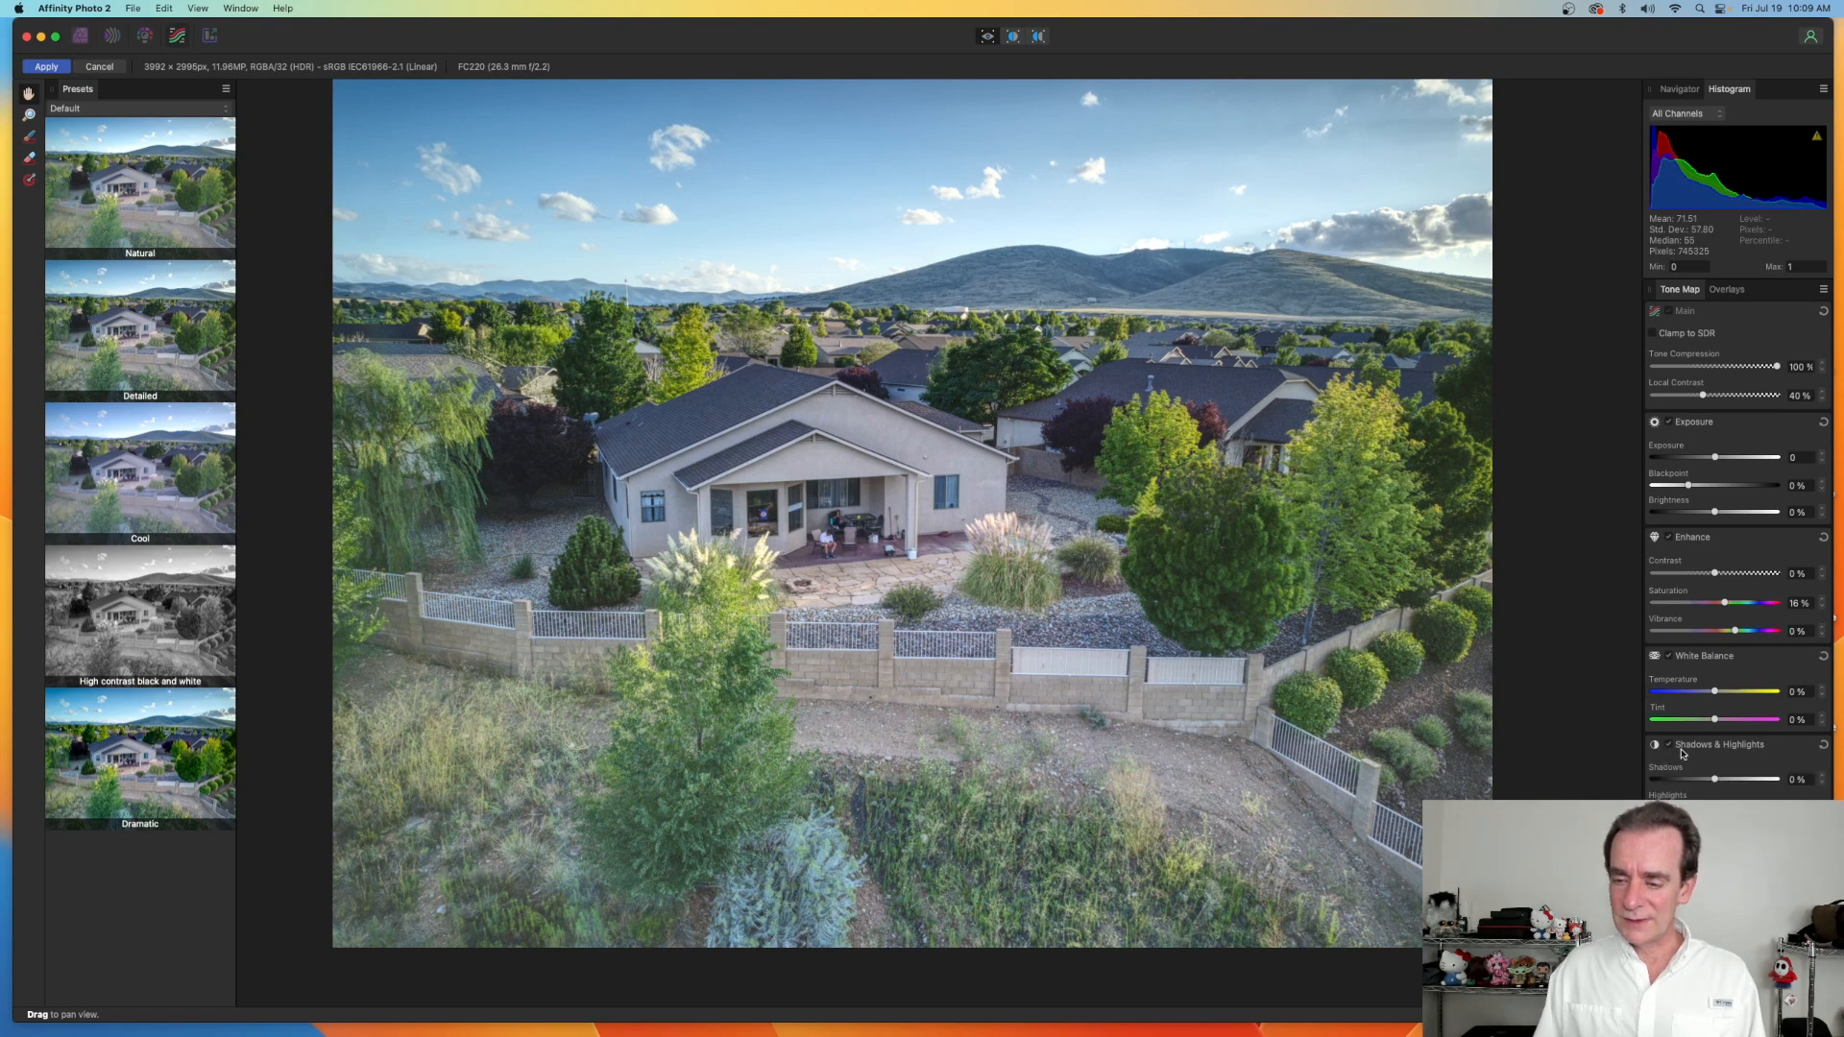
{"action": "mouse_move", "coordinate": [1730, 783]}
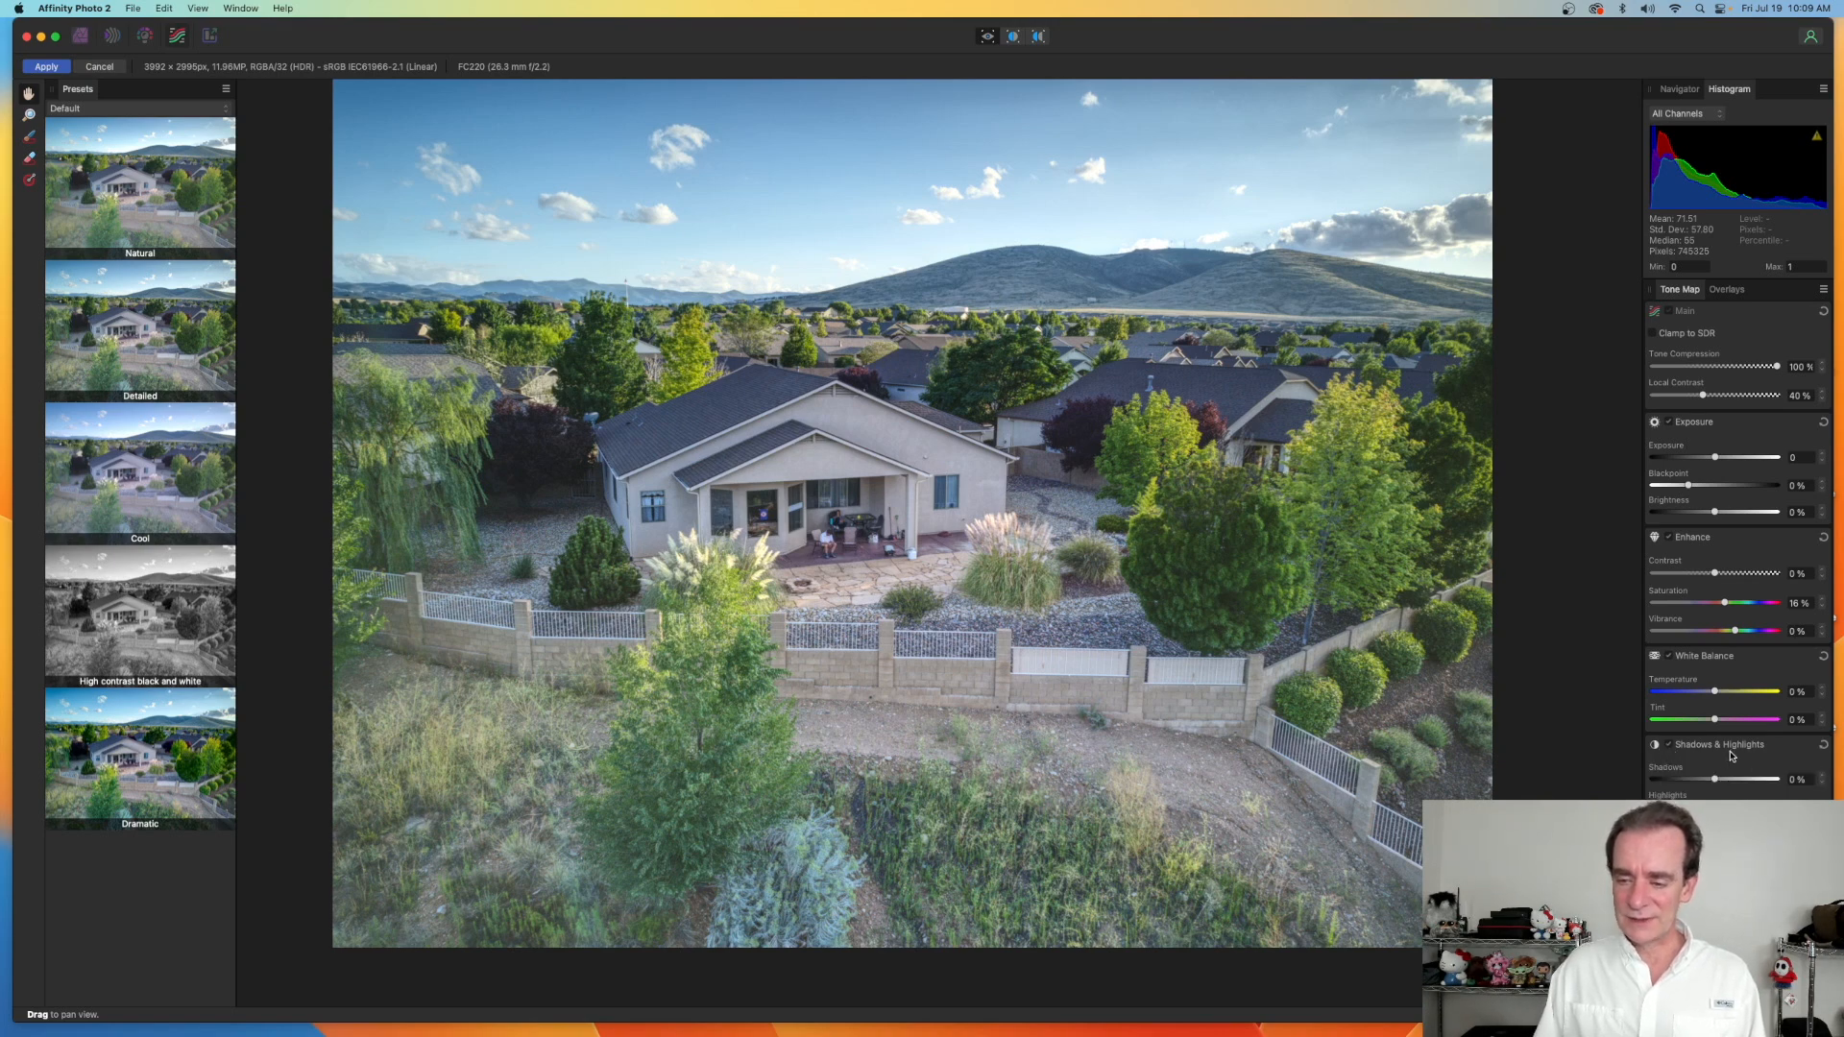
{"action": "left_click_drag", "start_coordinate": [1713, 778], "coordinate": [1762, 778]}
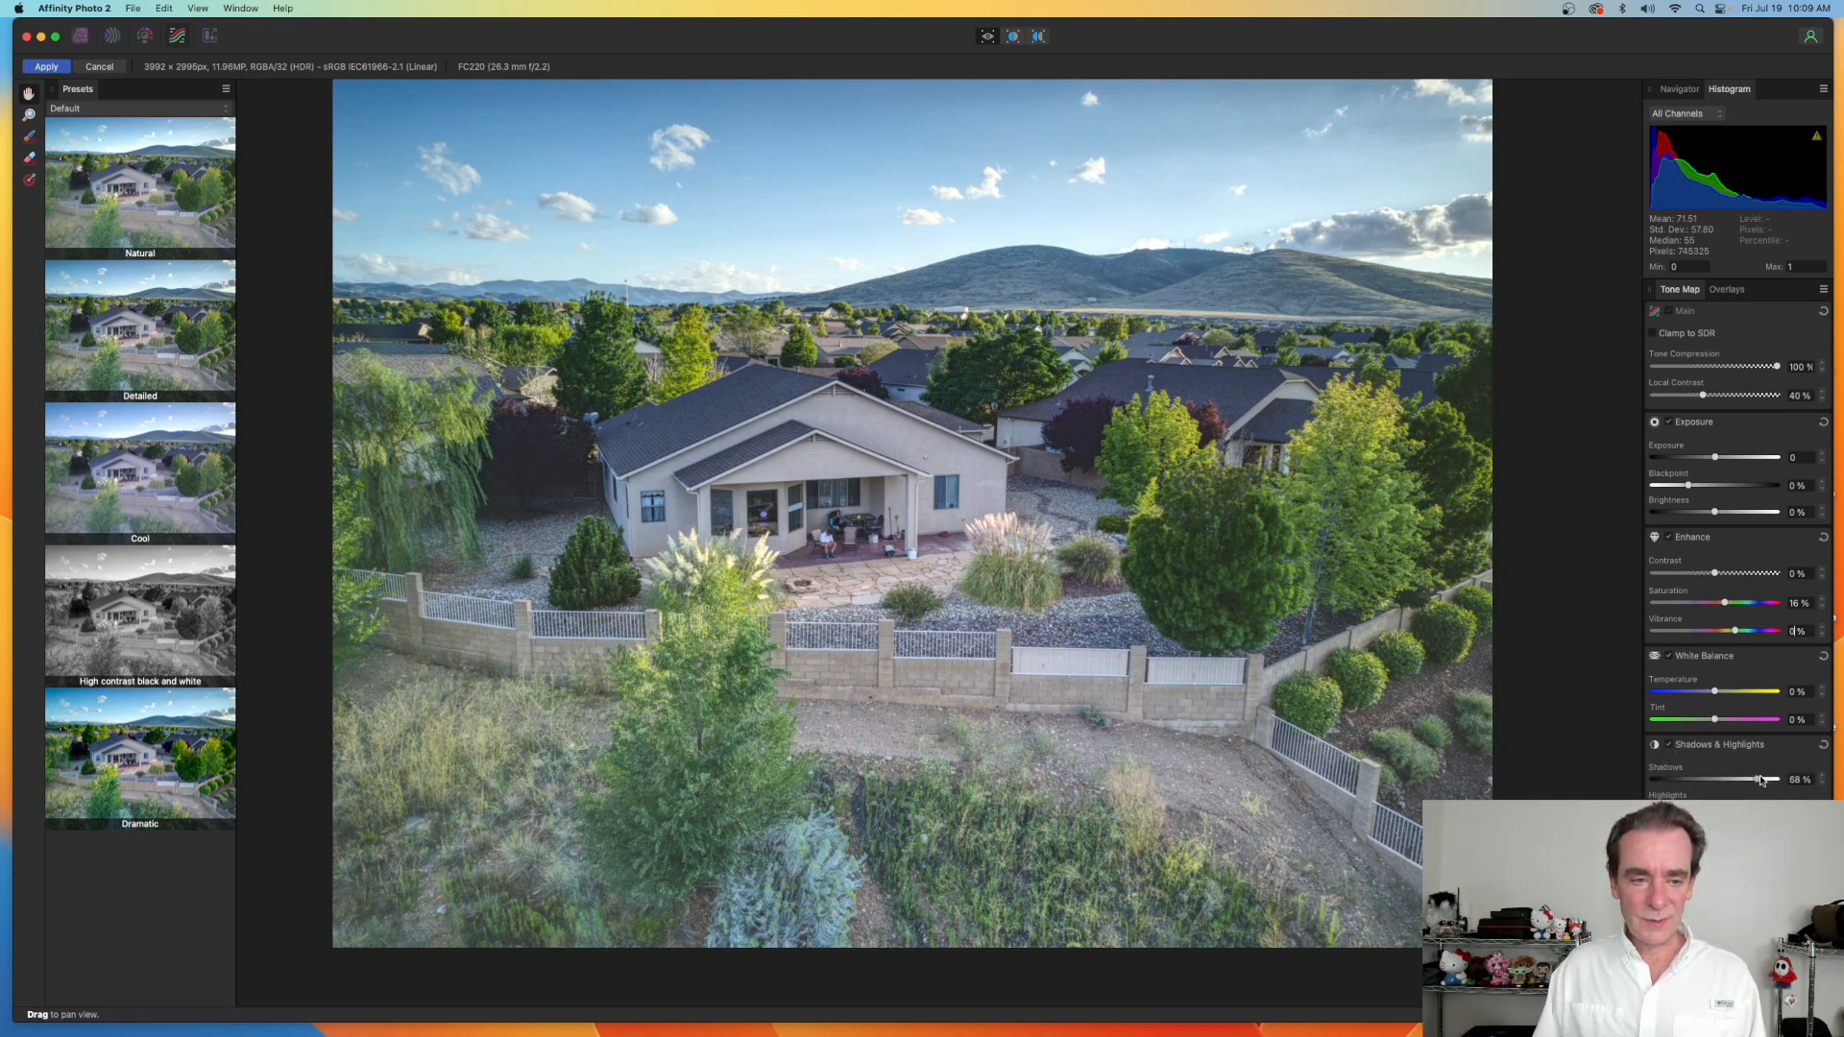
{"action": "left_click_drag", "start_coordinate": [1761, 777], "coordinate": [1788, 778]}
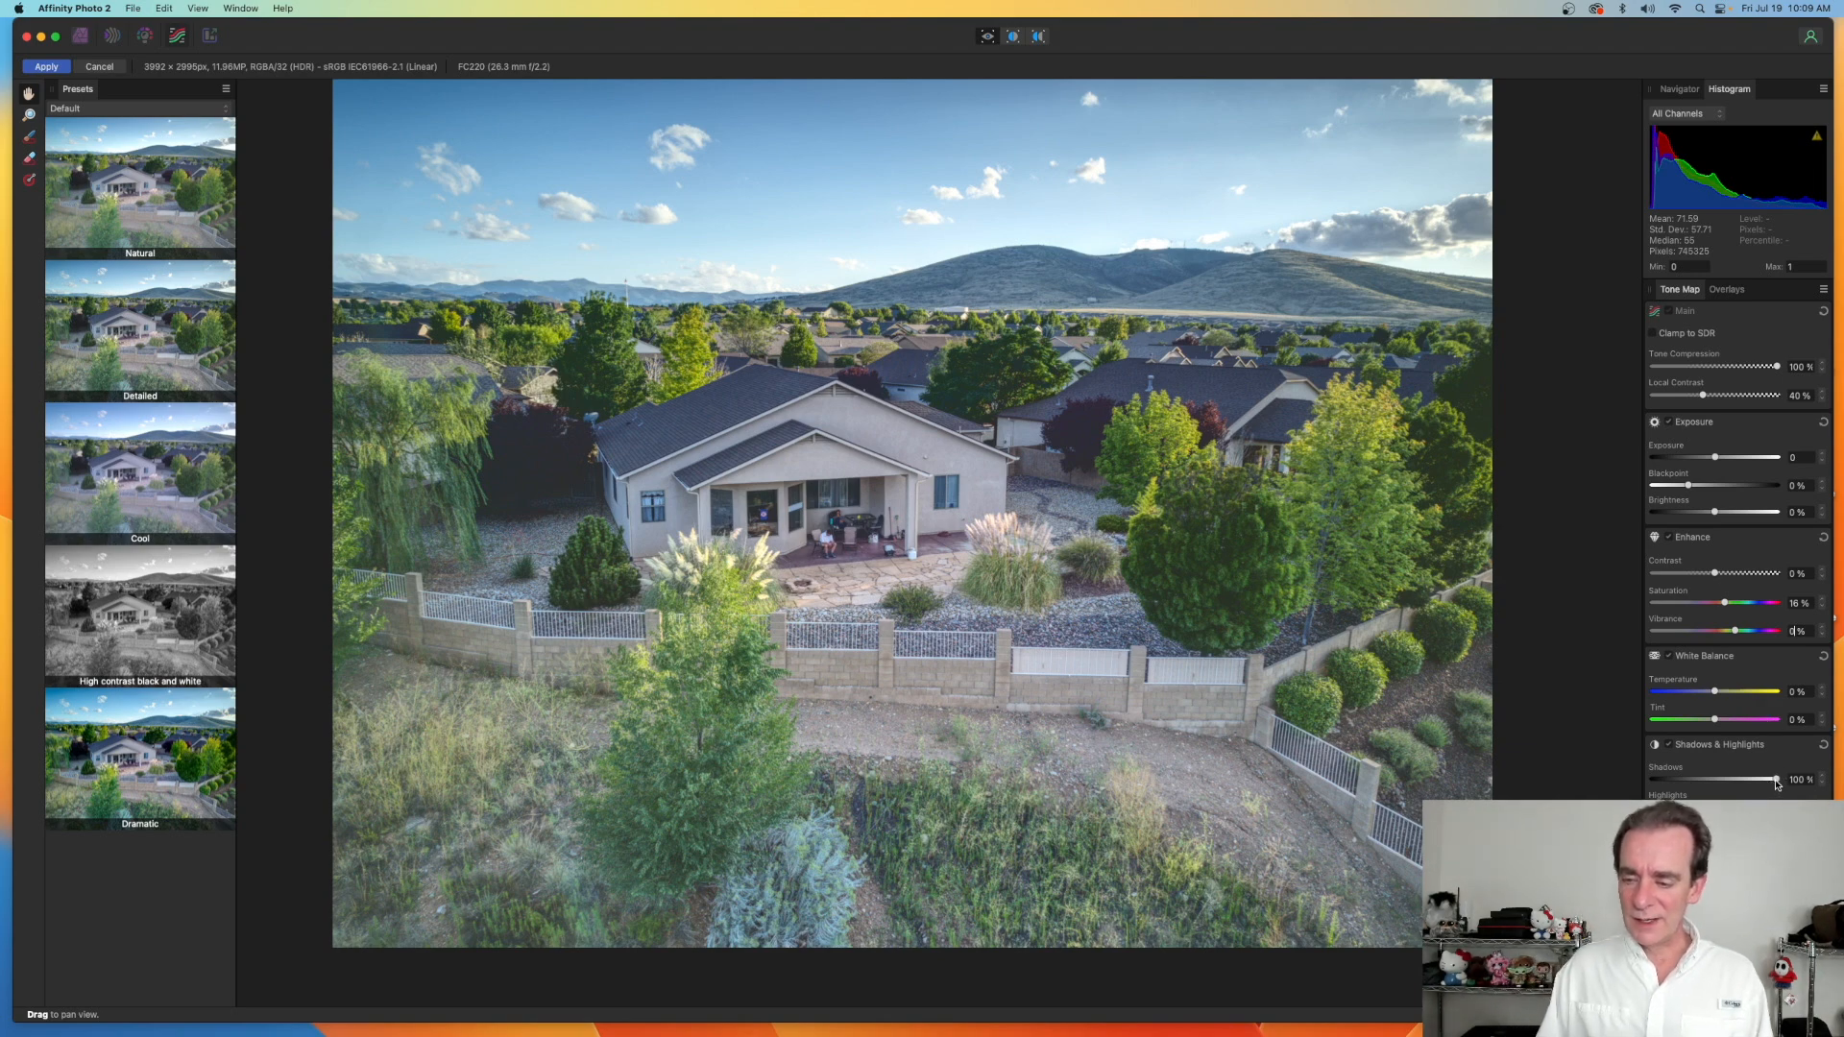
{"action": "left_click_drag", "start_coordinate": [1777, 780], "coordinate": [1727, 780]}
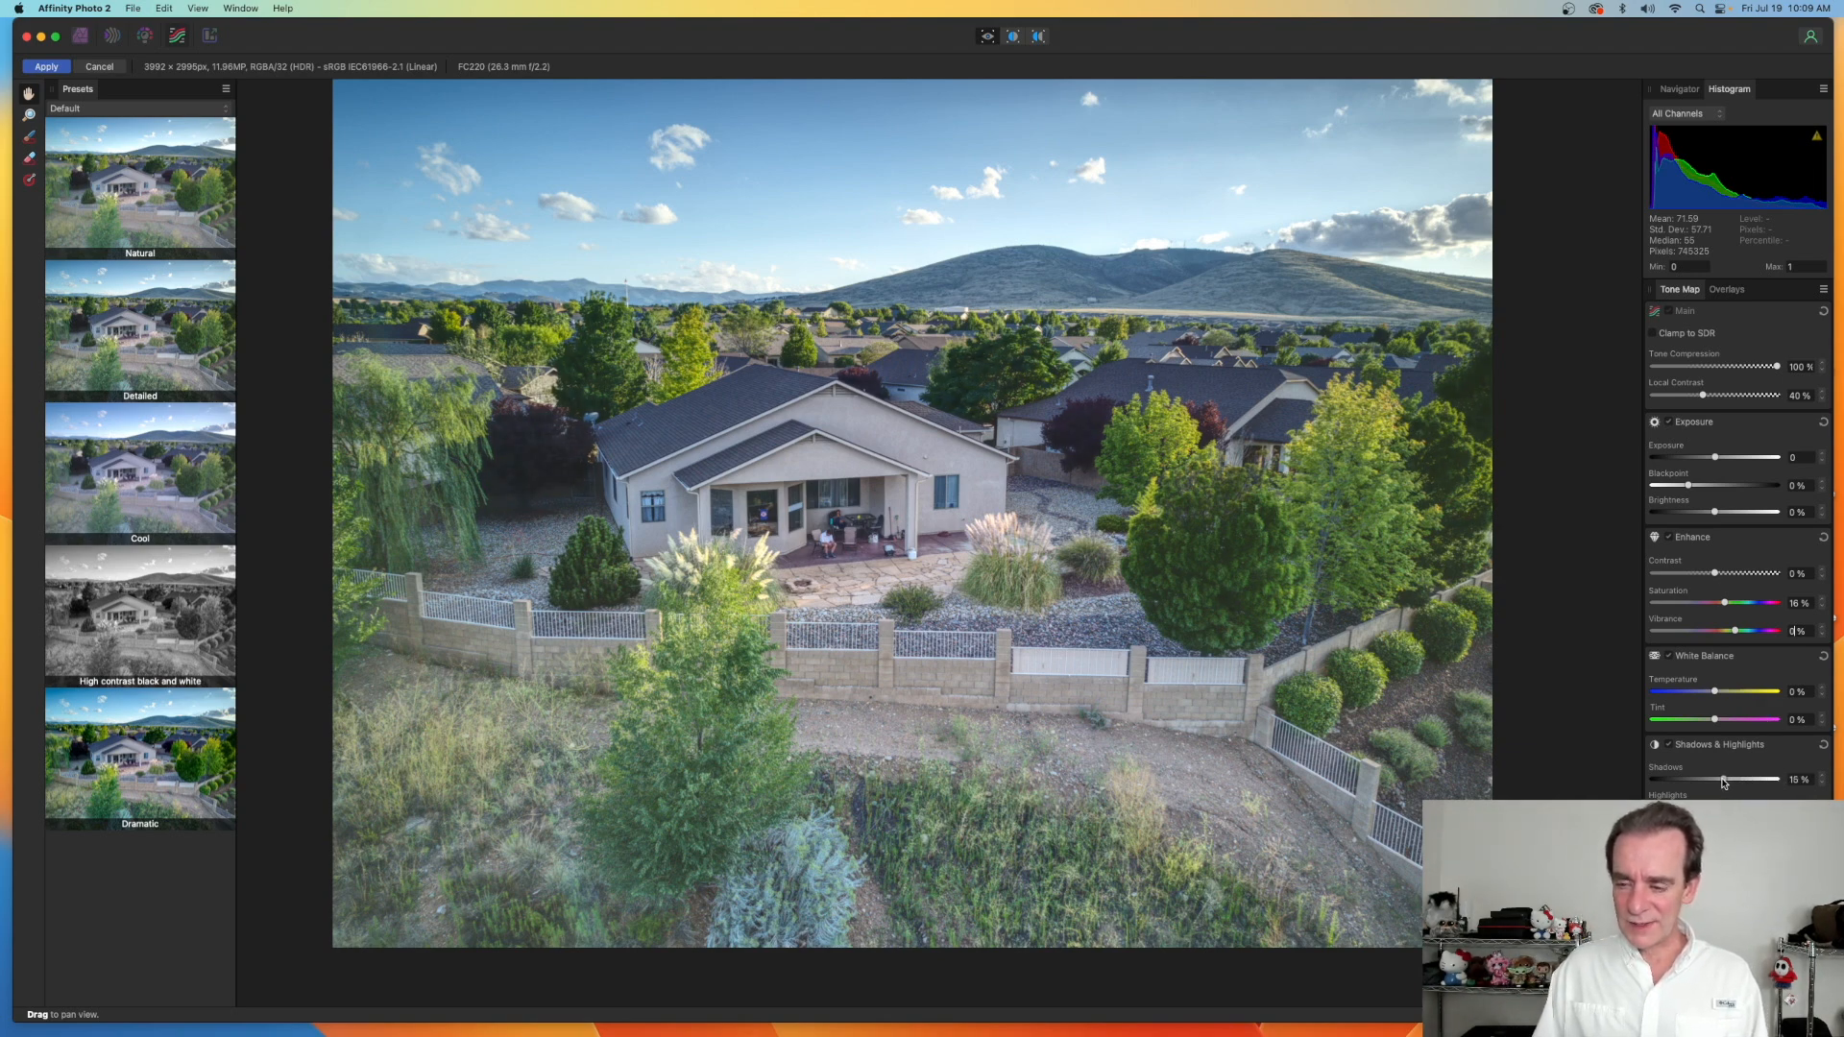
{"action": "left_click_drag", "start_coordinate": [1751, 778], "coordinate": [1717, 778]}
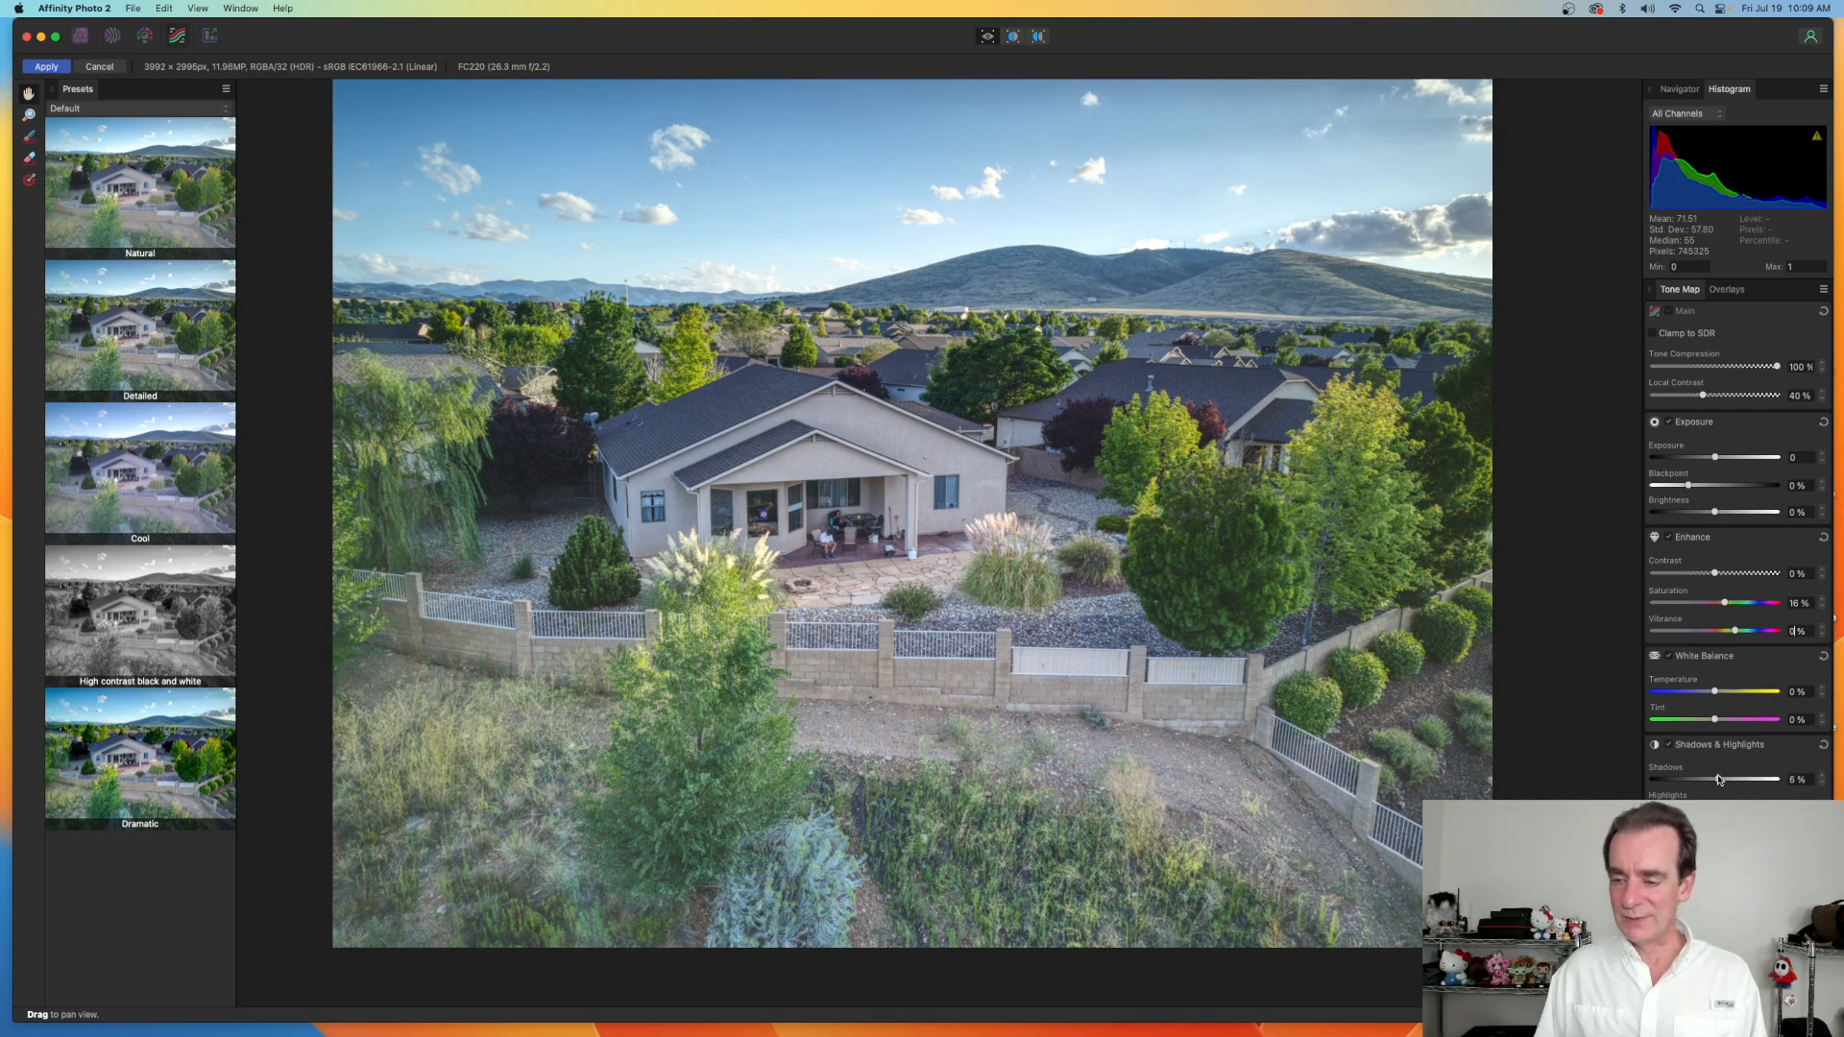
{"action": "left_click_drag", "start_coordinate": [1721, 778], "coordinate": [1662, 778]}
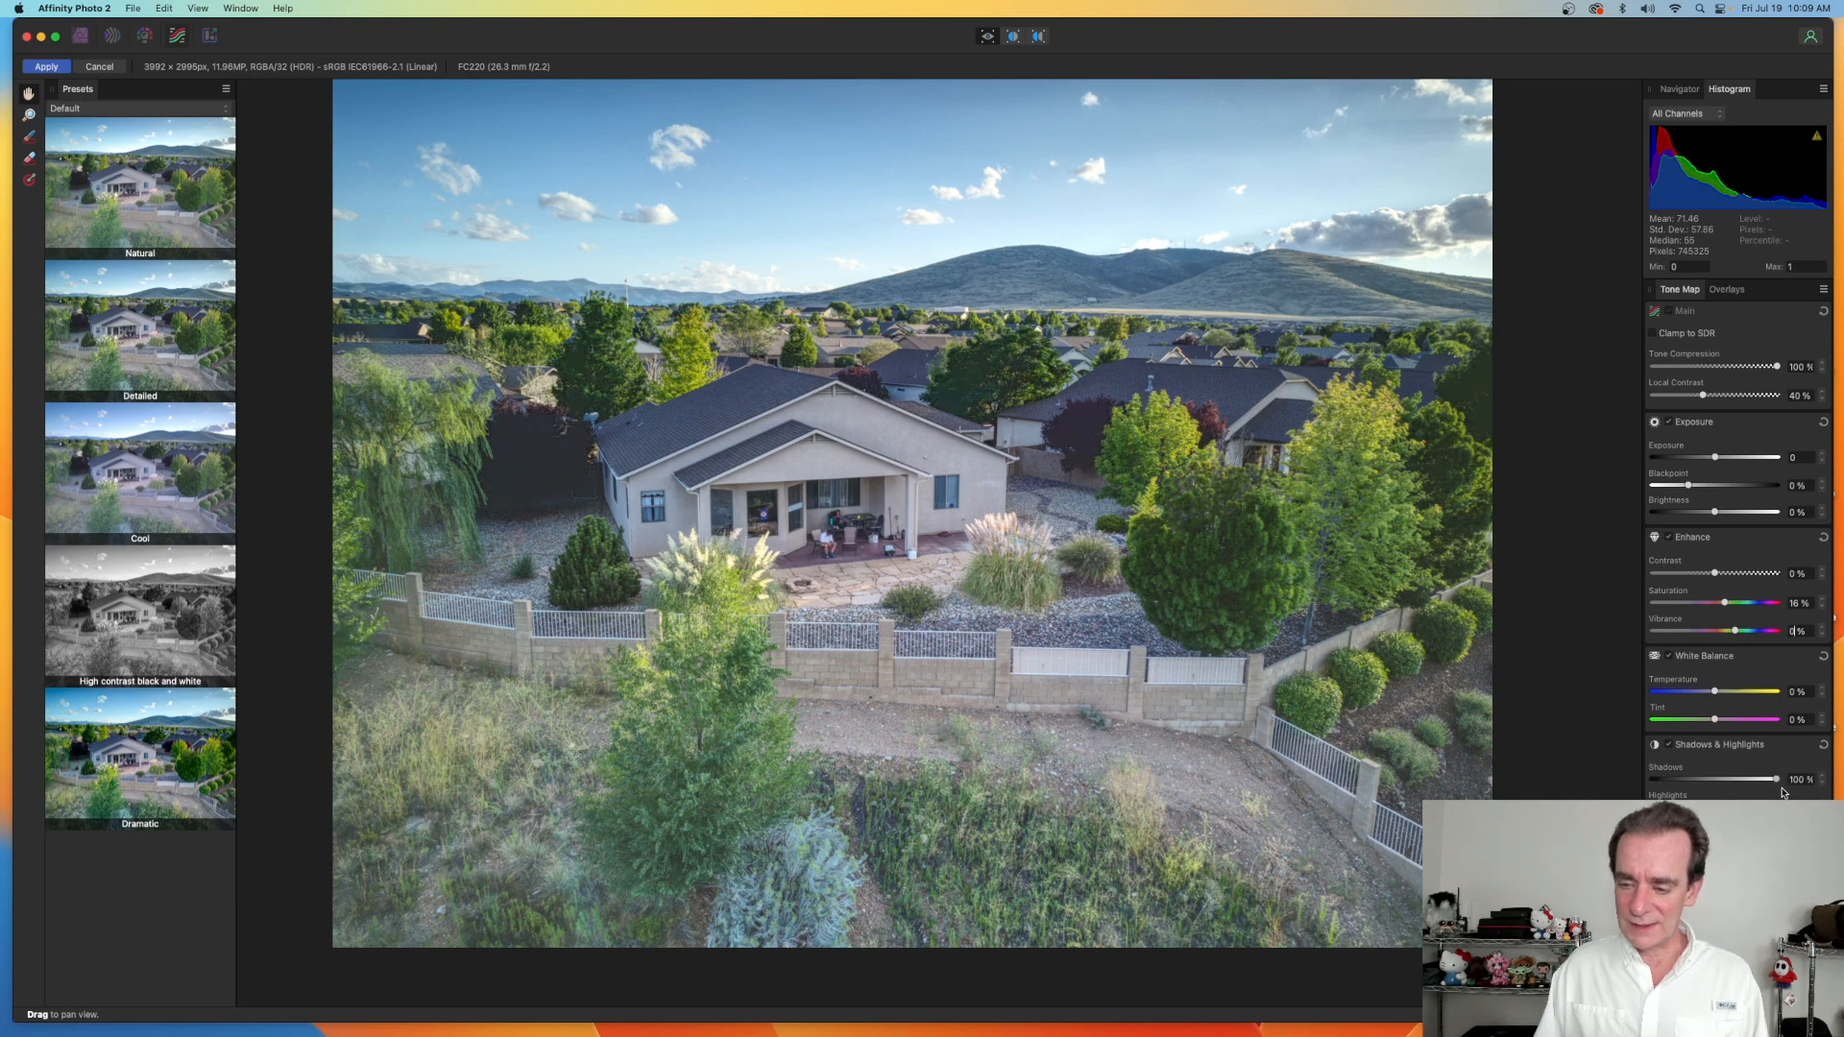
{"action": "left_click_drag", "start_coordinate": [1779, 778], "coordinate": [1728, 778]}
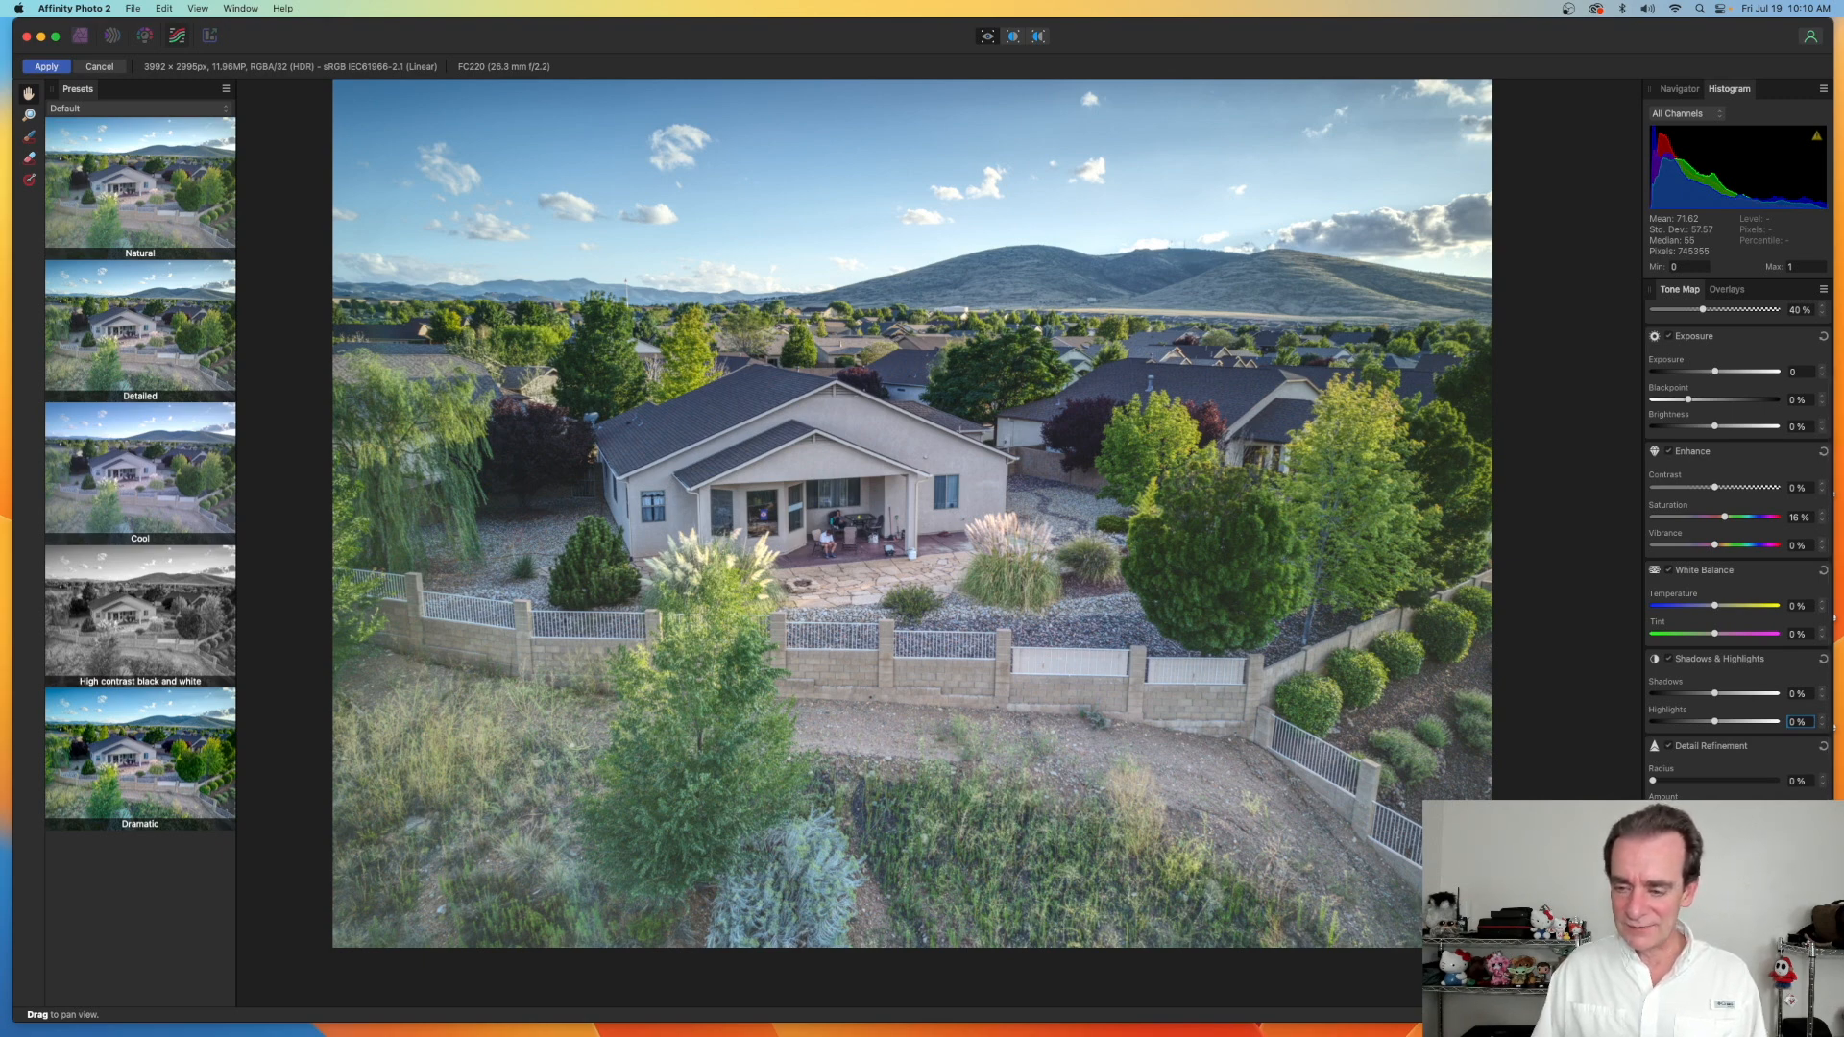
- Set the detail refinement radius to about 69%
{"action": "left_click_drag", "start_coordinate": [1652, 782], "coordinate": [1736, 782]}
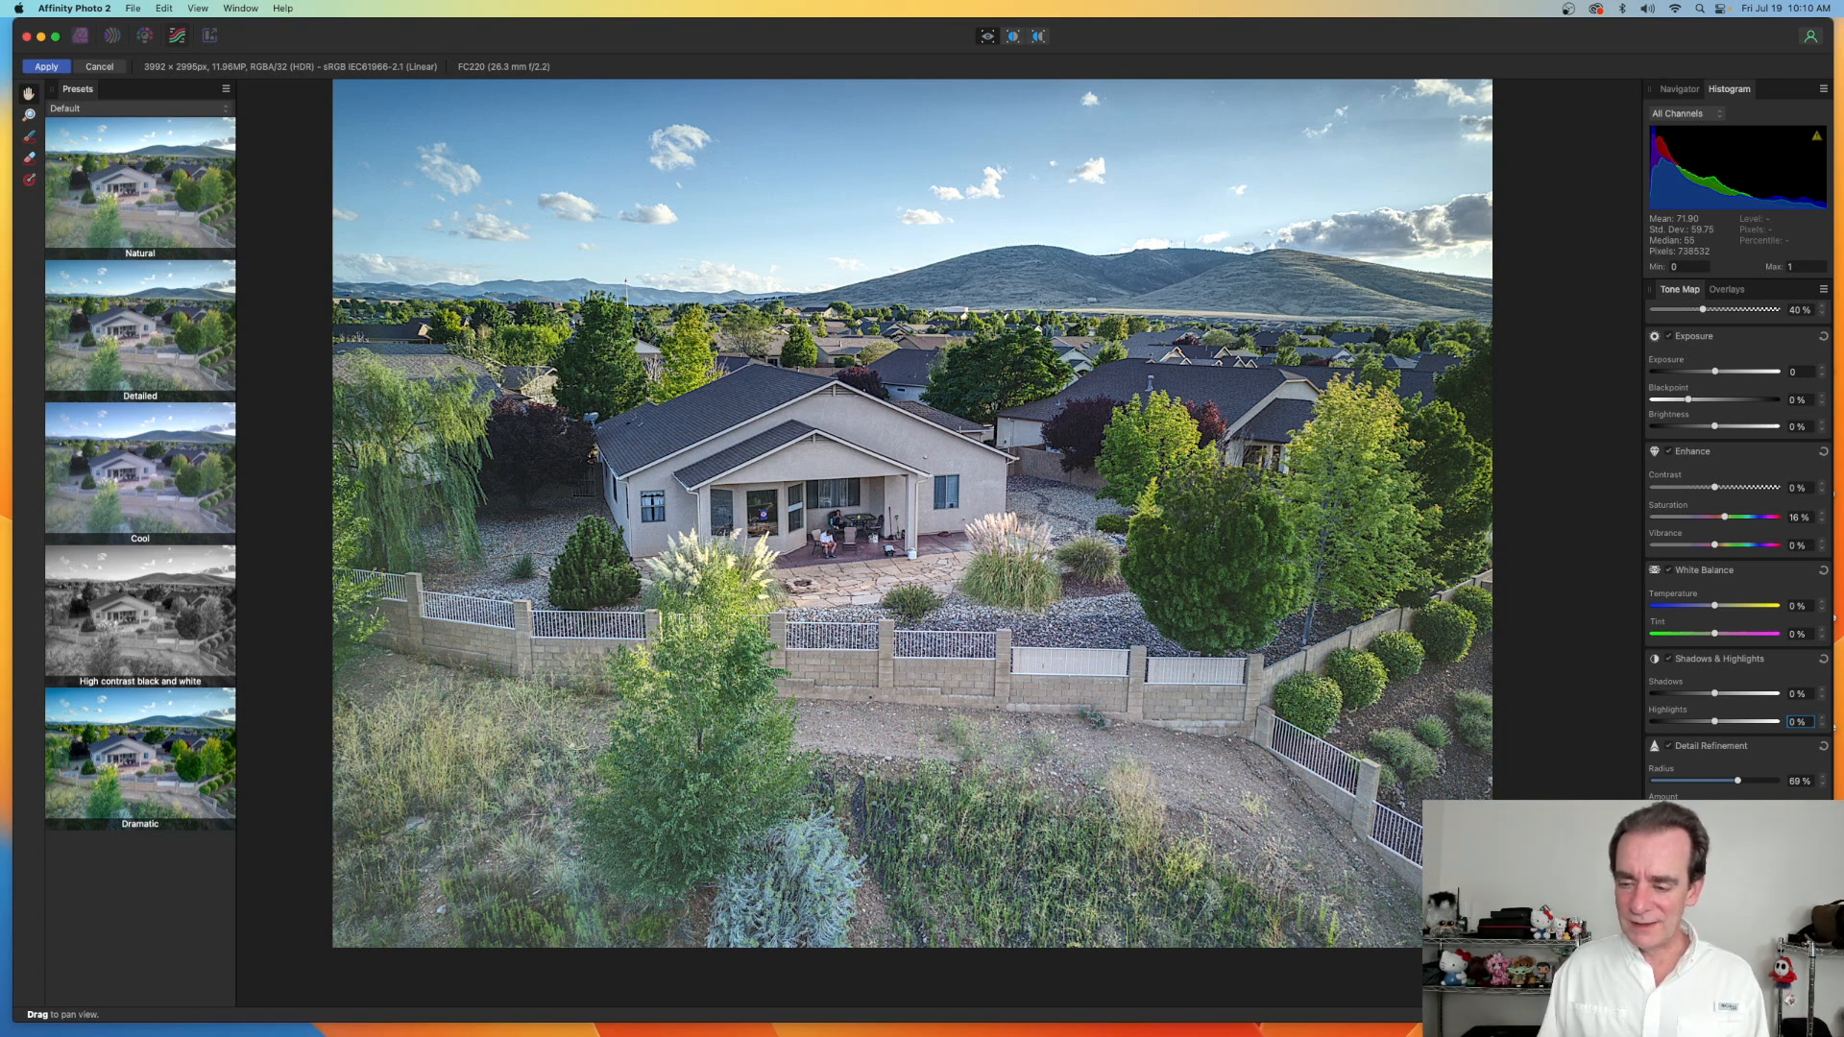
- Scroll the panel to detail refinement amount (about 68%) and bring Curves into view
{"action": "scroll", "scroll_direction": "down", "scroll_amount": 3}
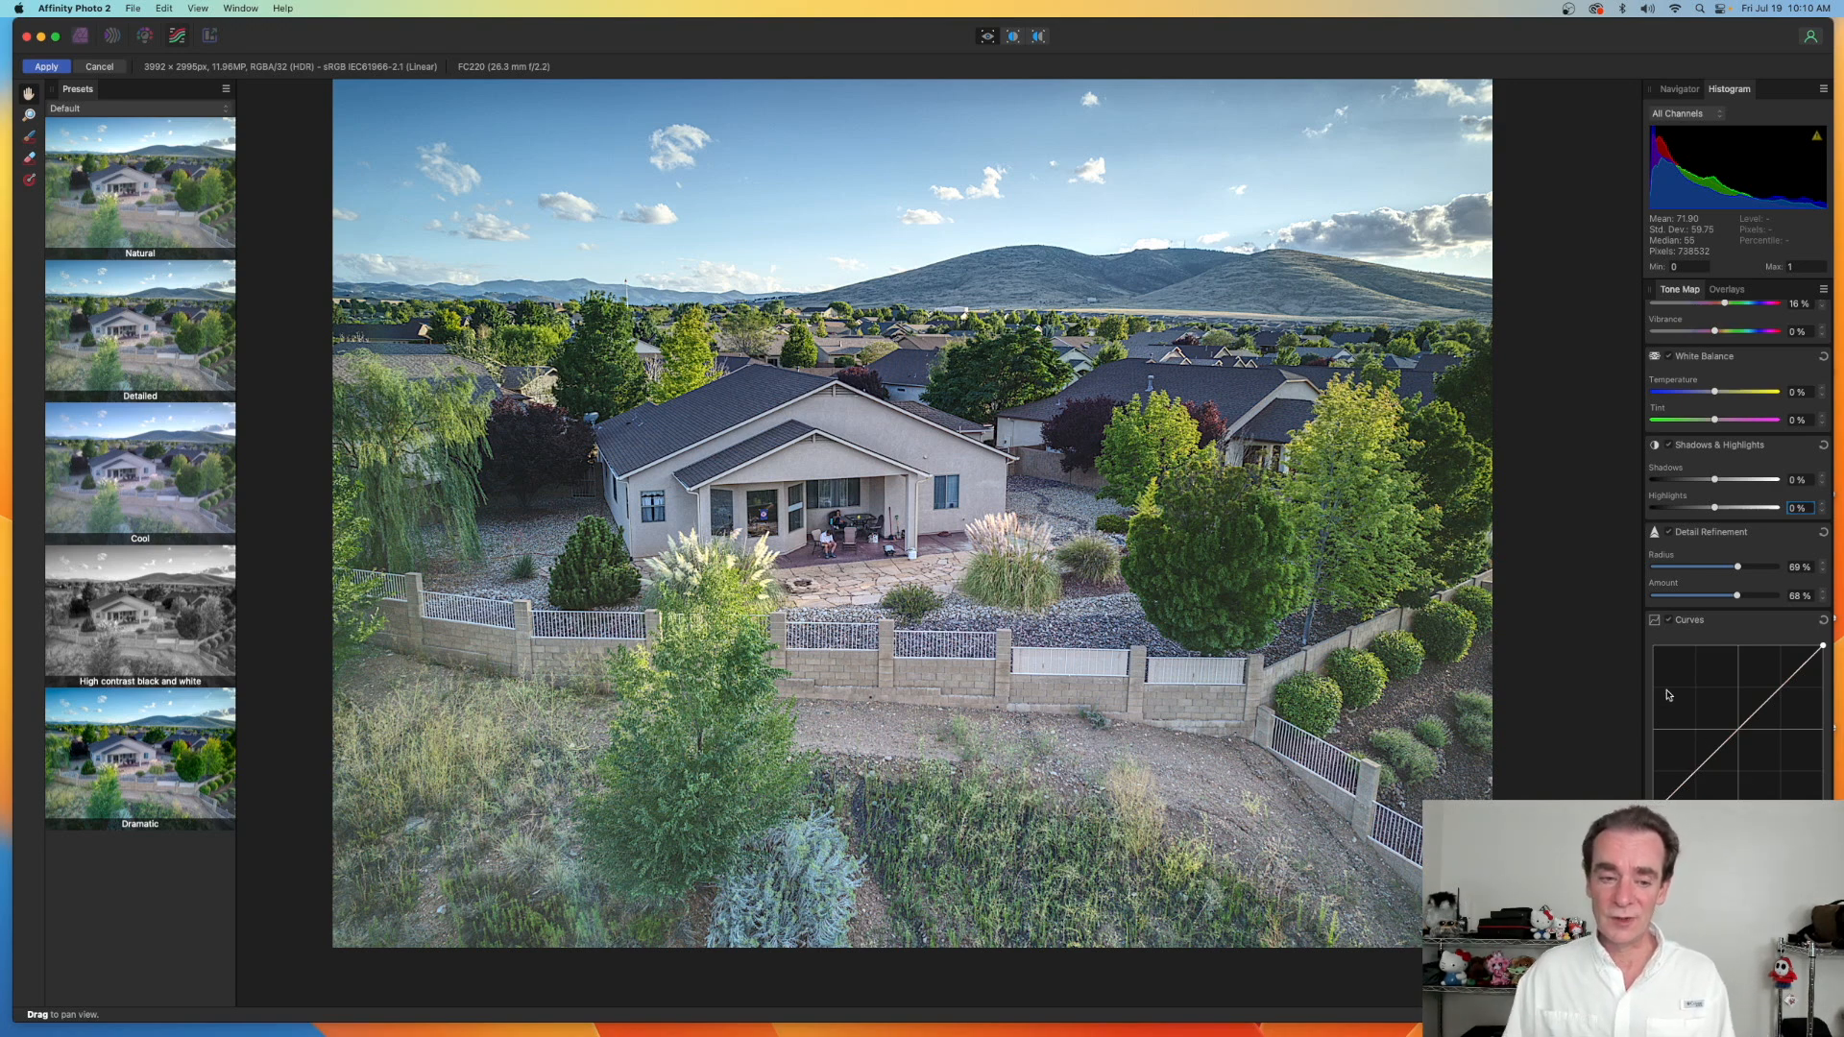
{"action": "mouse_move", "coordinate": [968, 526]}
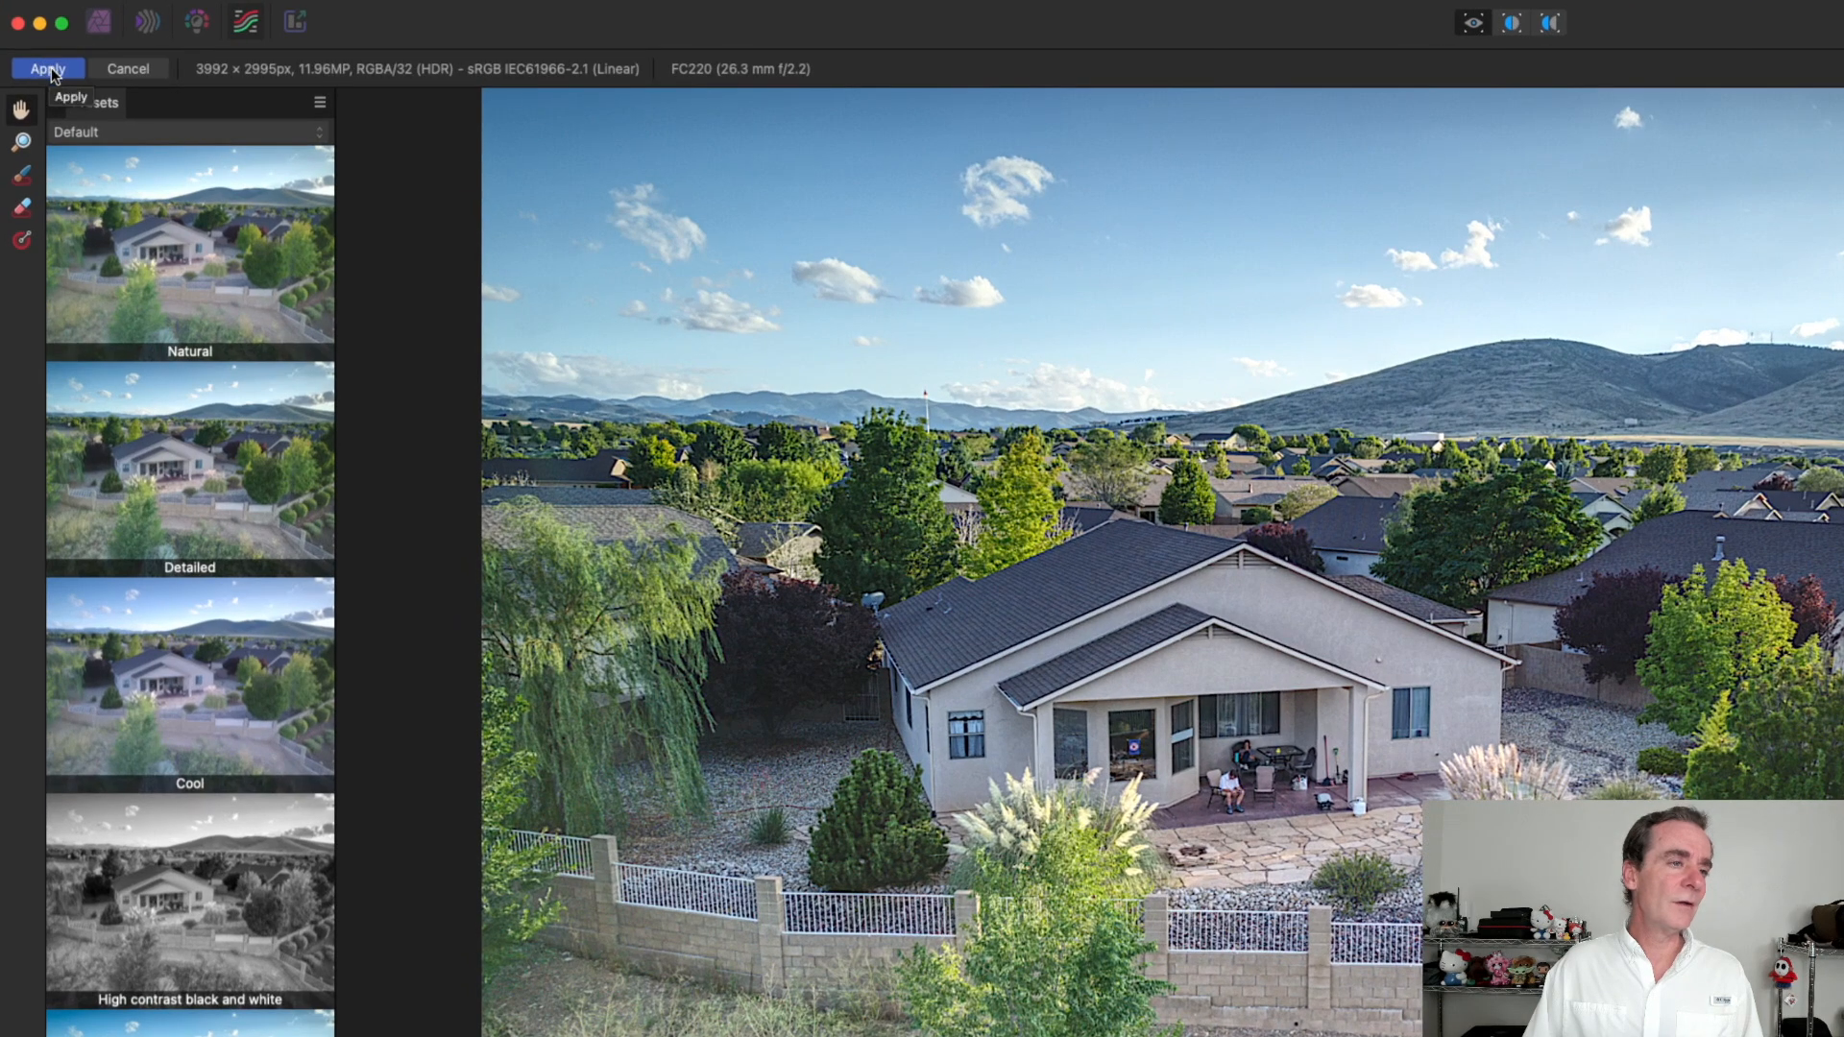
- Apply the tone mapping and return to the main Photo persona
{"action": "left_click", "coordinate": [46, 69]}
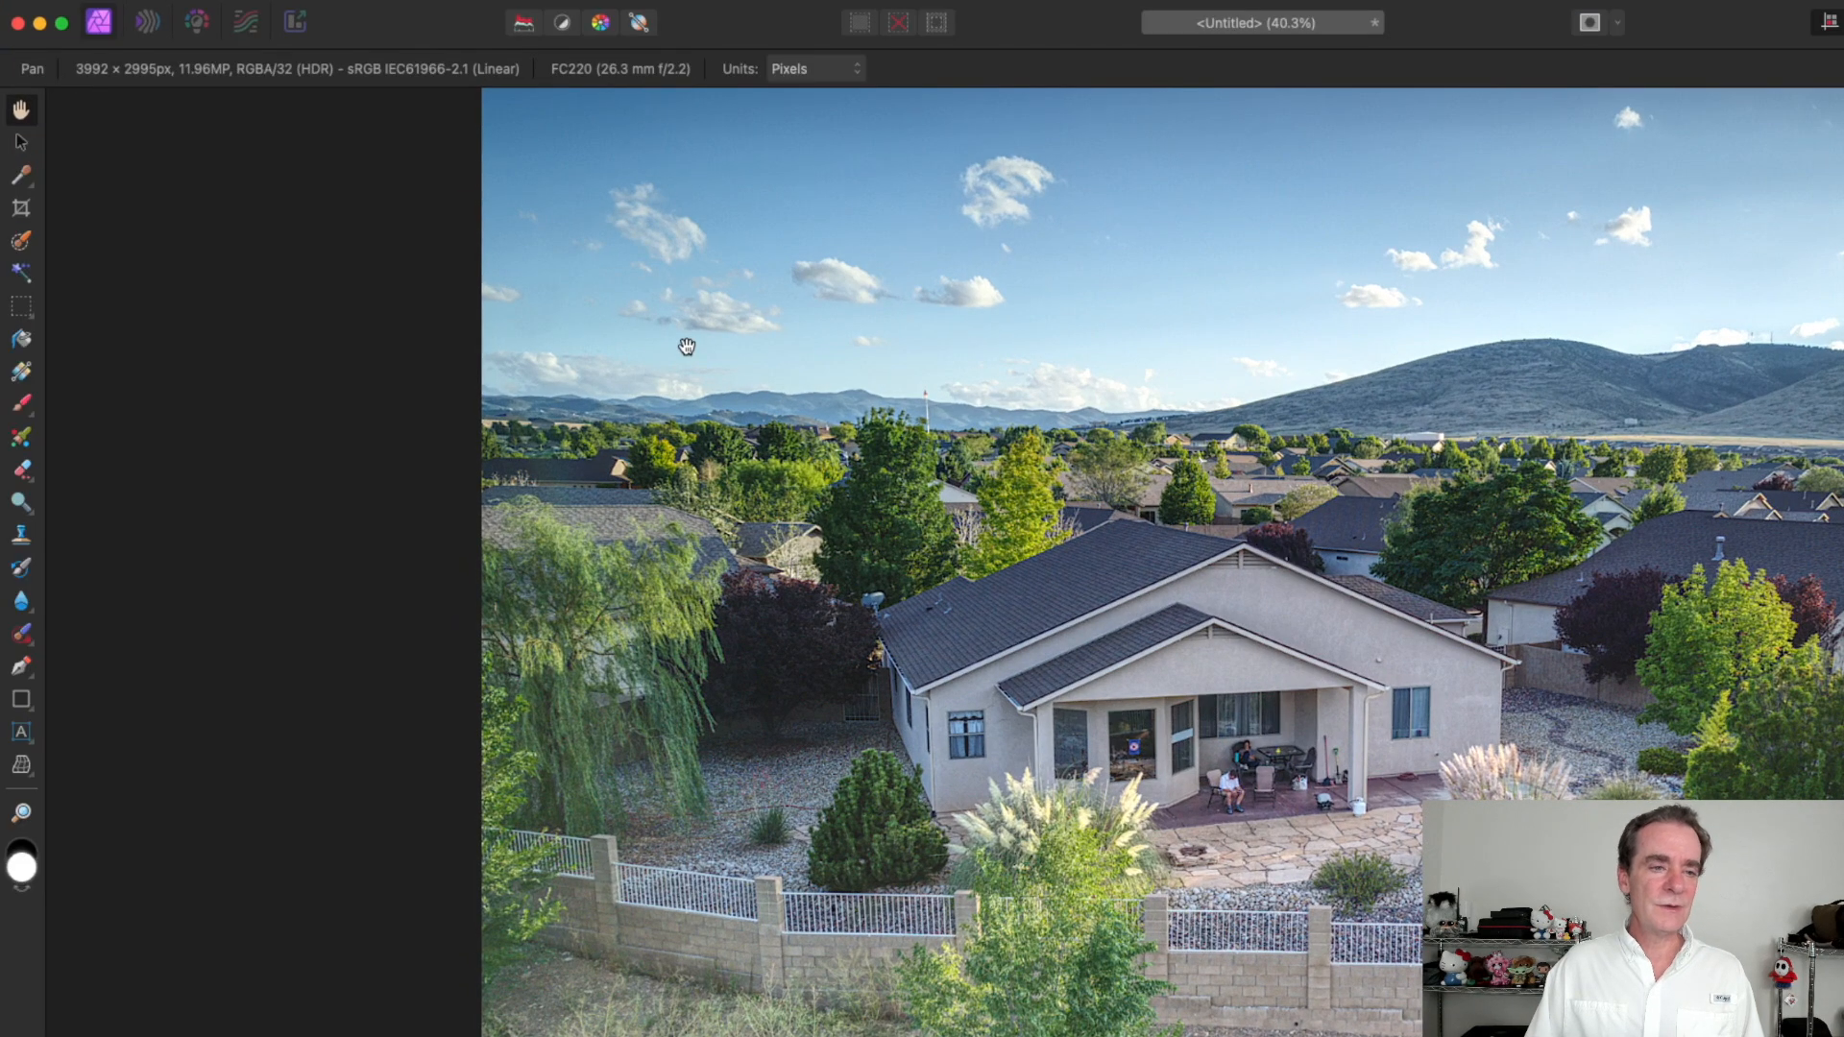